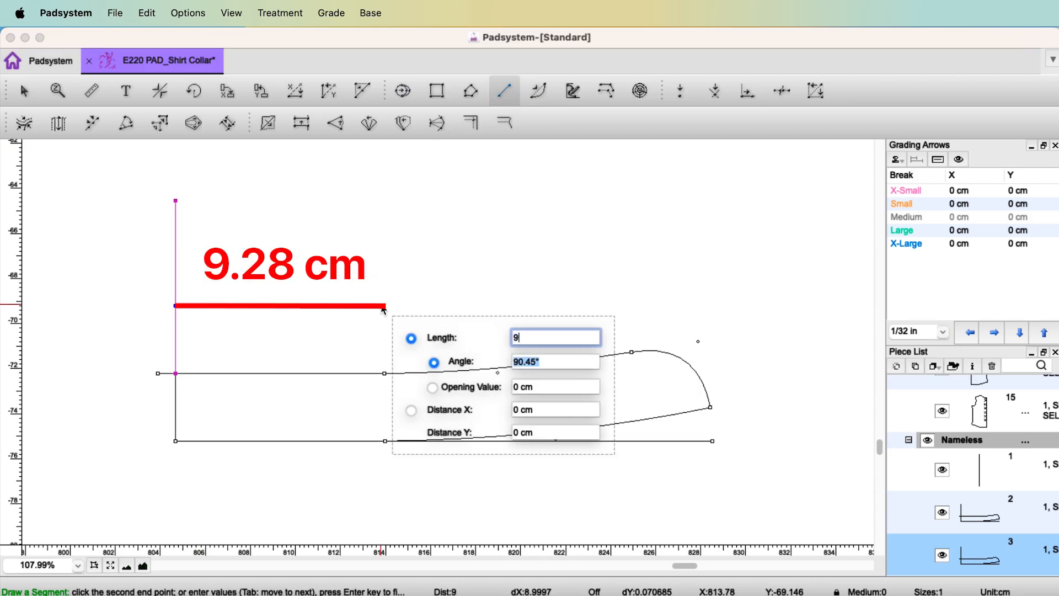
# Check the 9.28 cm neck line, curve the upper edge, and read the 4.68 cm vertical line
pyautogui.write('.28')
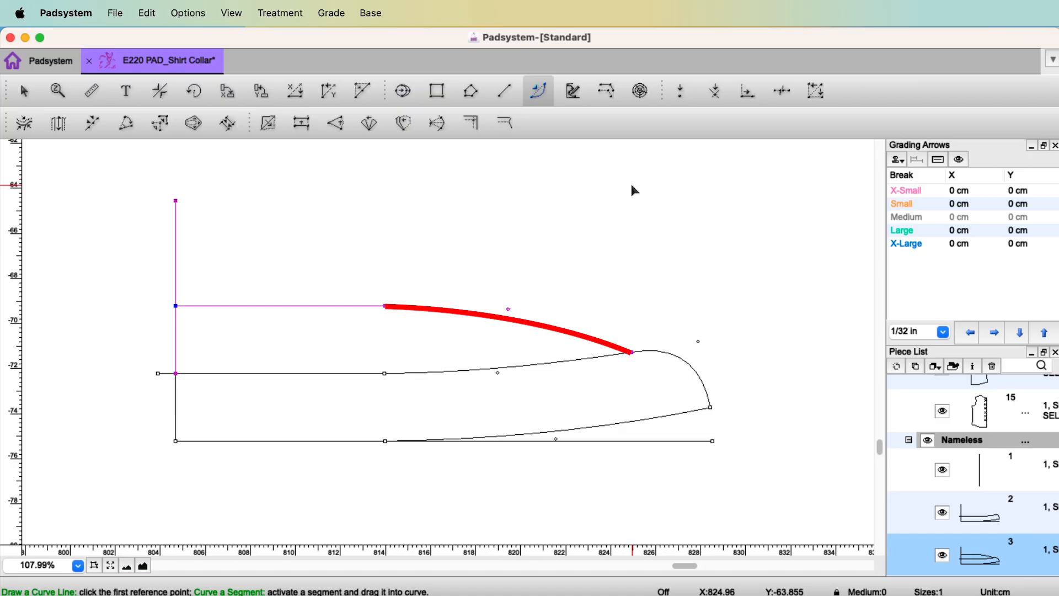
pyautogui.click(24, 90)
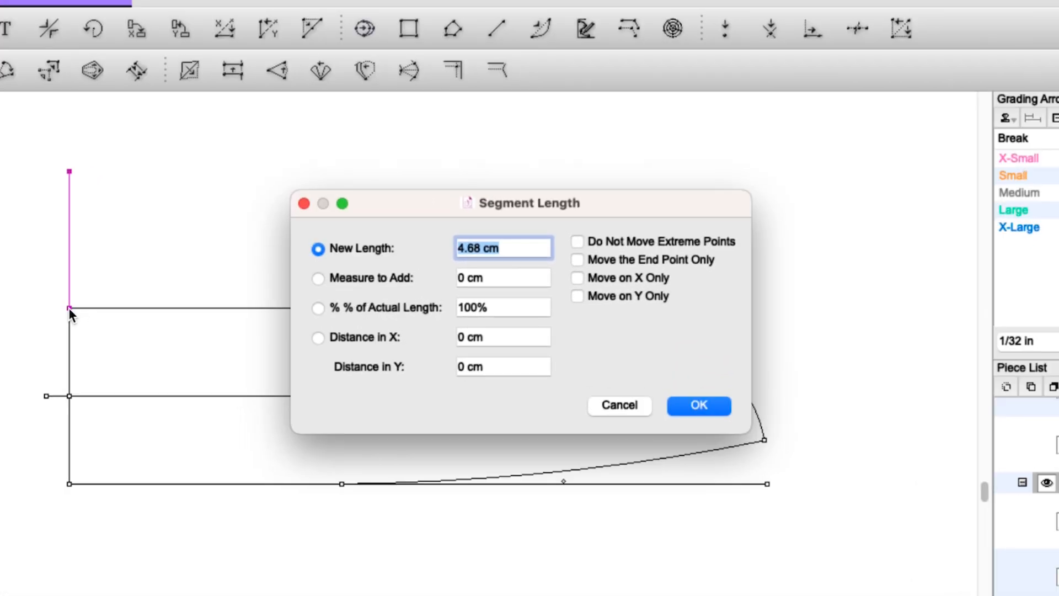
pyautogui.click(697, 406)
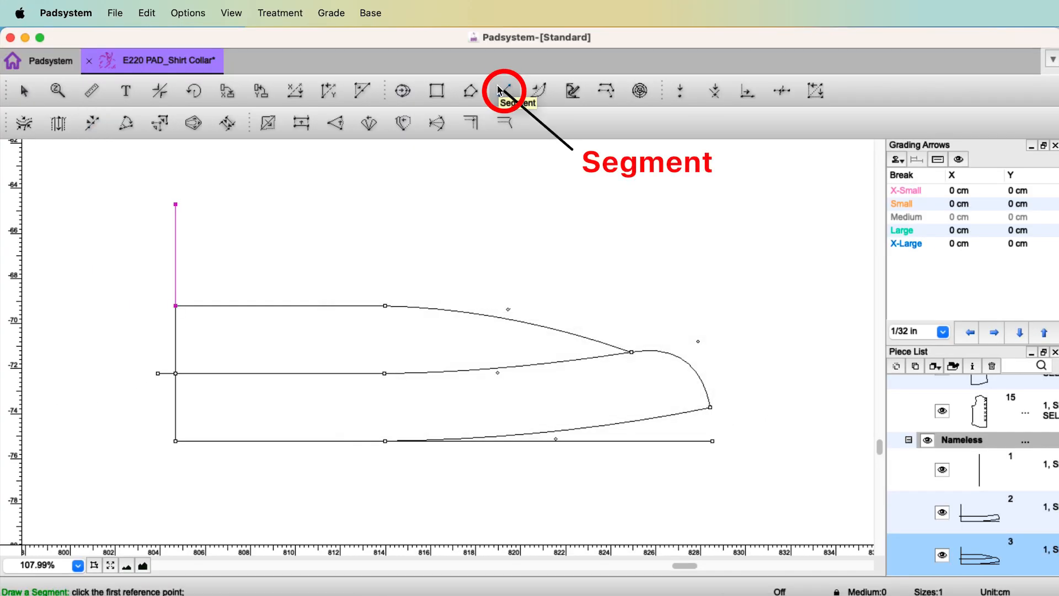
pyautogui.click(502, 90)
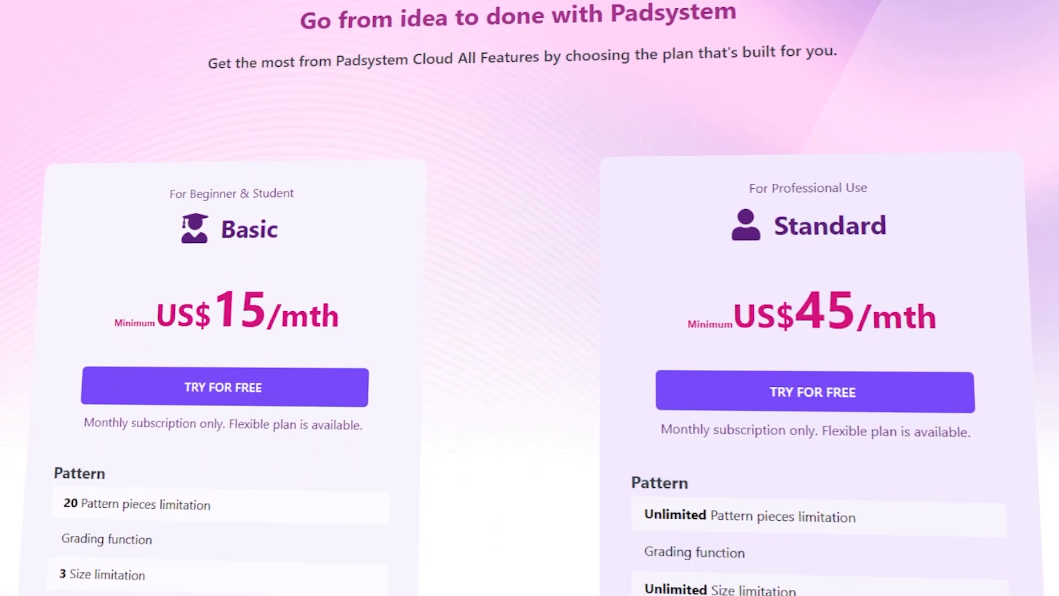
# Scroll the pricing page to the Basic US$15 and Standard US$45 plan cards
pyautogui.scroll(-3)
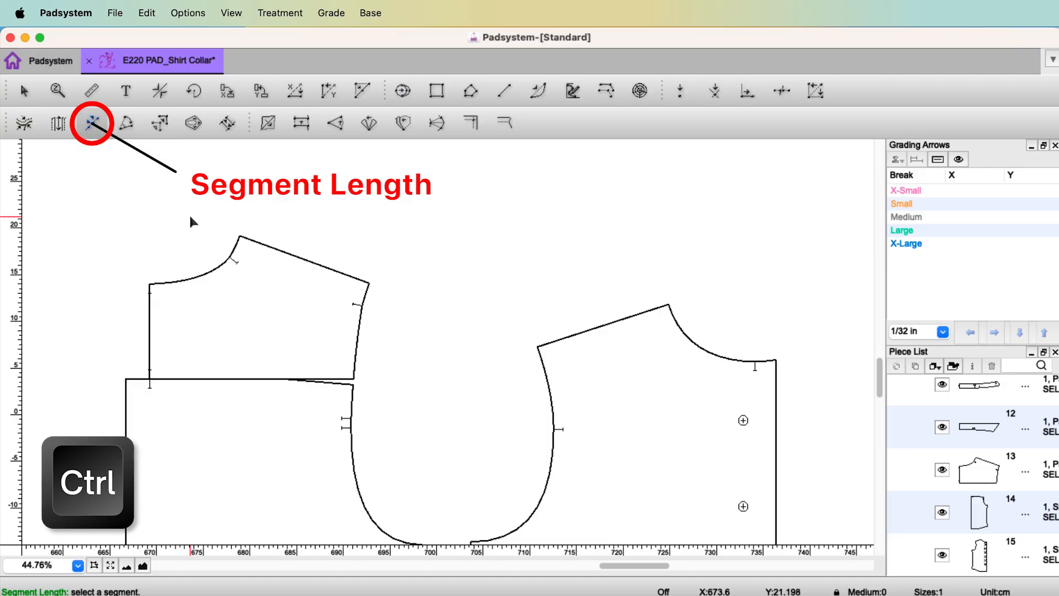
# Measure the back yoke's neckline curve with Segment Length
pyautogui.click(24, 91)
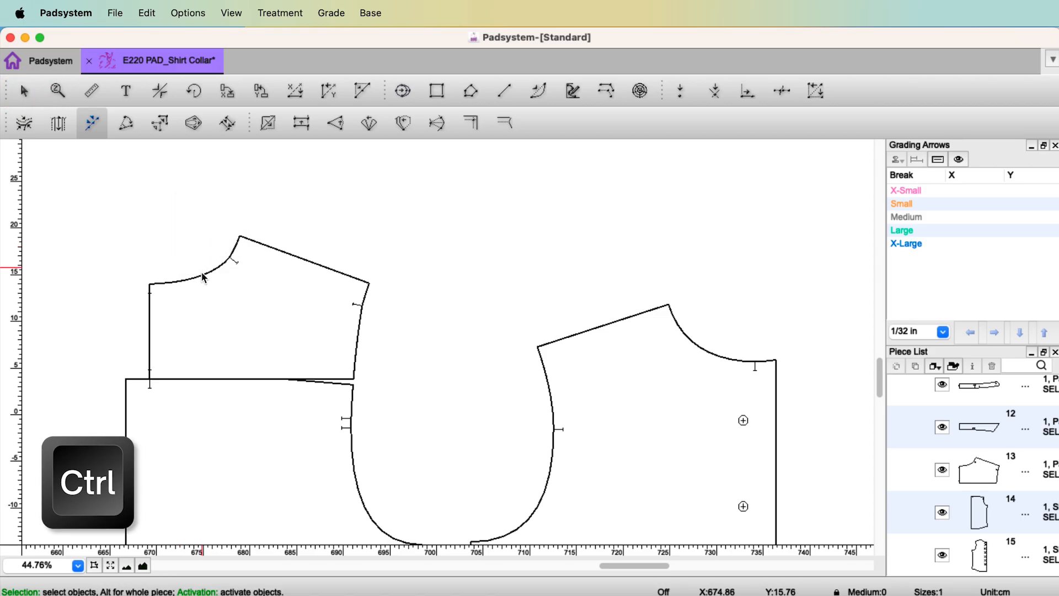
pyautogui.click(196, 273)
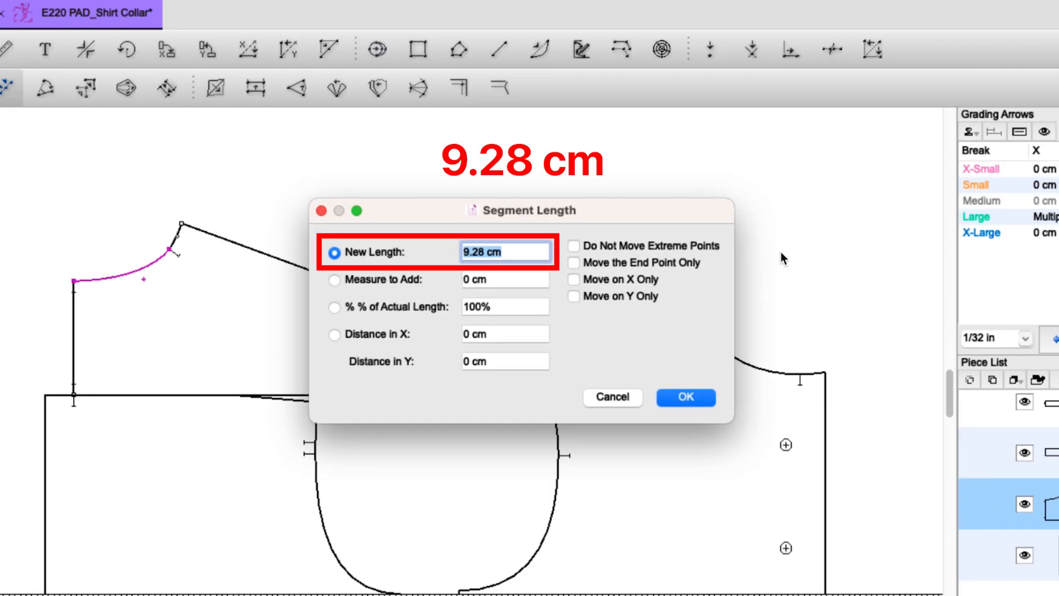
# Dismiss the 9.28 cm back neckline readout and measure the front neckline to the placket
pyautogui.click(686, 397)
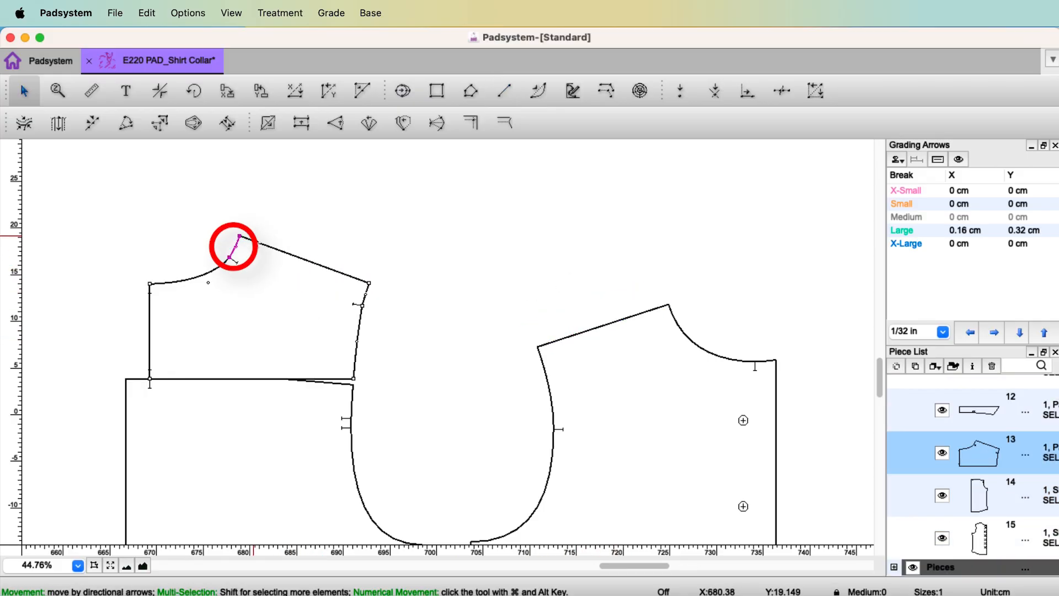
pyautogui.click(240, 240)
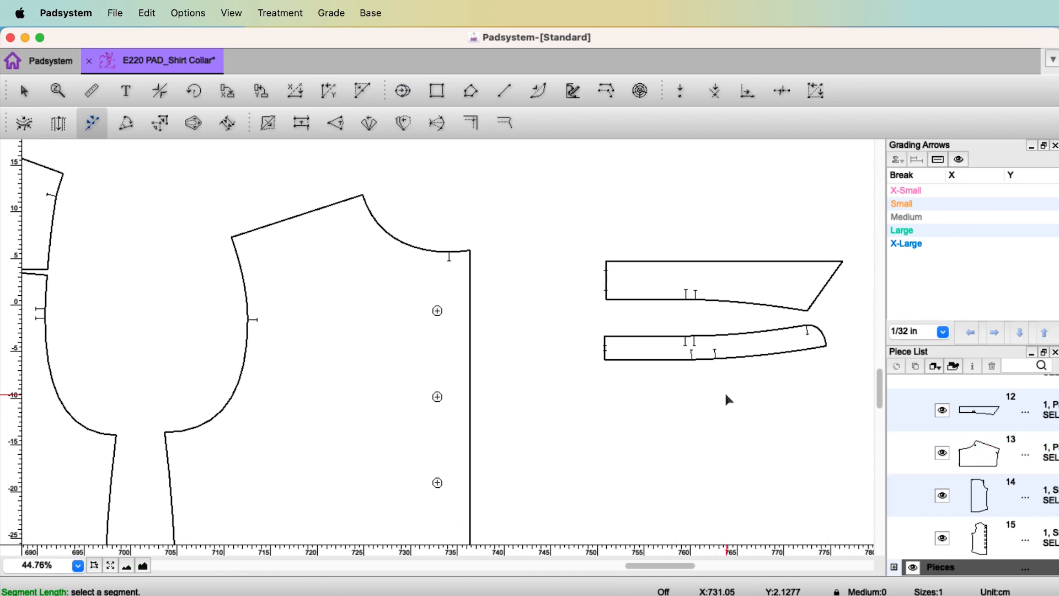
pyautogui.click(503, 90)
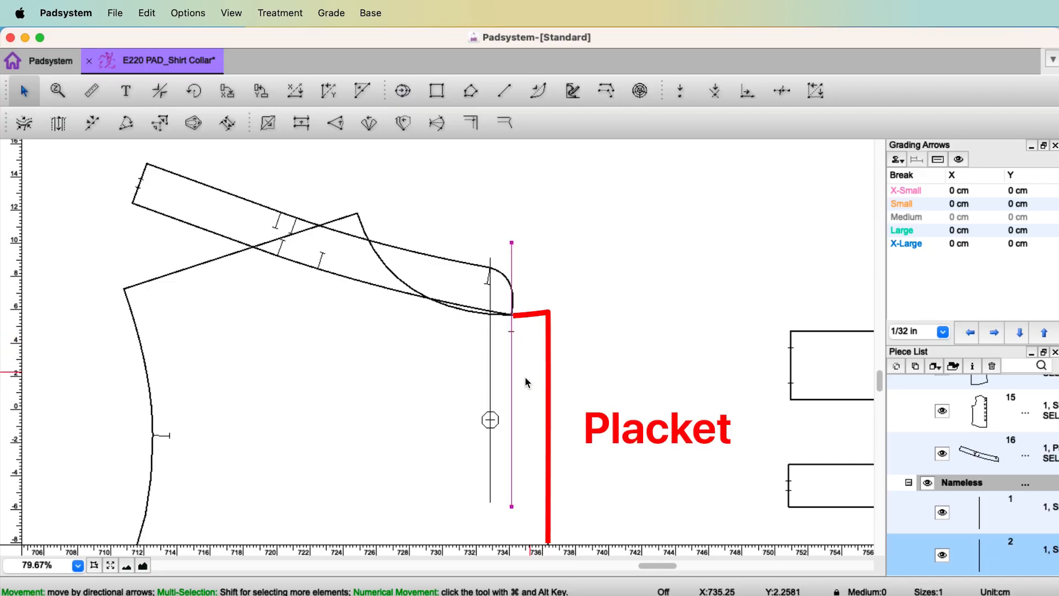
pyautogui.moveTo(541, 380)
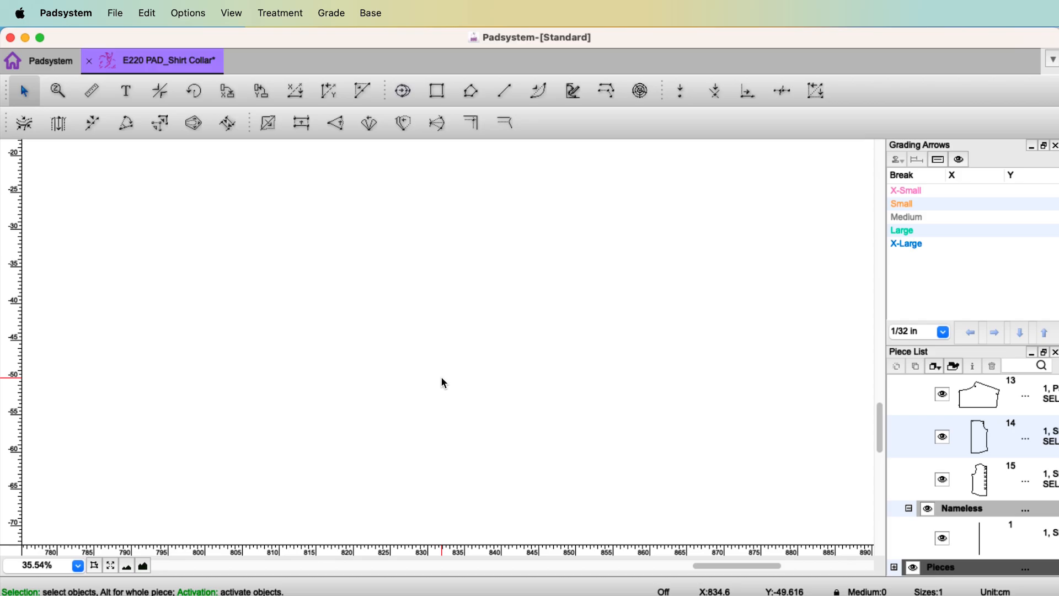
# Draw a level 9.28 cm line at 0° as the collar stand base
pyautogui.click(503, 90)
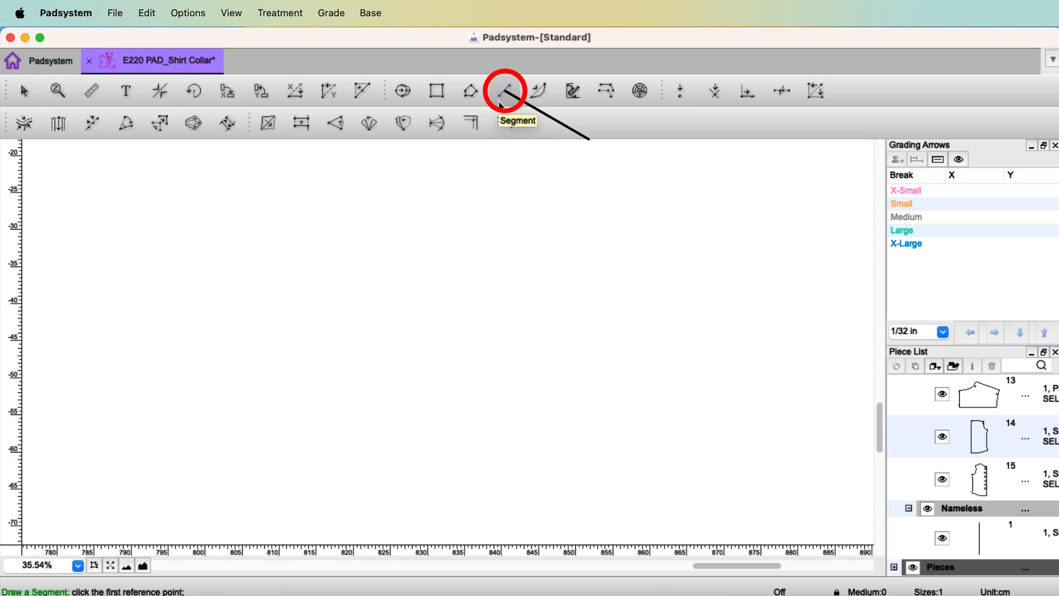
pyautogui.click(503, 90)
pyautogui.write('9.28')
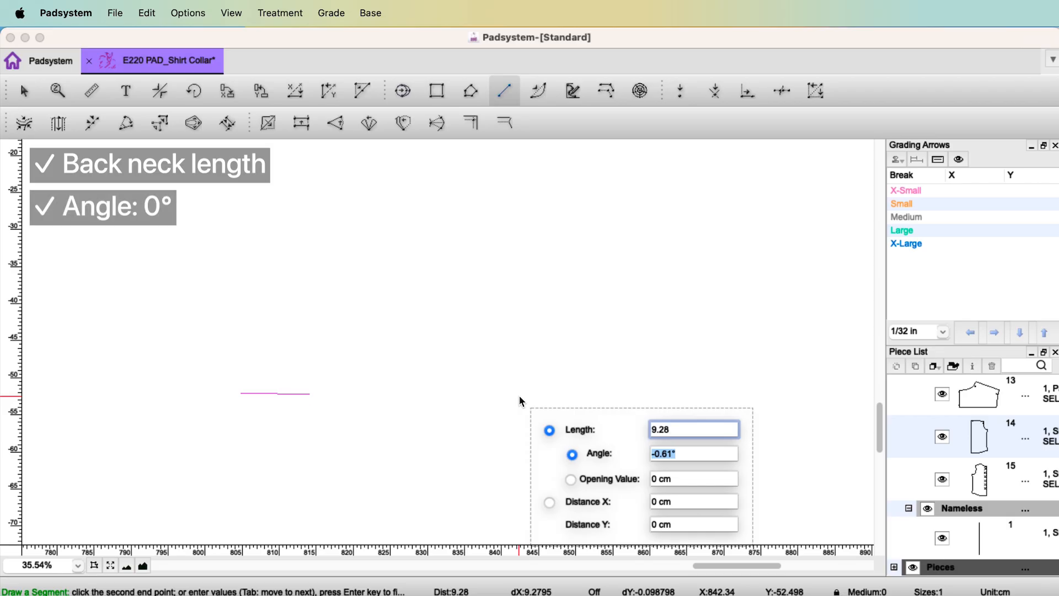
pyautogui.press('shift')
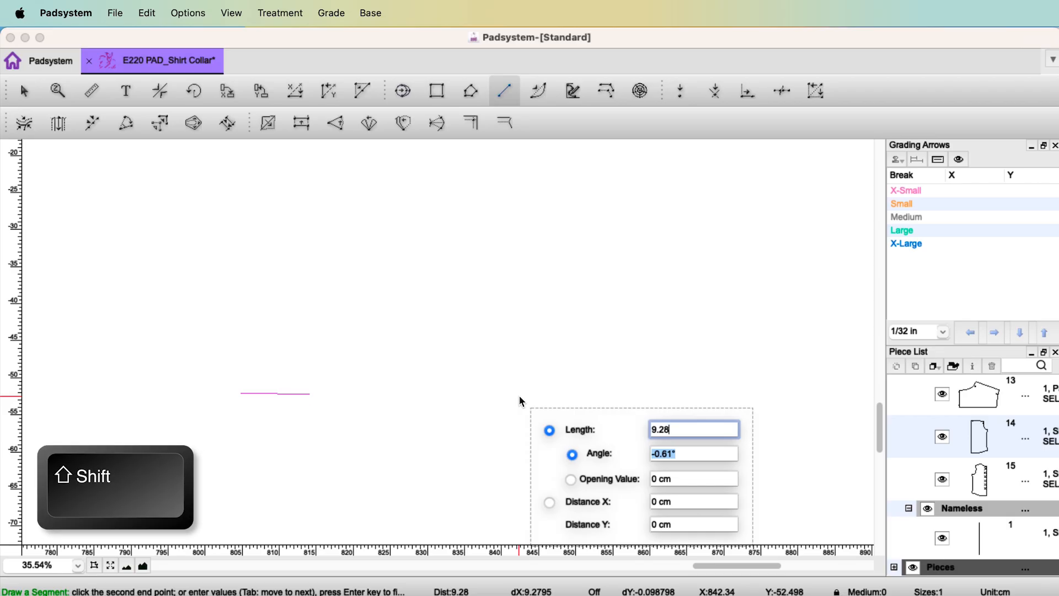
pyautogui.press('shift')
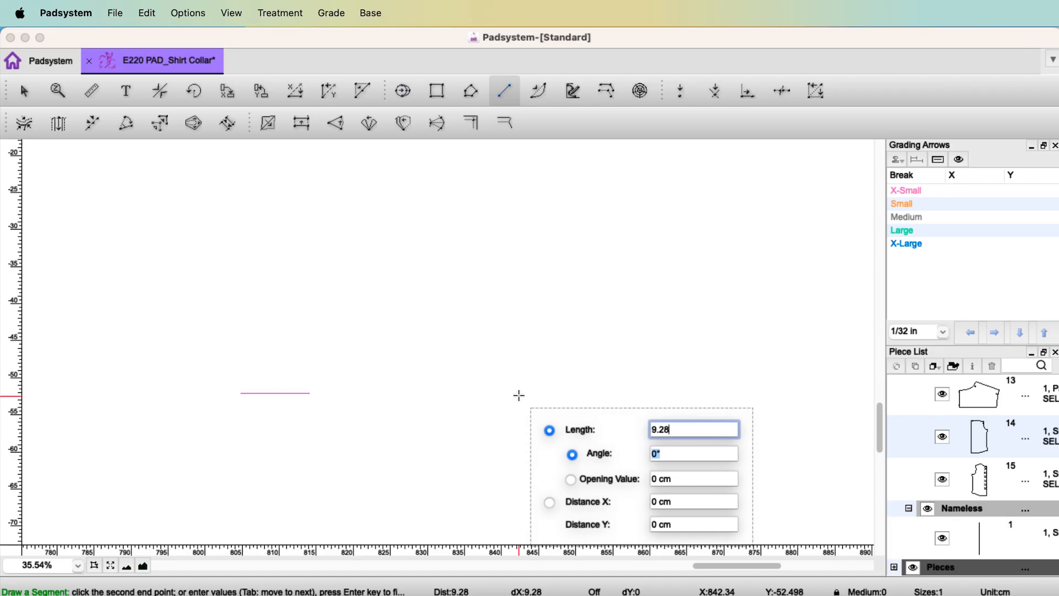
pyautogui.press('Enter')
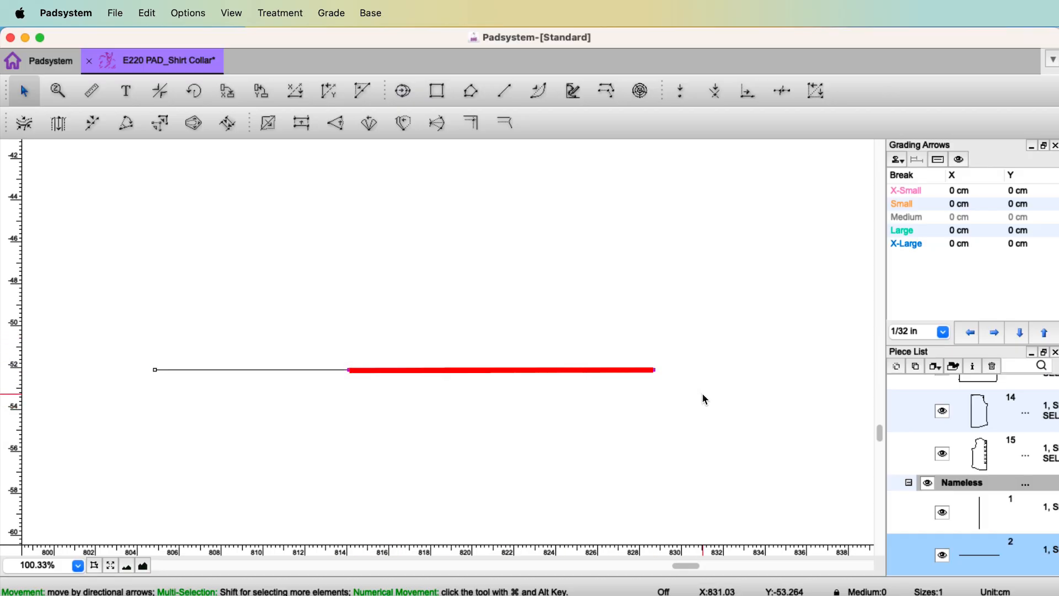
# Draw a 90° vertical line up from the base line's left end
pyautogui.click(503, 91)
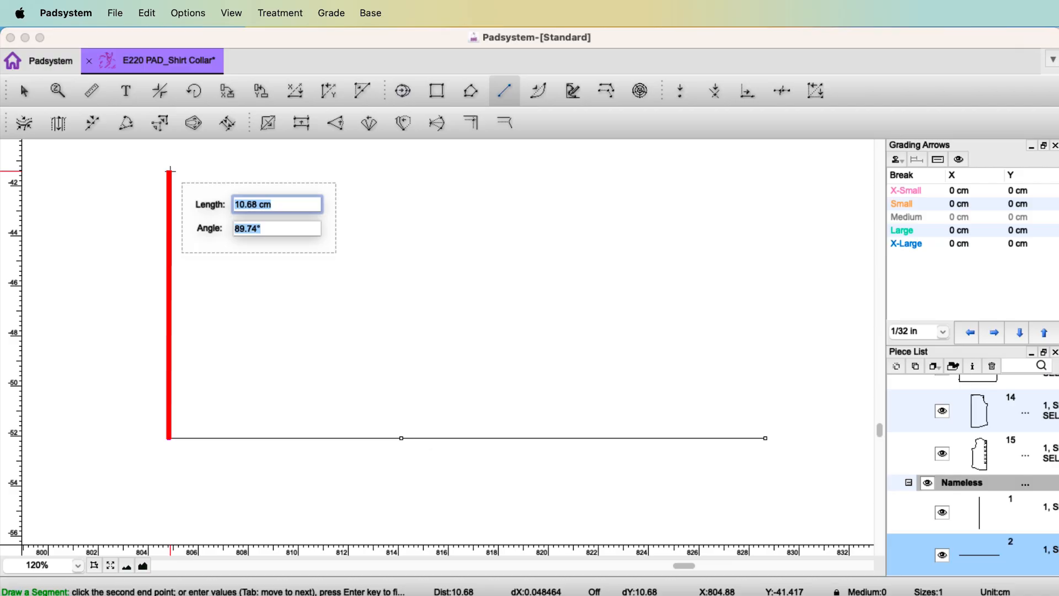
pyautogui.press('shift')
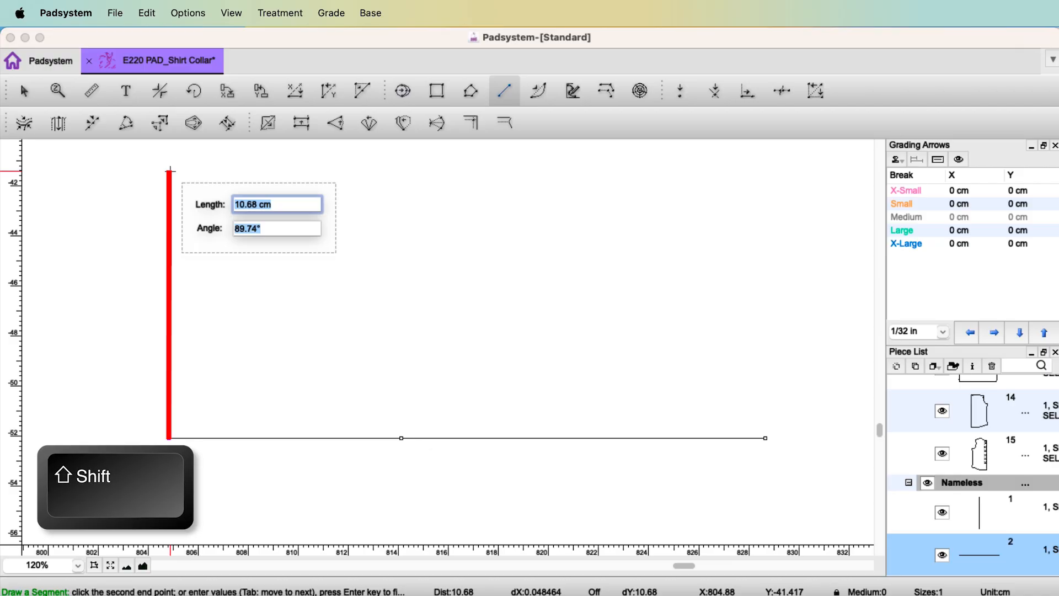
pyautogui.write('90')
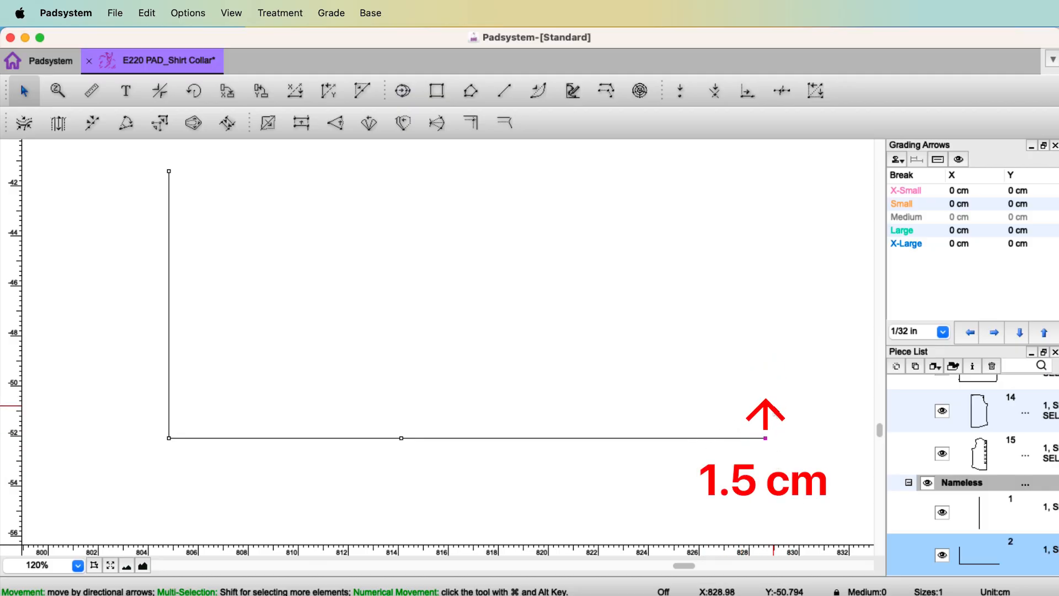
# Place a point 1.5 cm directly above the base line's right end
pyautogui.click(679, 90)
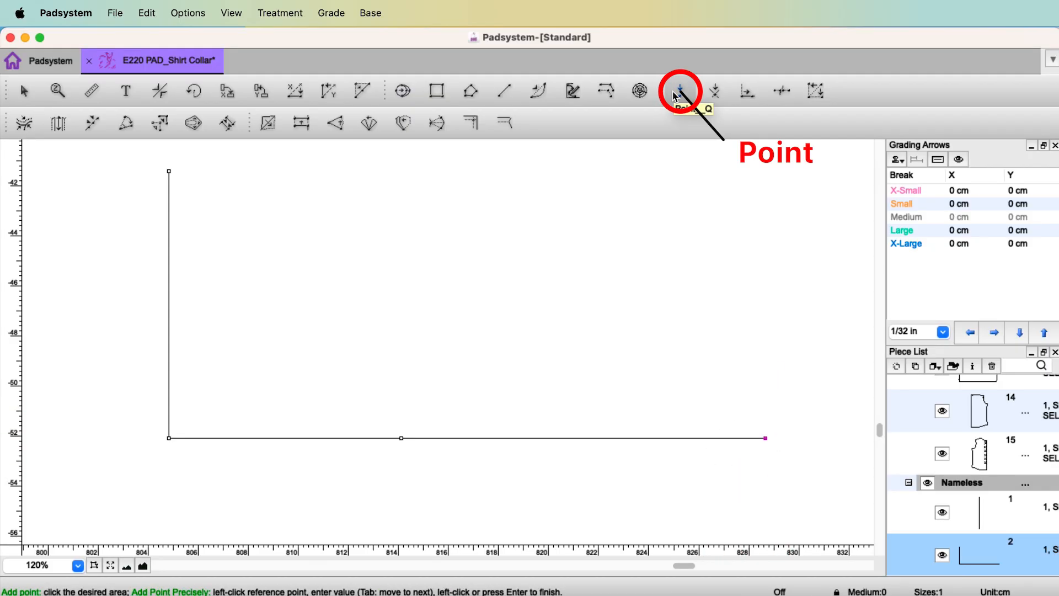
pyautogui.click(764, 437)
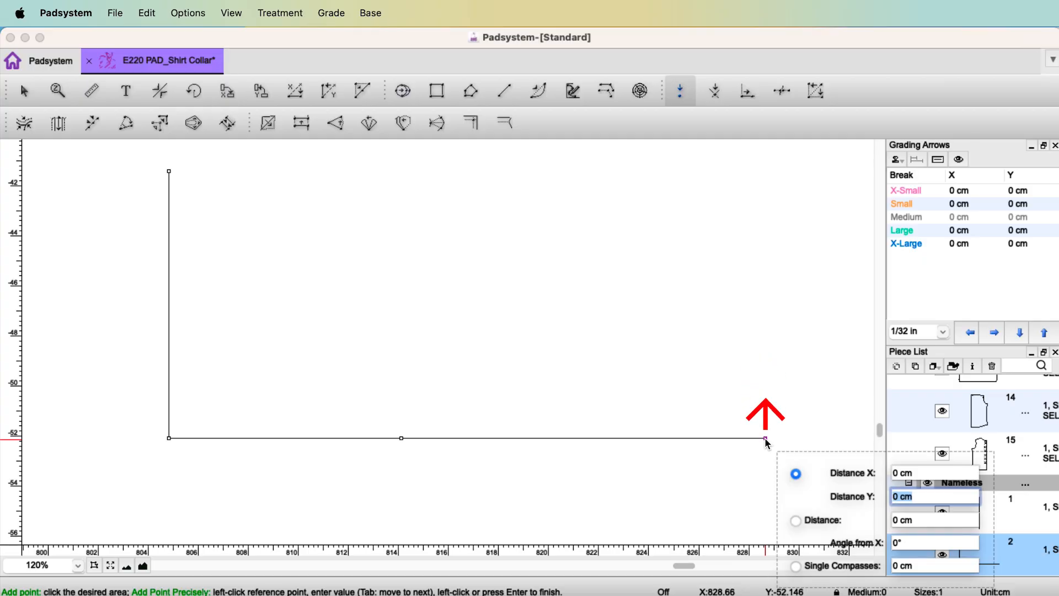
pyautogui.write('1.5')
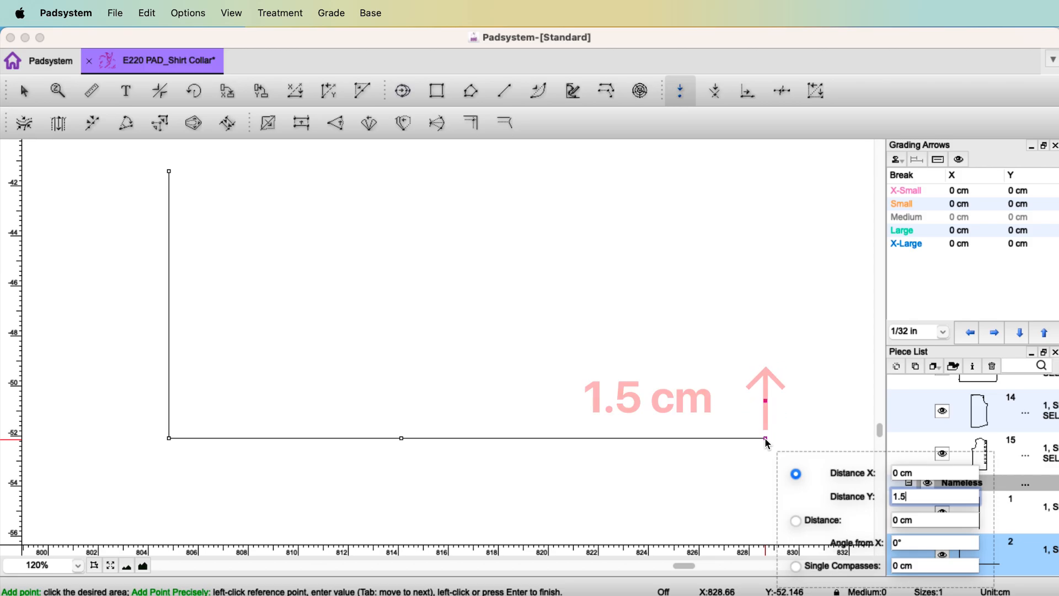
pyautogui.click(503, 90)
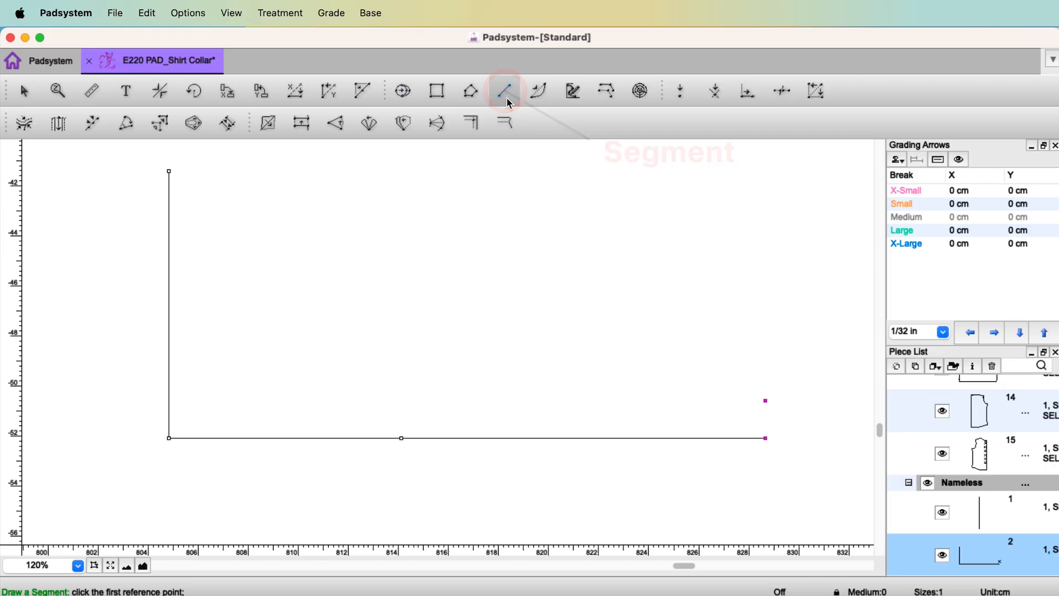
# Draw a line from the base line's midpoint to the raised point and bend it
pyautogui.click(400, 437)
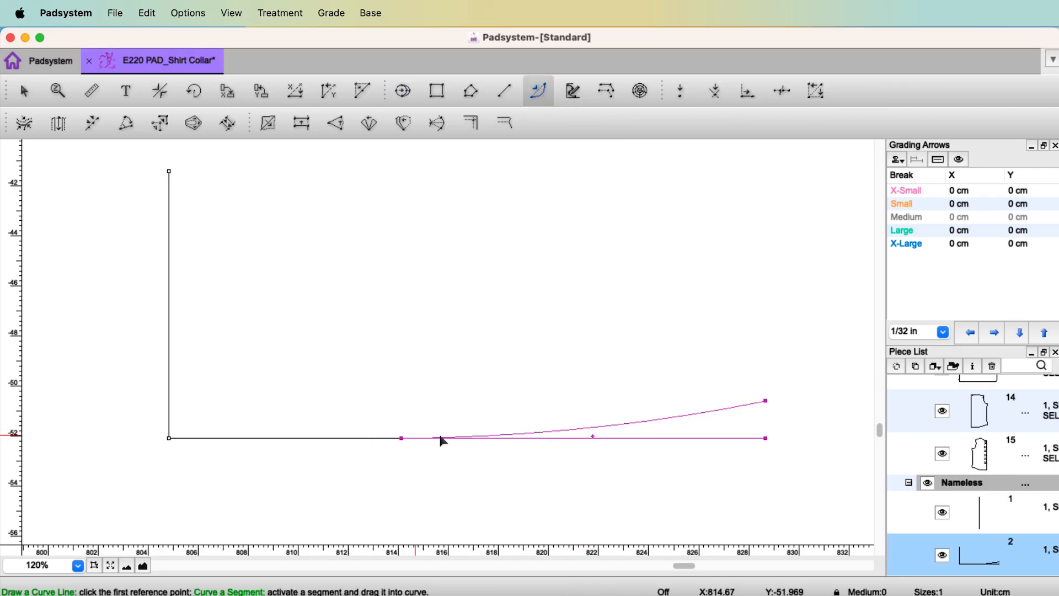
pyautogui.click(400, 437)
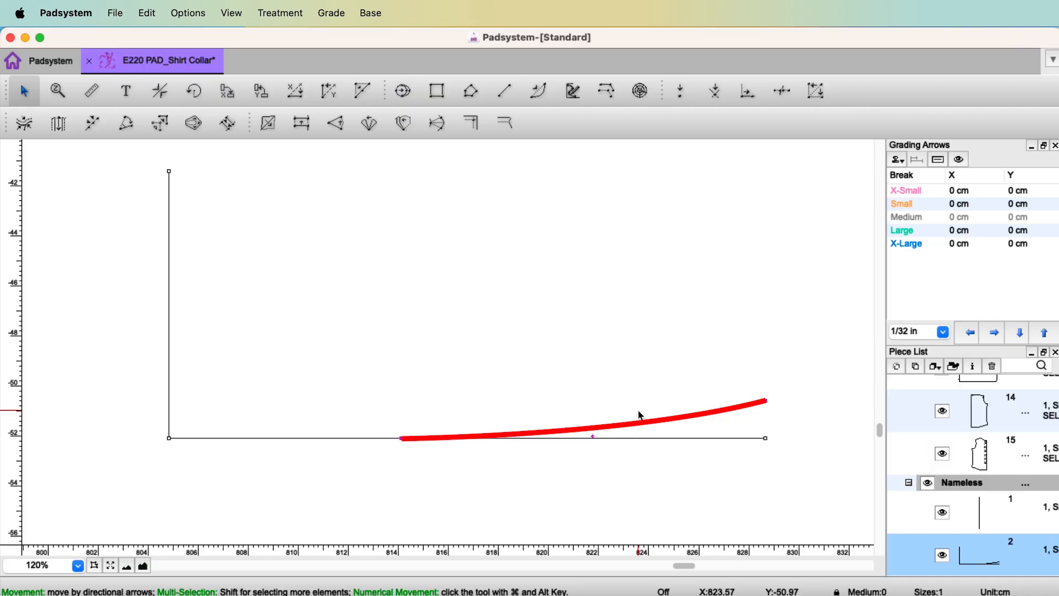
# Shorten the curved edge from 14.66 cm to 14.56 cm
pyautogui.click(92, 123)
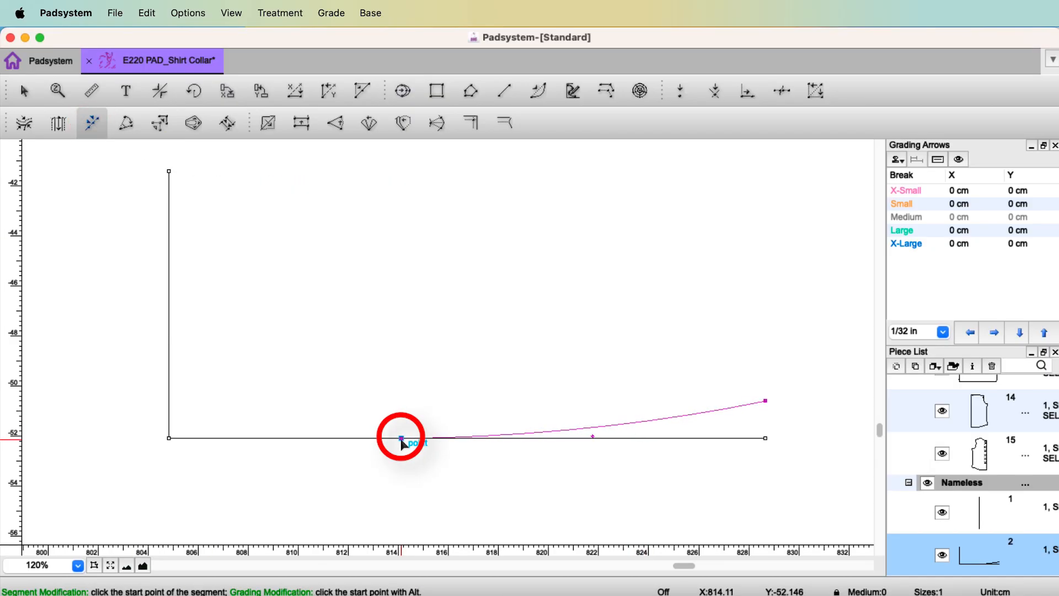
pyautogui.click(400, 439)
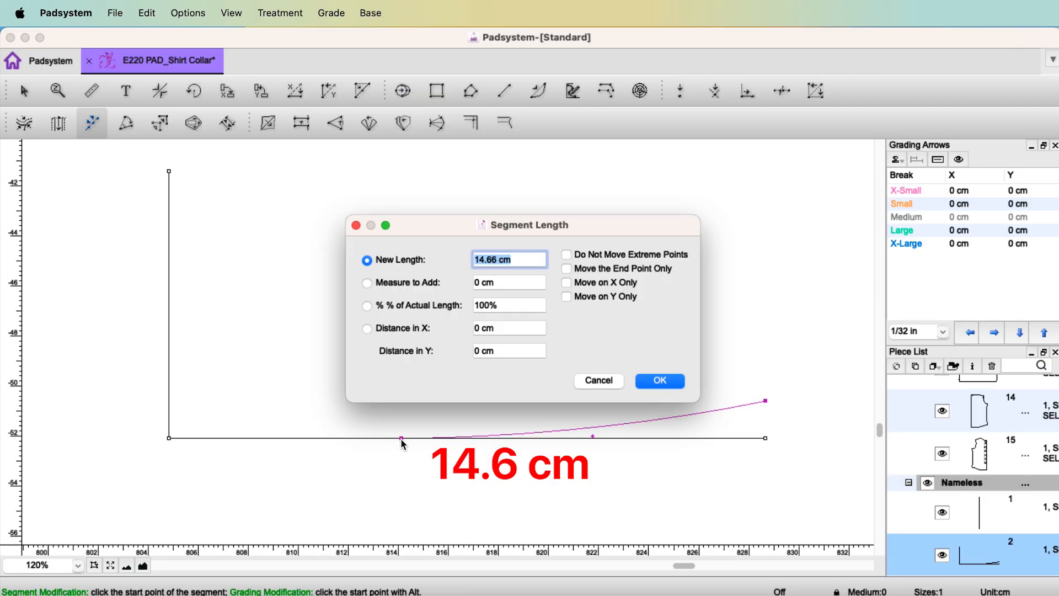
pyautogui.write('14')
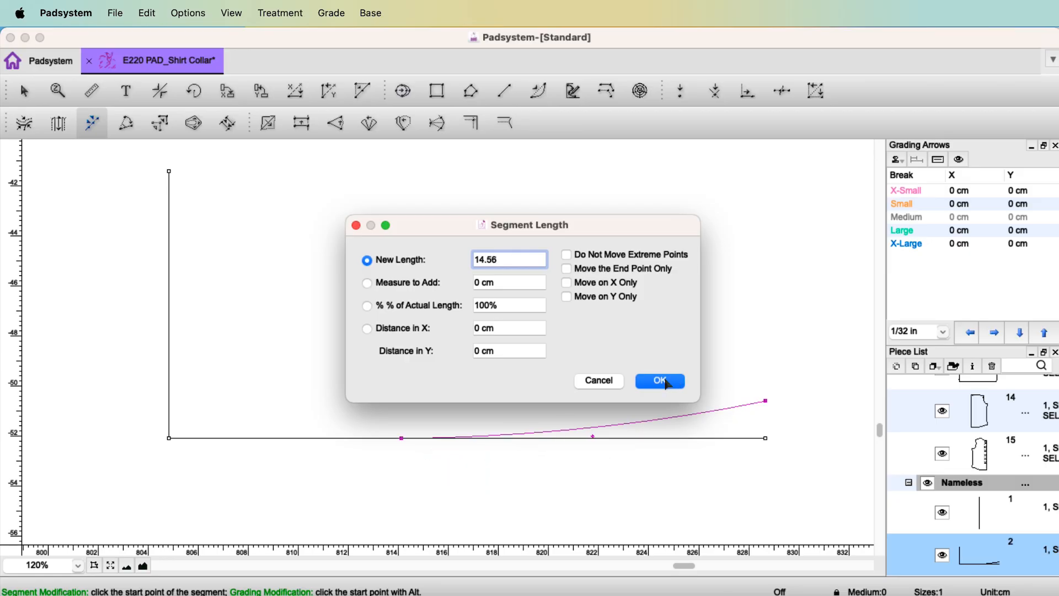
pyautogui.click(658, 380)
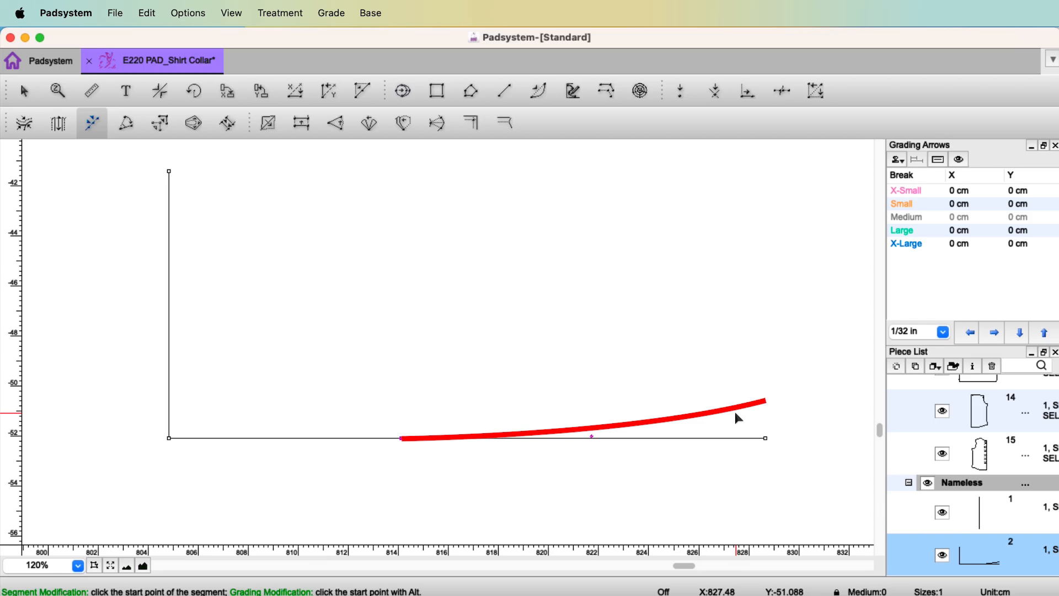
pyautogui.click(763, 403)
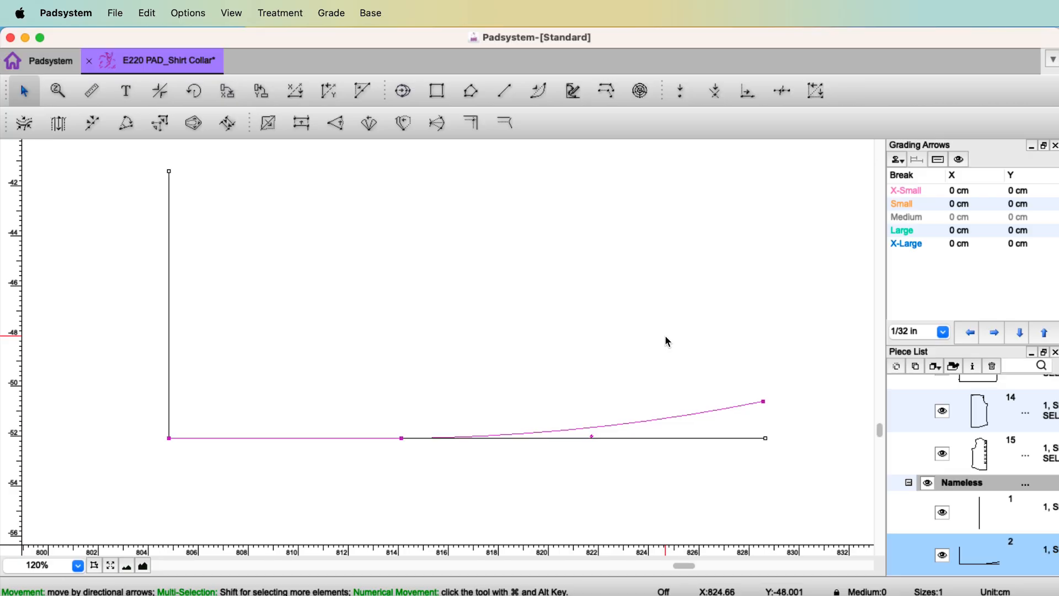
# Offset the collar's lower straight-and-curved edge 3 cm upward as the upper outline
pyautogui.click(590, 436)
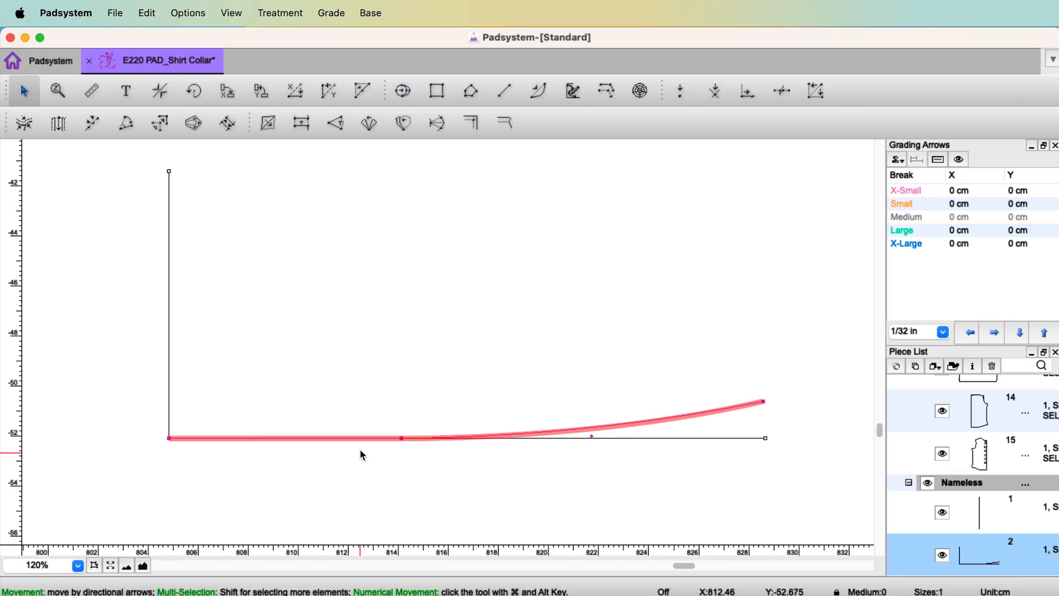
pyautogui.click(605, 90)
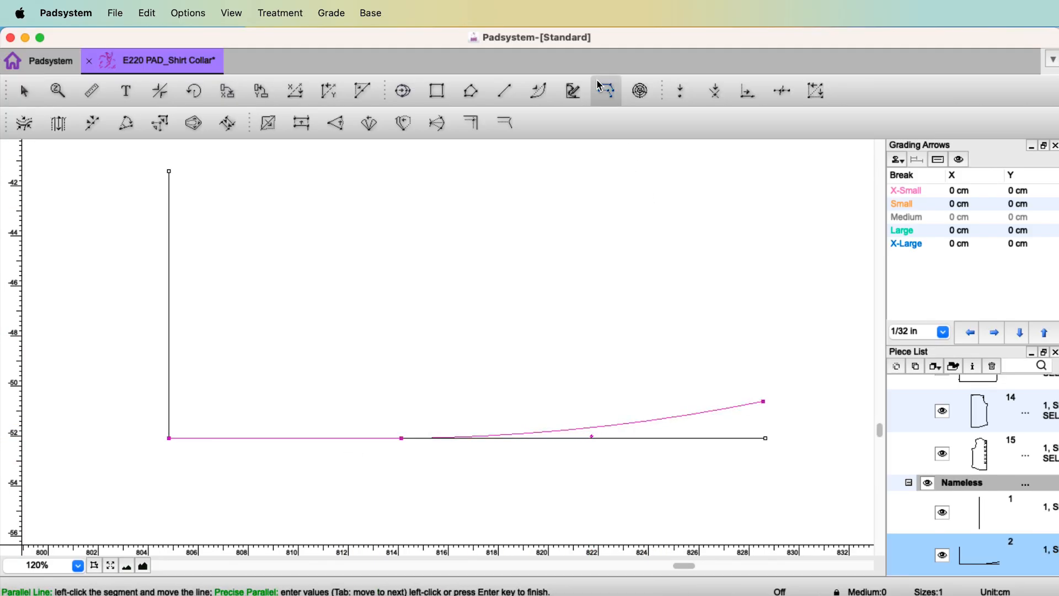
pyautogui.moveTo(605, 91)
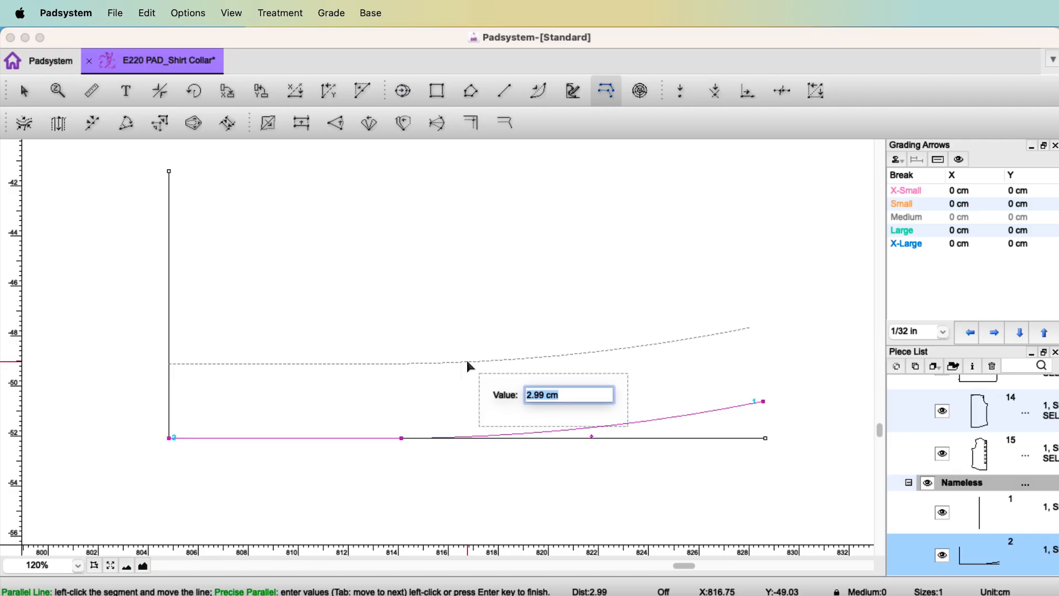
pyautogui.write('3')
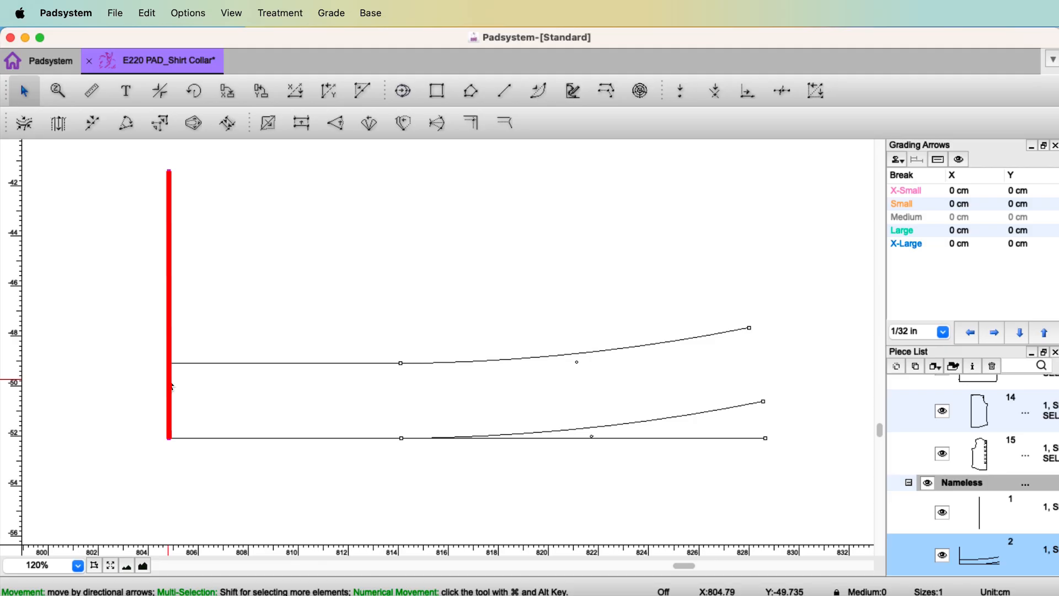
# Select the center-back line and zoom in on where the new line meets it
pyautogui.click(169, 363)
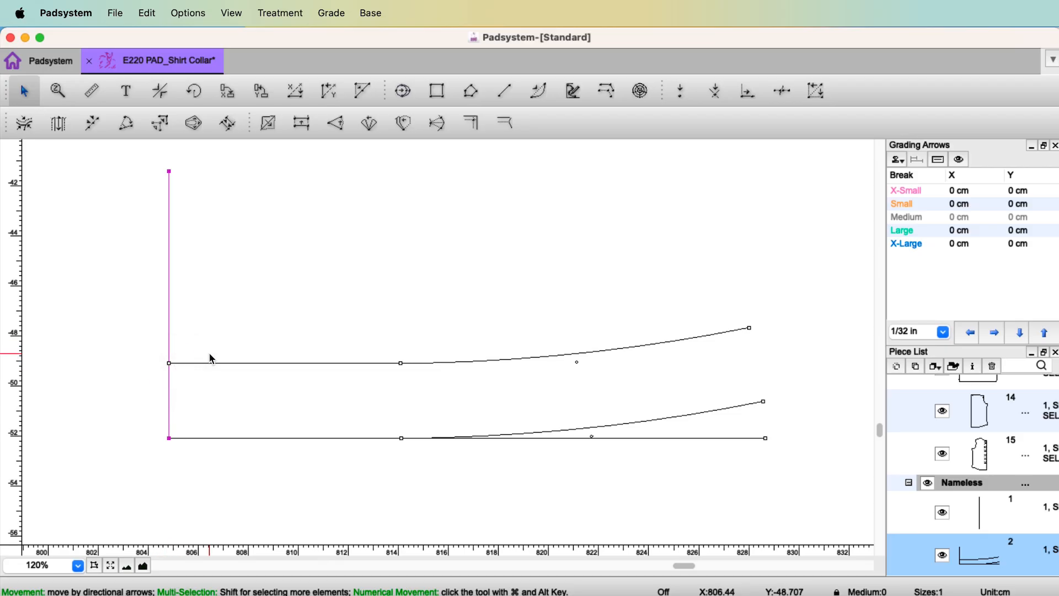
pyautogui.click(168, 304)
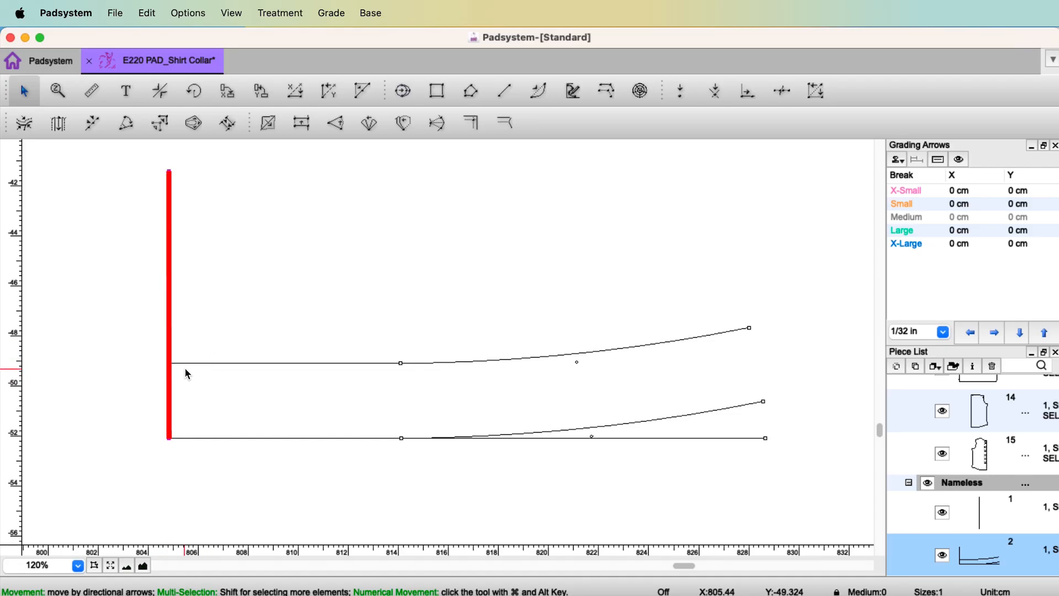
pyautogui.click(284, 363)
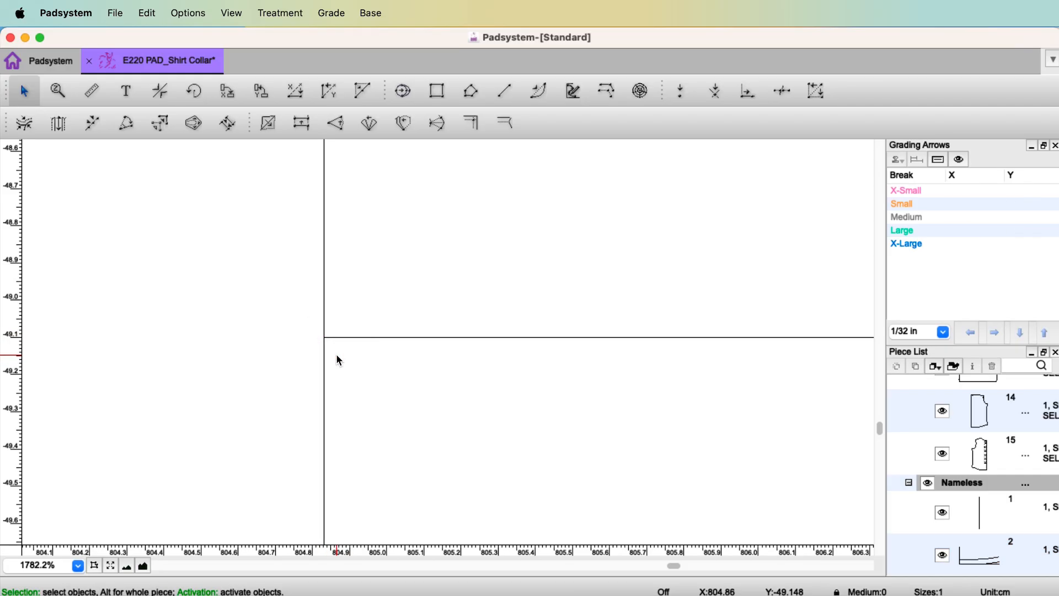
pyautogui.moveTo(313, 350)
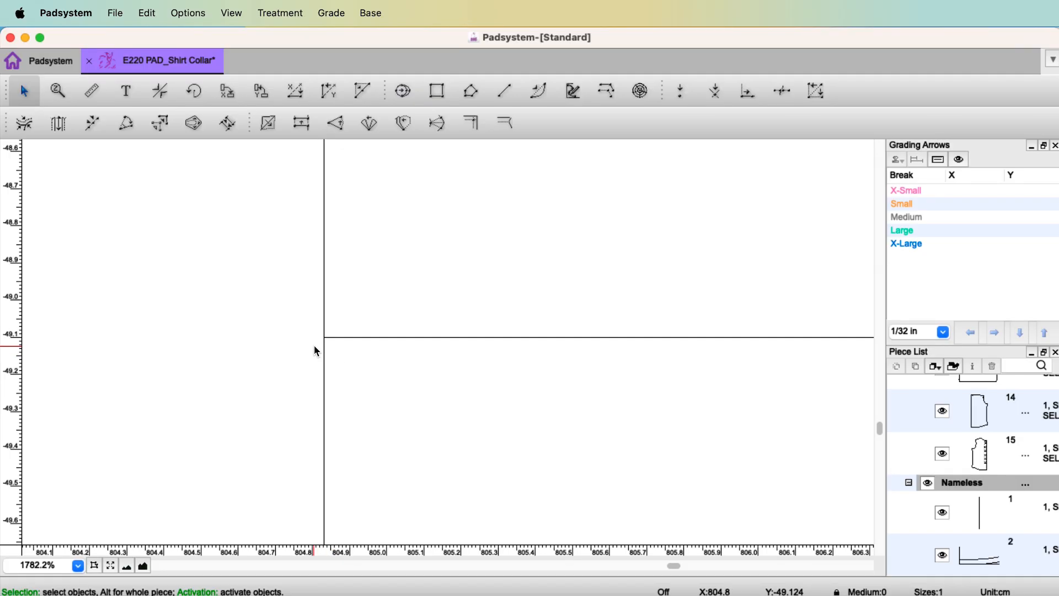
# Nudge the new line's left endpoint three steps left, past the center-back line
pyautogui.click(324, 338)
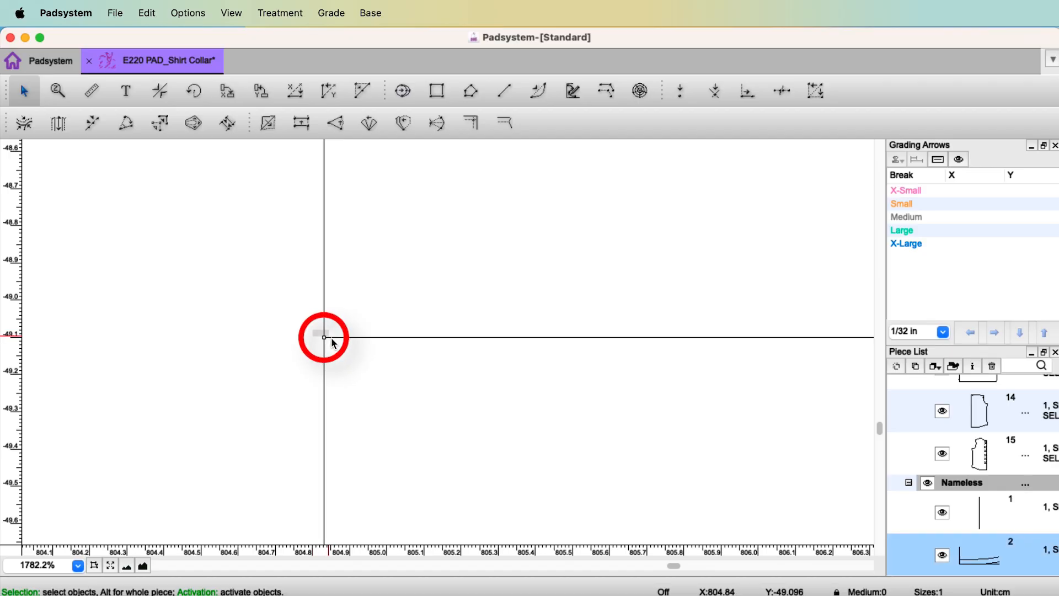
pyautogui.press('Left')
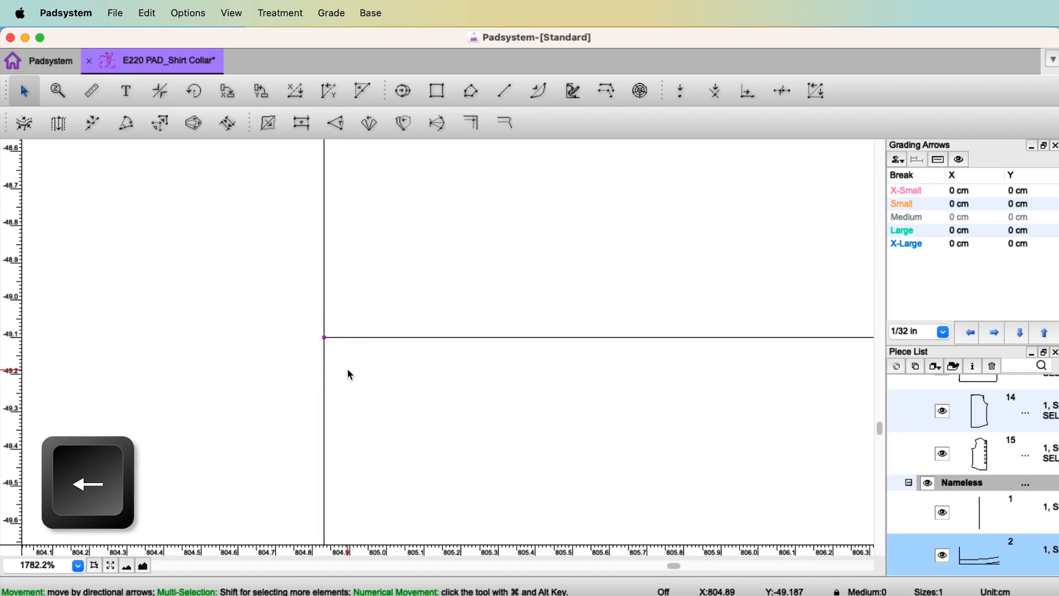
pyautogui.press('Left')
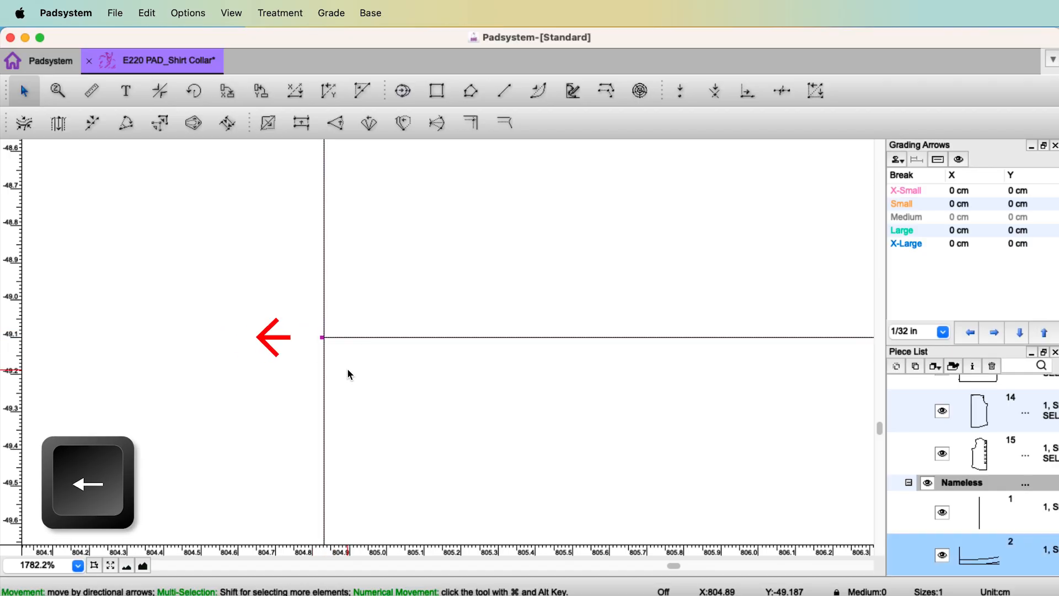
pyautogui.press('Left')
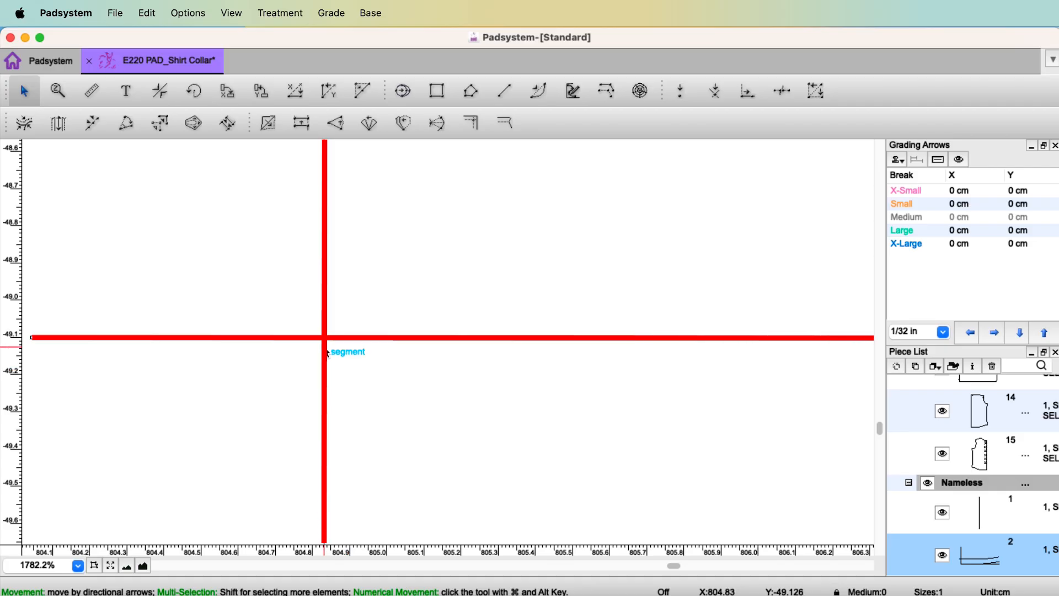
pyautogui.moveTo(659, 194)
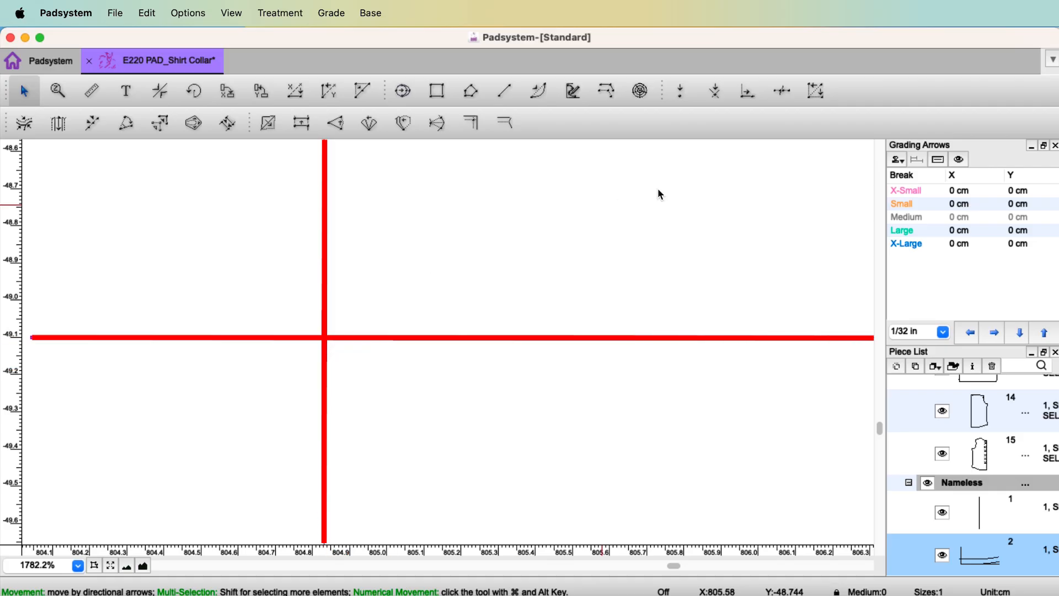
# Zoom out to show the right-hand ends of the upper and lower collar stand lines
pyautogui.click(713, 90)
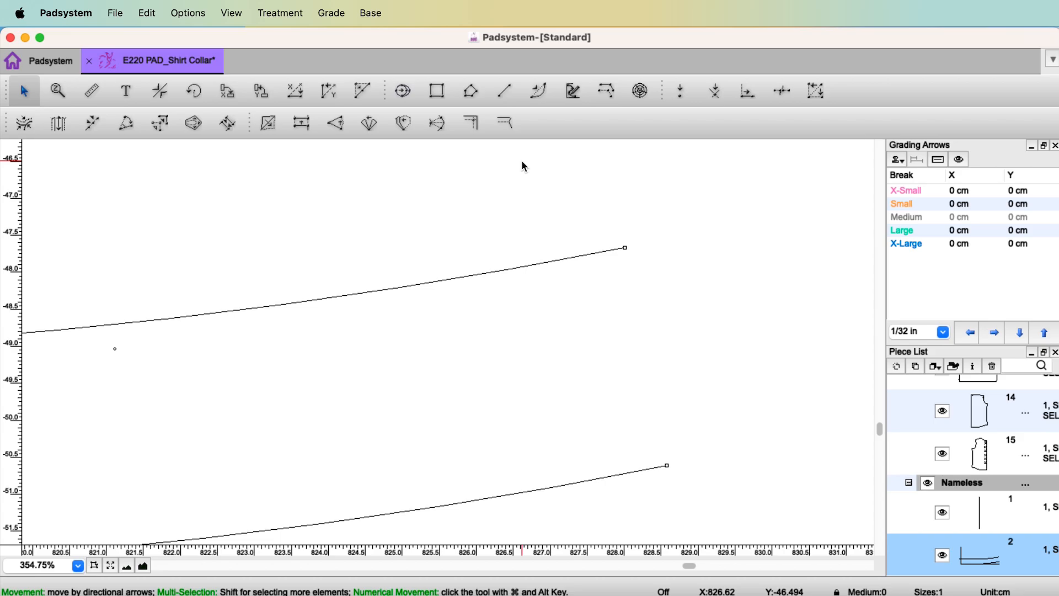
pyautogui.click(537, 91)
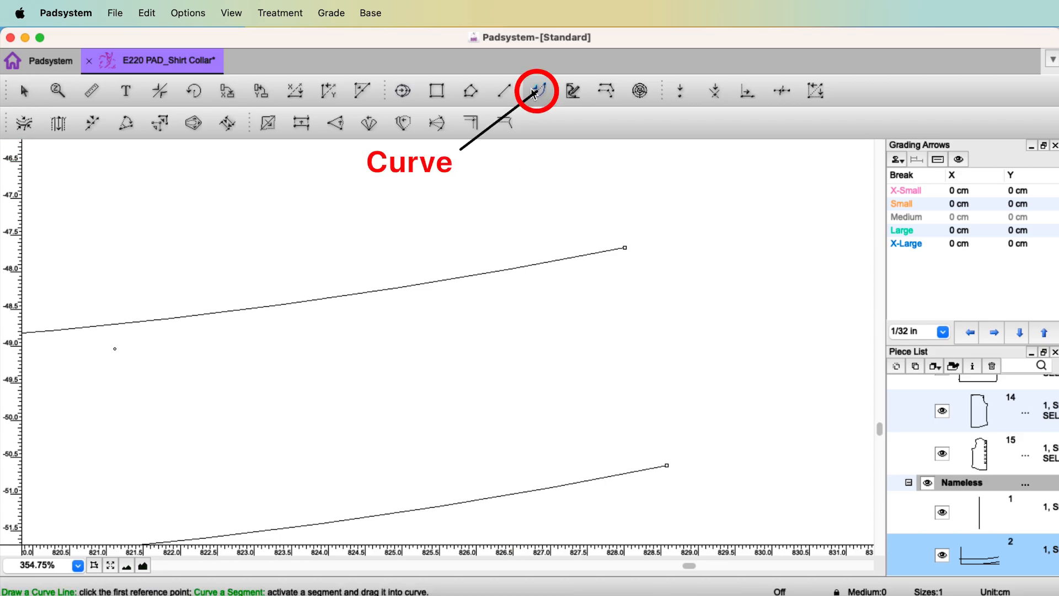
pyautogui.moveTo(537, 91)
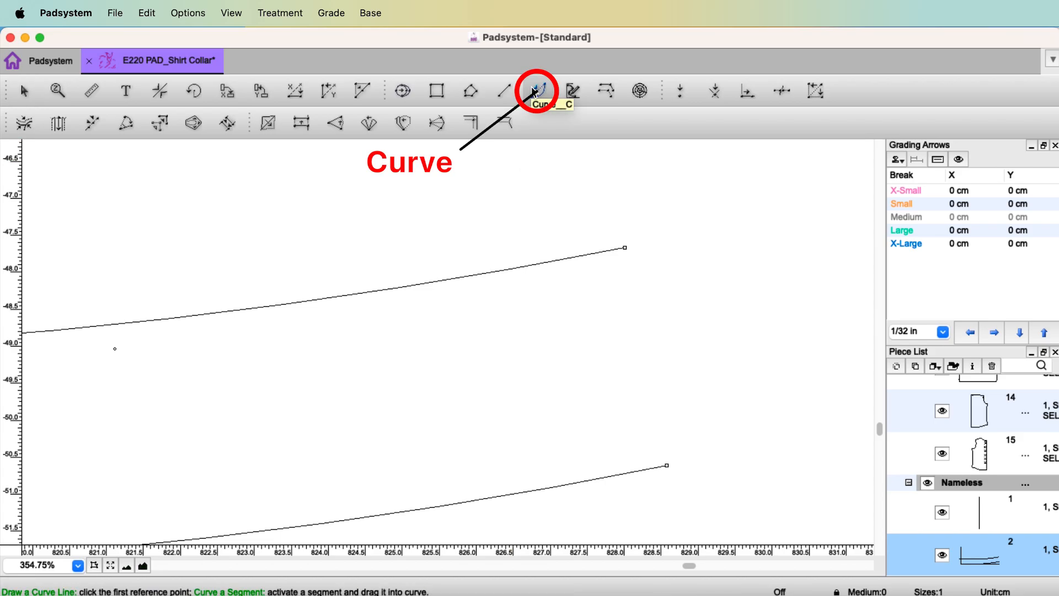
pyautogui.click(537, 91)
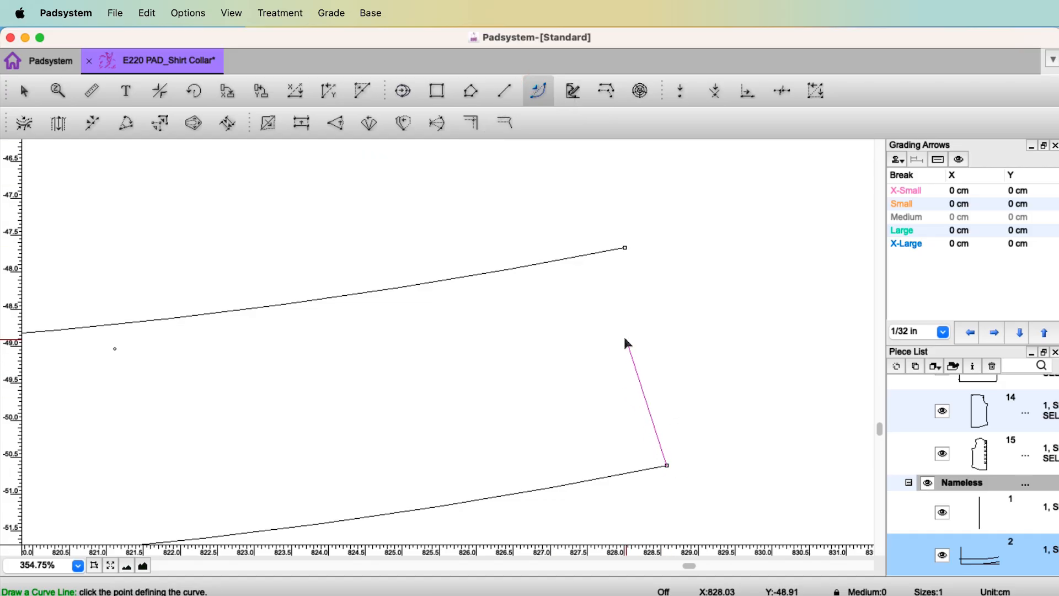
pyautogui.moveTo(626, 344); pyautogui.dragTo(467, 277)
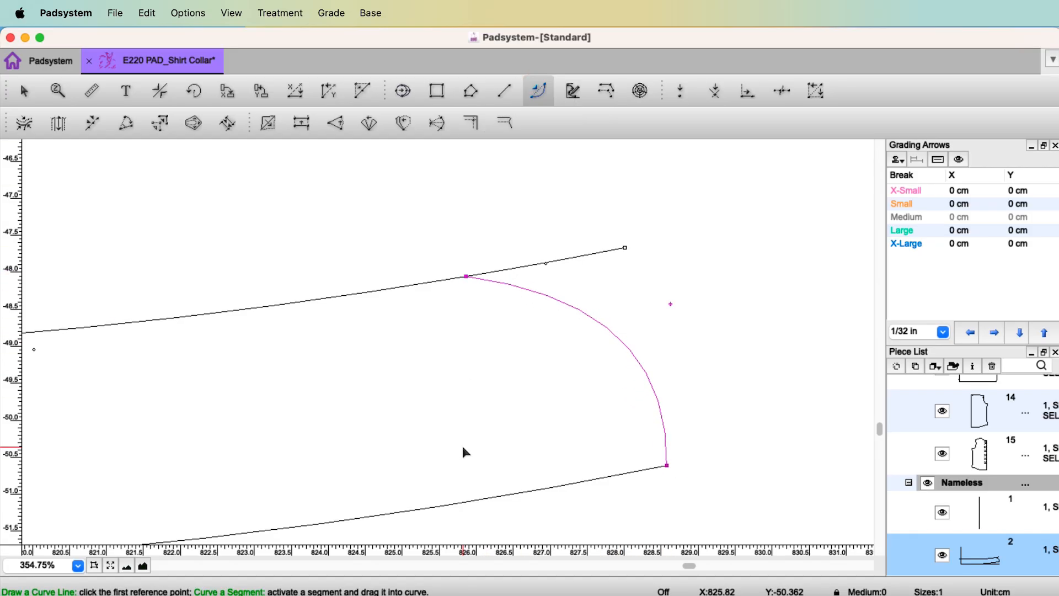
pyautogui.click(503, 90)
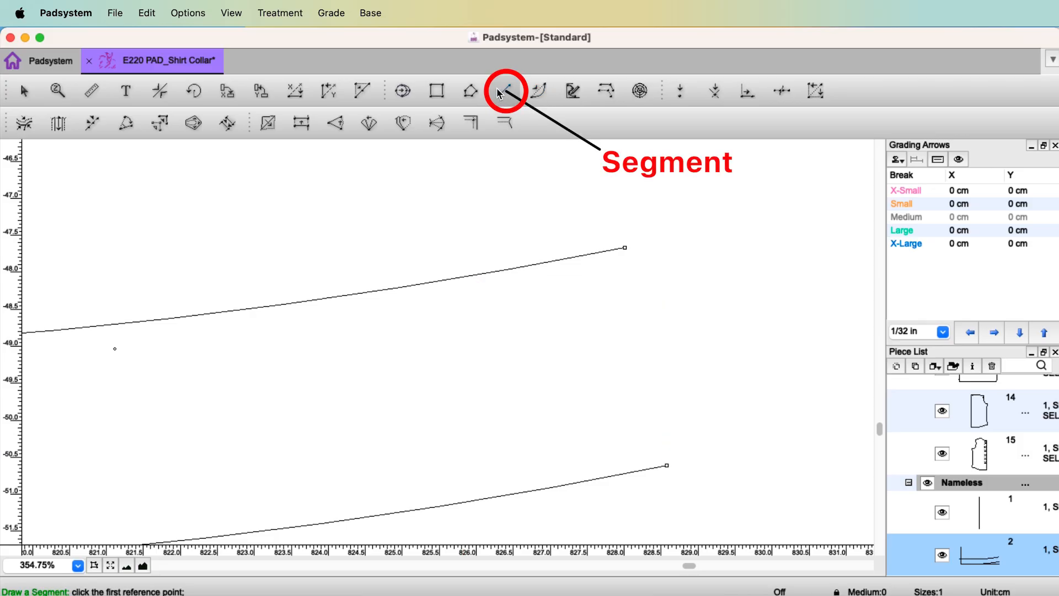
# Close the stand's front ends with a straight edge, adding a 1.5 cm point and a top-edge point
pyautogui.click(503, 91)
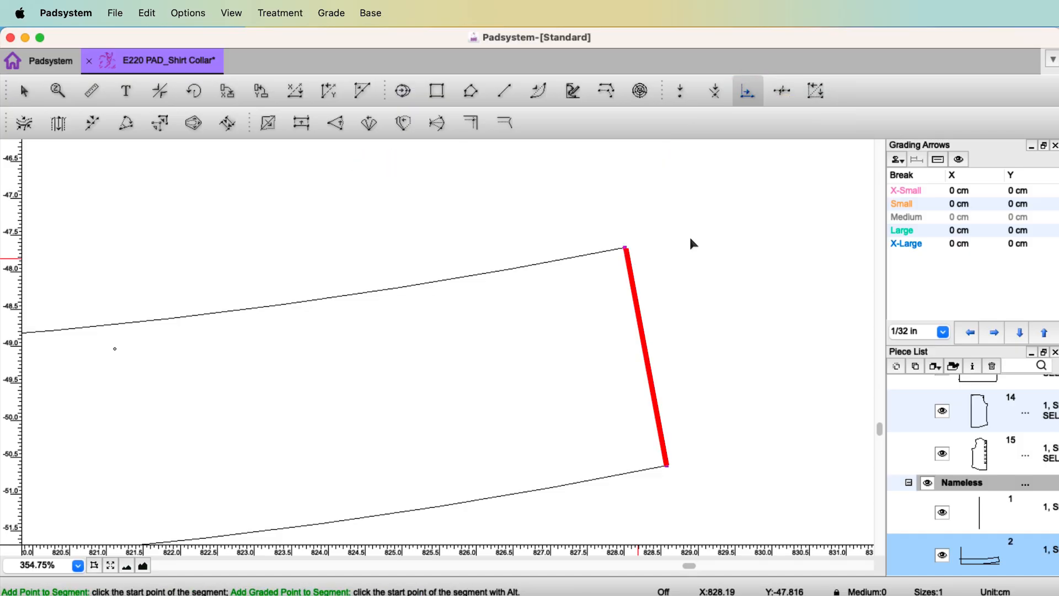
pyautogui.click(622, 249)
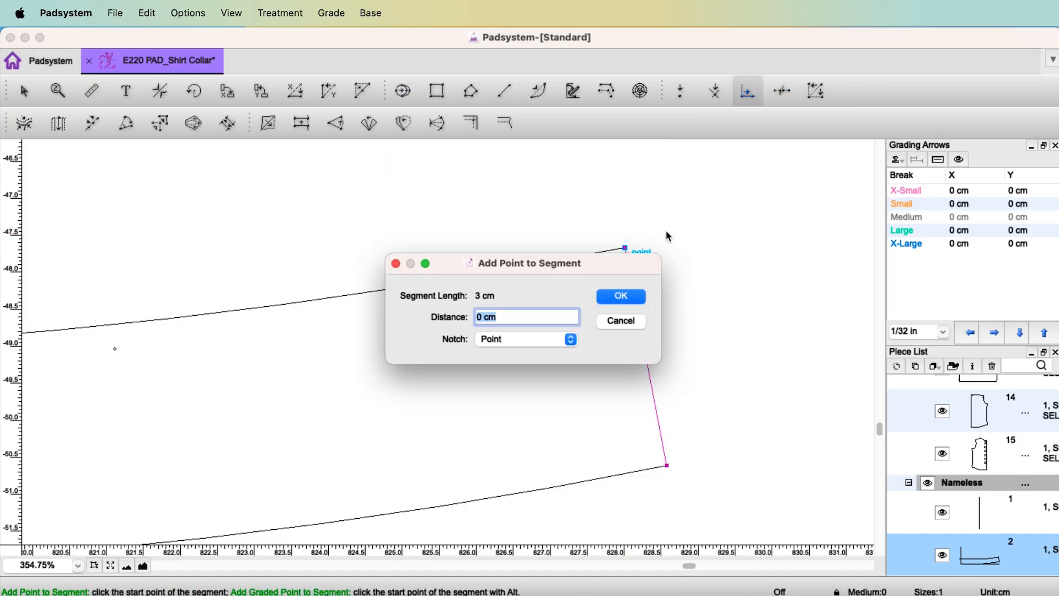
pyautogui.write('1.')
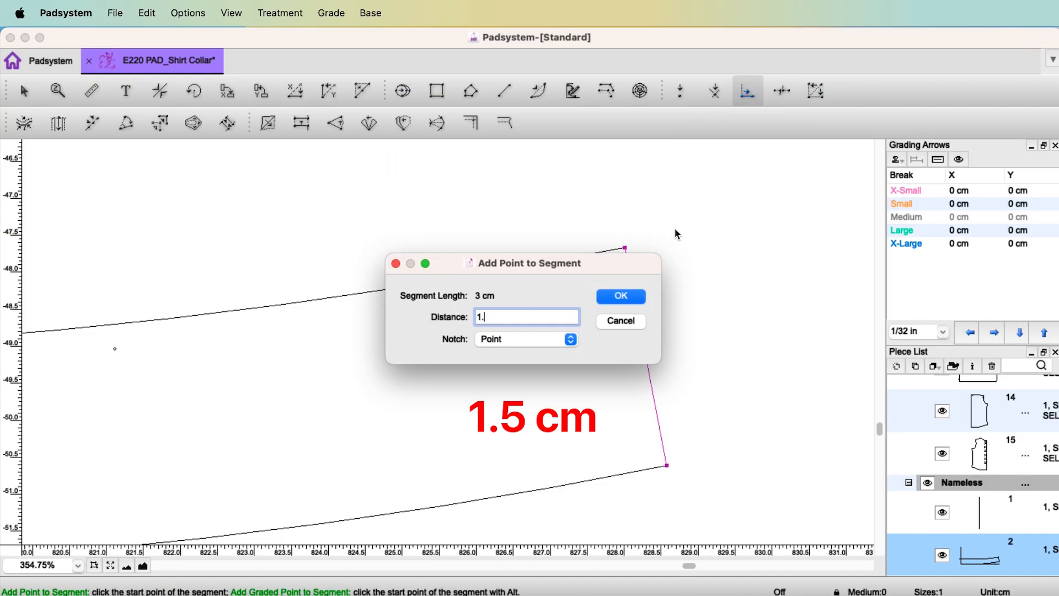
pyautogui.click(619, 296)
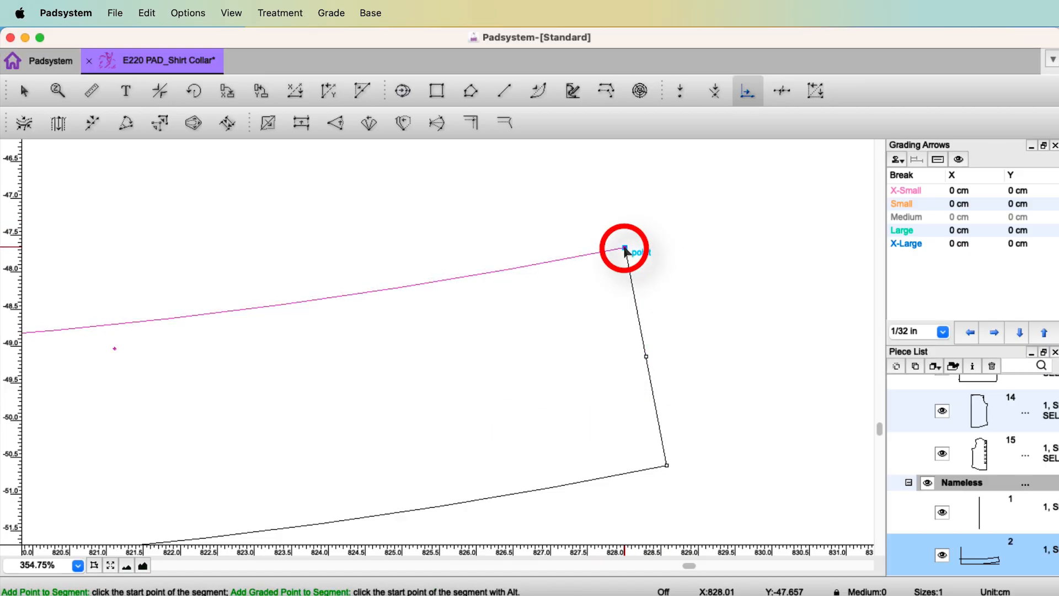
pyautogui.click(624, 250)
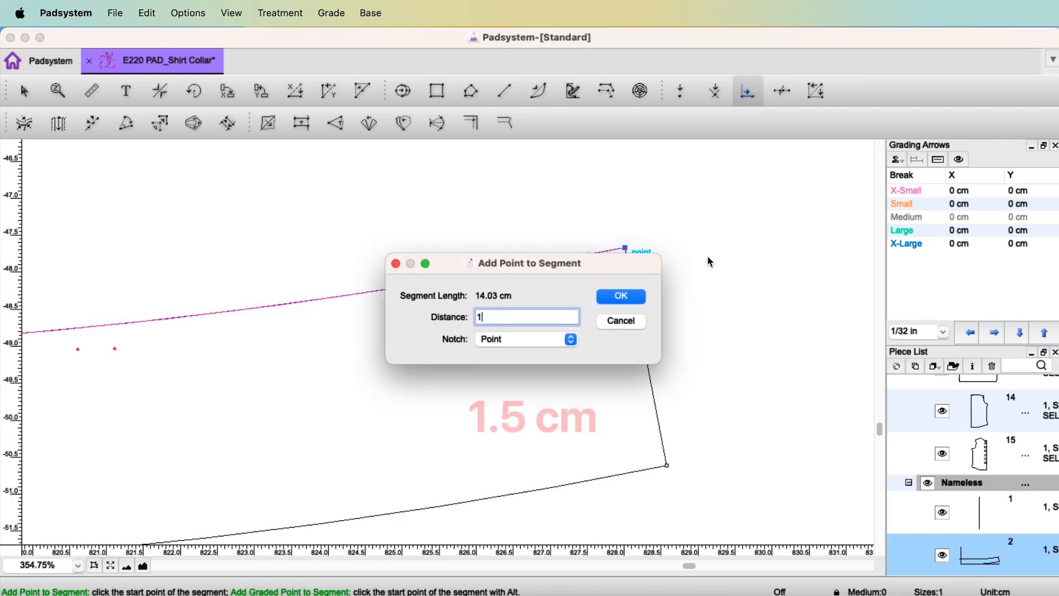
pyautogui.click(619, 296)
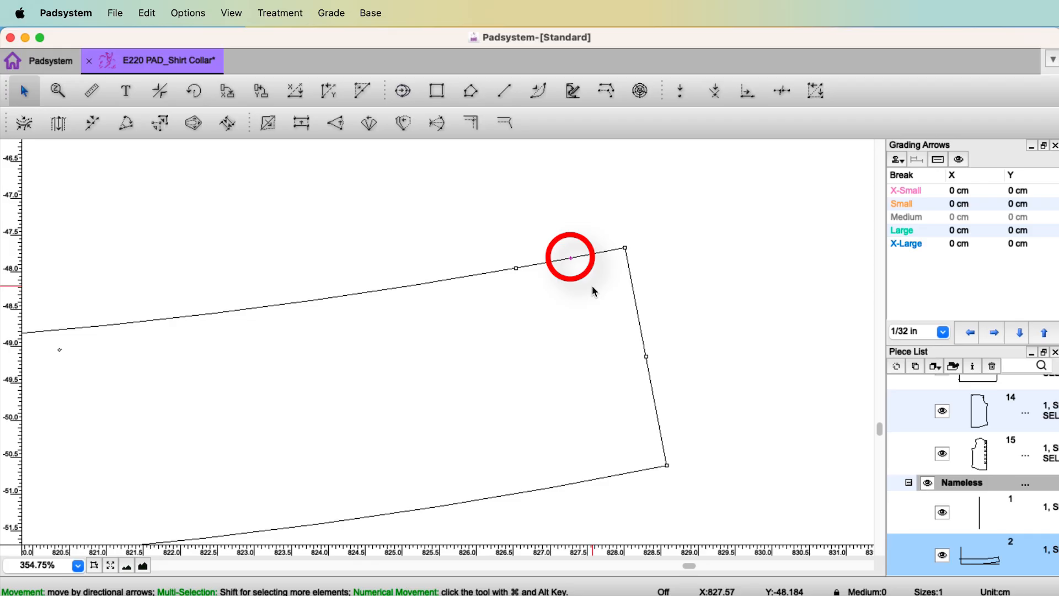
# Make the collar stand's top front corner point a control point via Item Info
pyautogui.moveTo(570, 258); pyautogui.dragTo(623, 247)
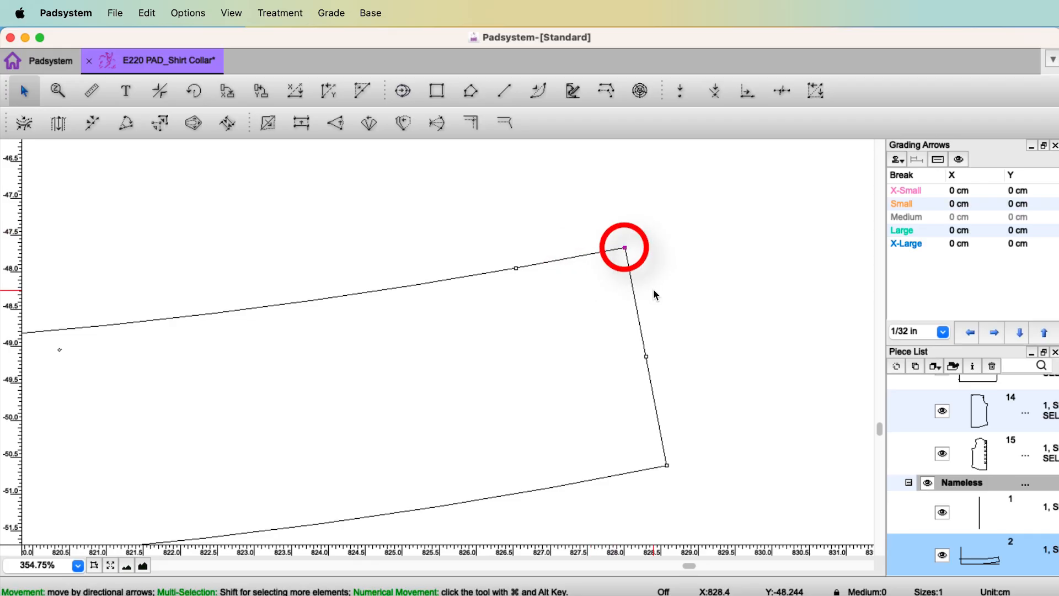
pyautogui.press('ctrl+i')
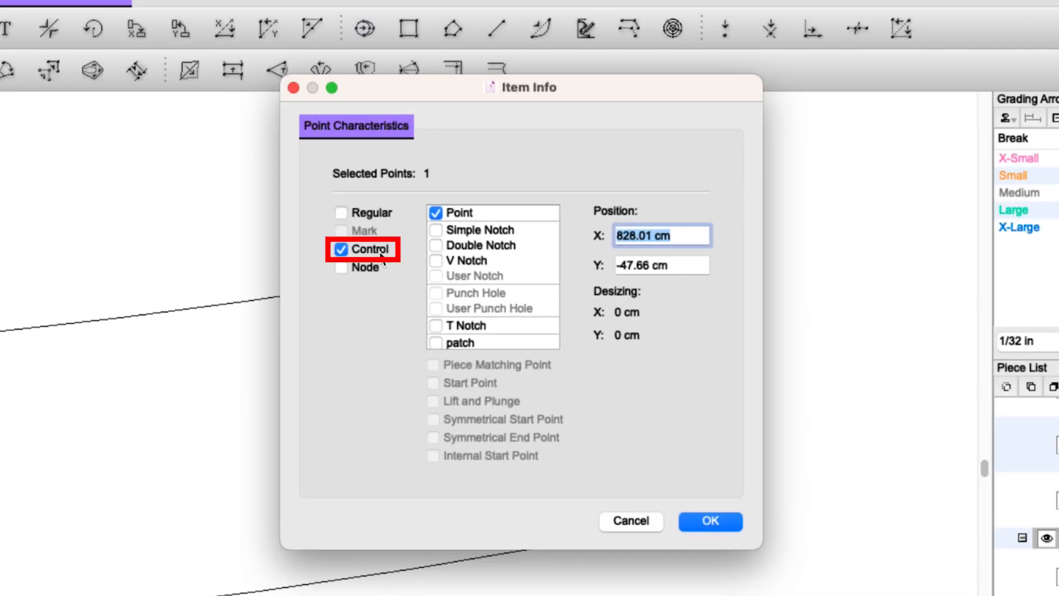
pyautogui.click(708, 521)
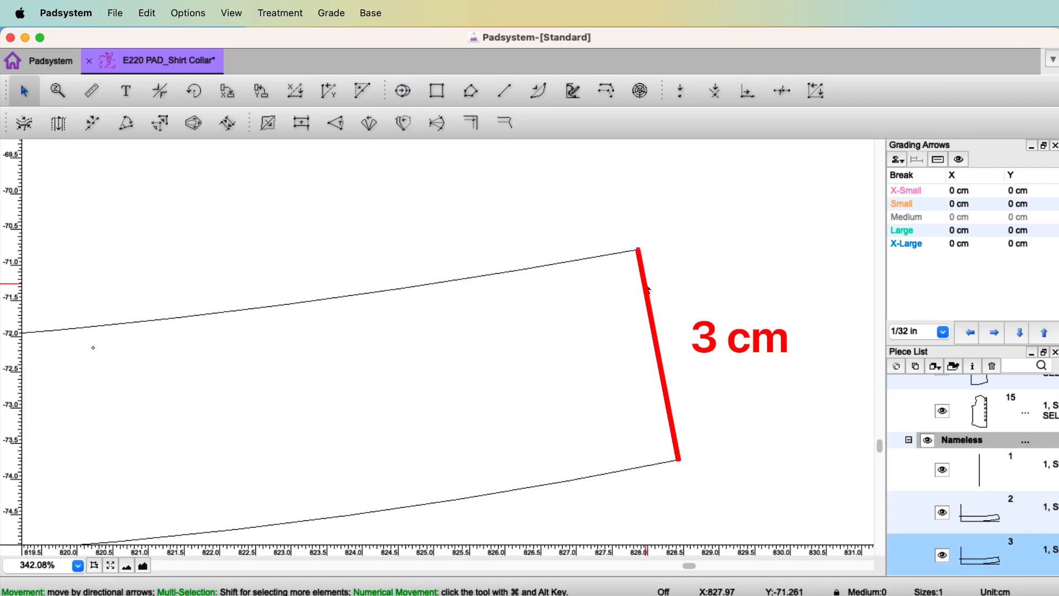
# Delete the extra top-edge point and set the top front corner as a control point
pyautogui.click(747, 91)
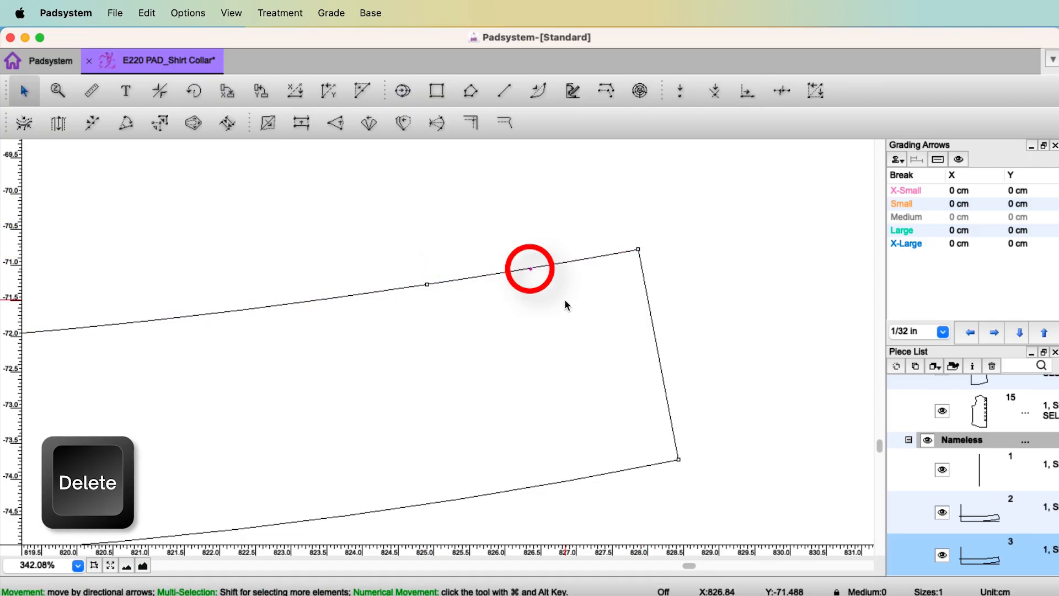
pyautogui.press('Delete')
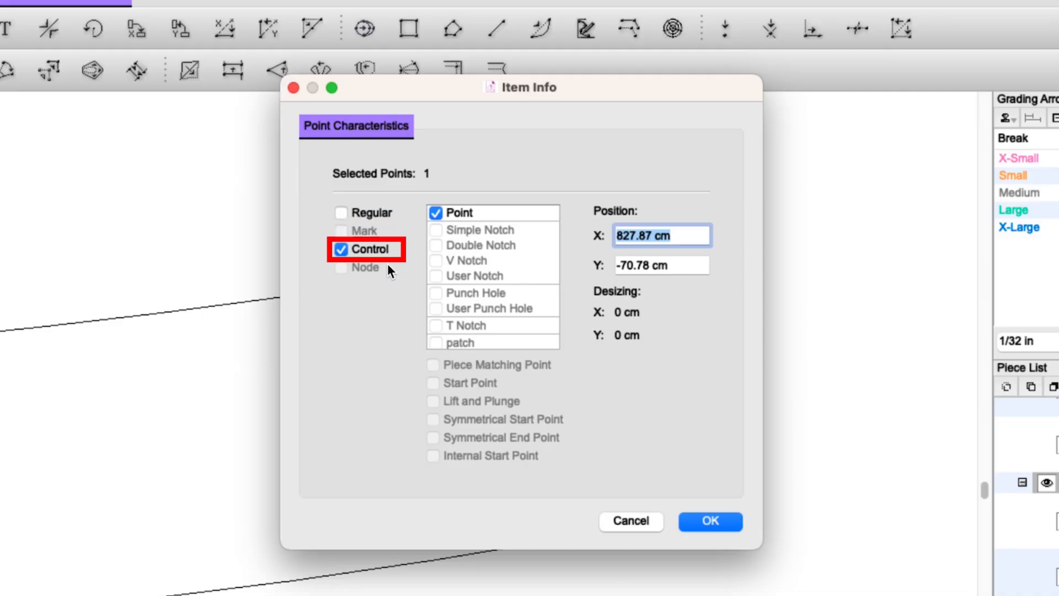
pyautogui.click(710, 521)
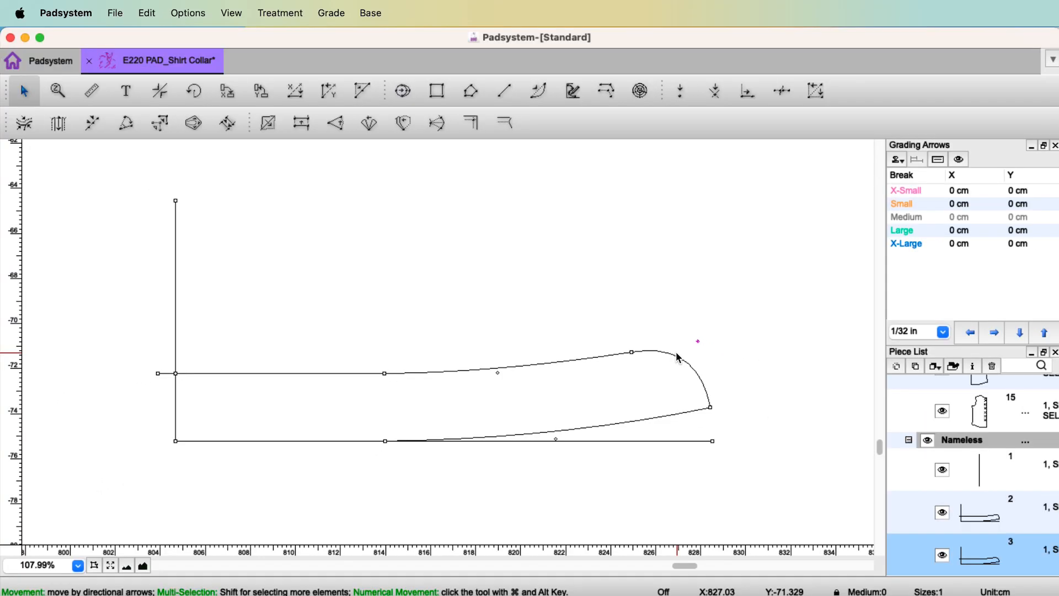
pyautogui.moveTo(735, 115)
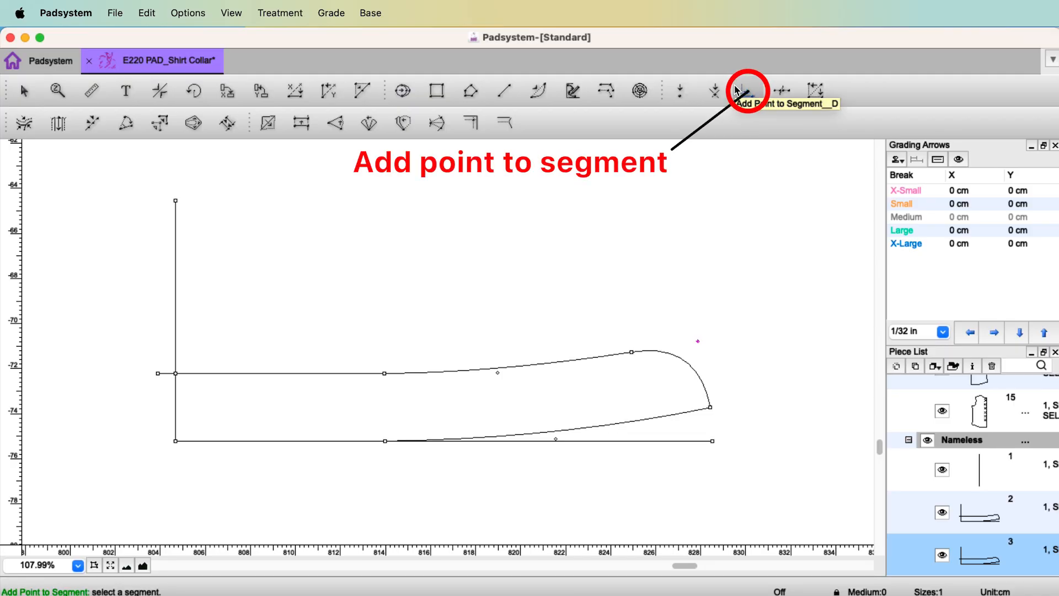
# Add a point on the center-back line
pyautogui.click(743, 90)
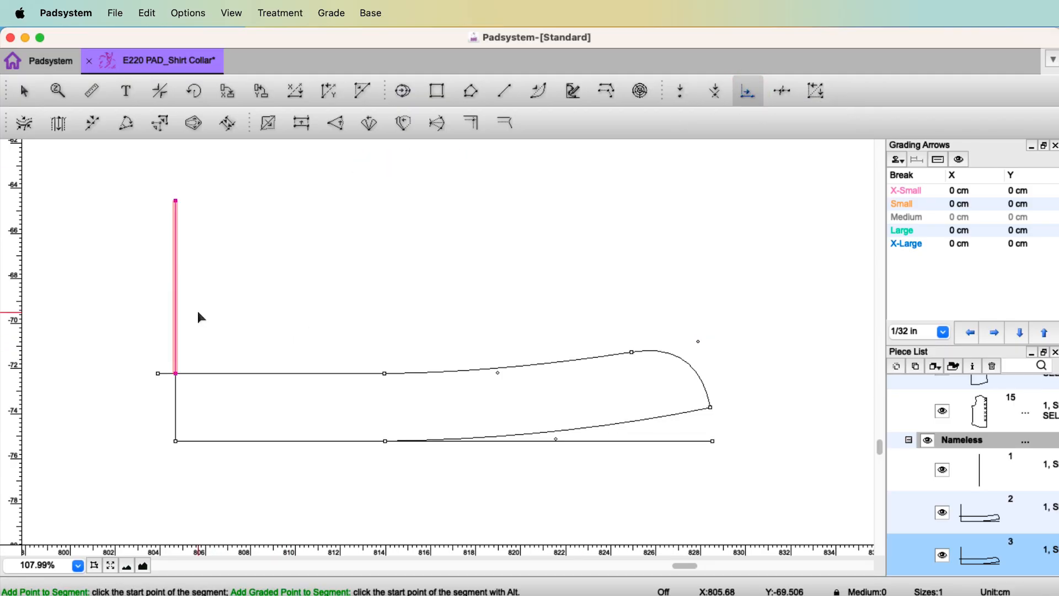
pyautogui.press('ctrl')
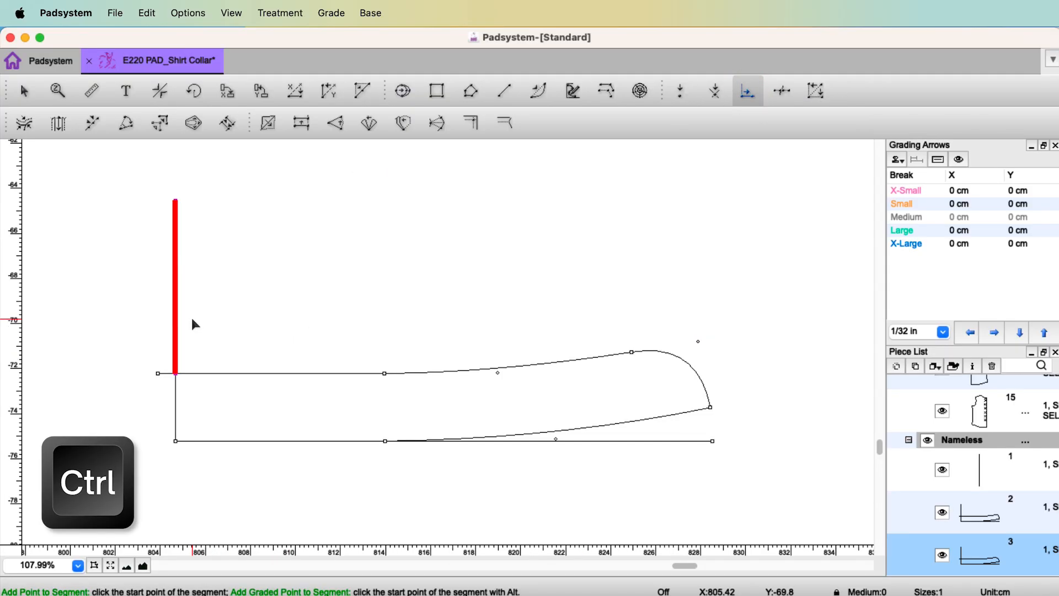
pyautogui.click(175, 373)
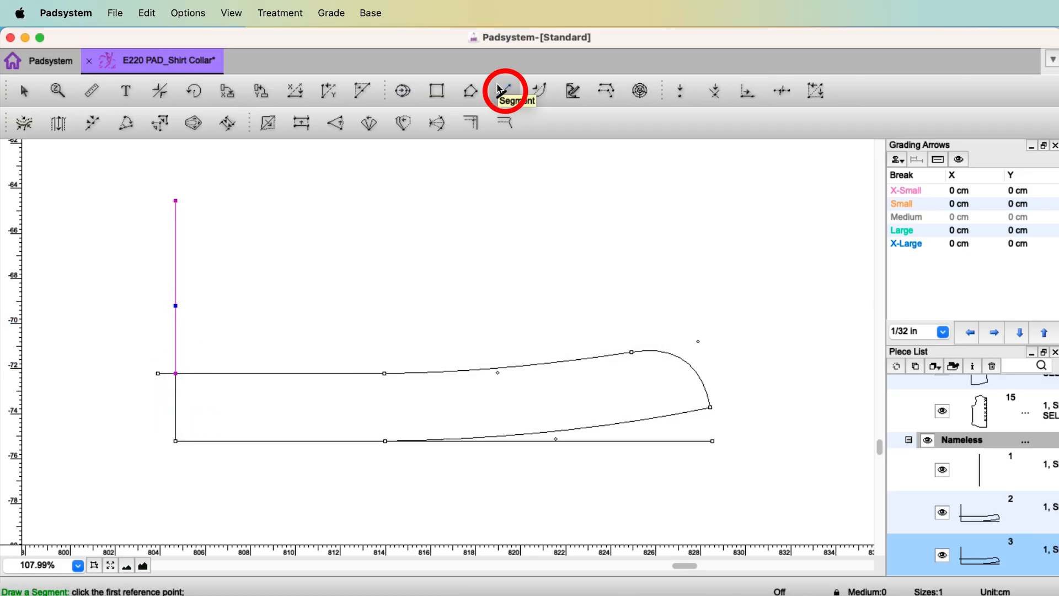
# Draw a 9.28 cm horizontal line from it and curve it down to the stand's front point
pyautogui.click(503, 90)
pyautogui.write('9')
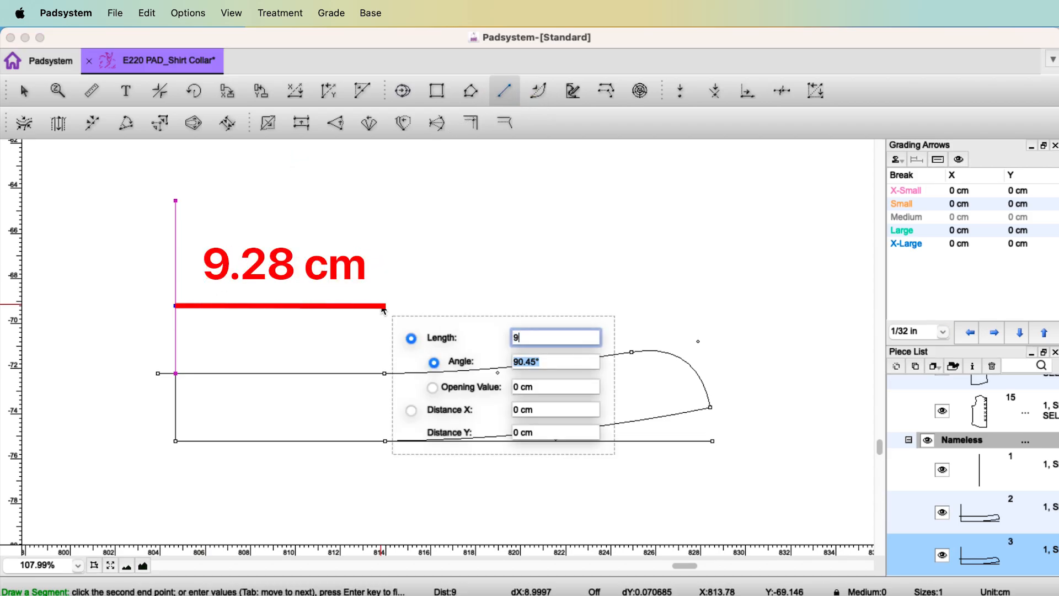
pyautogui.write('.28')
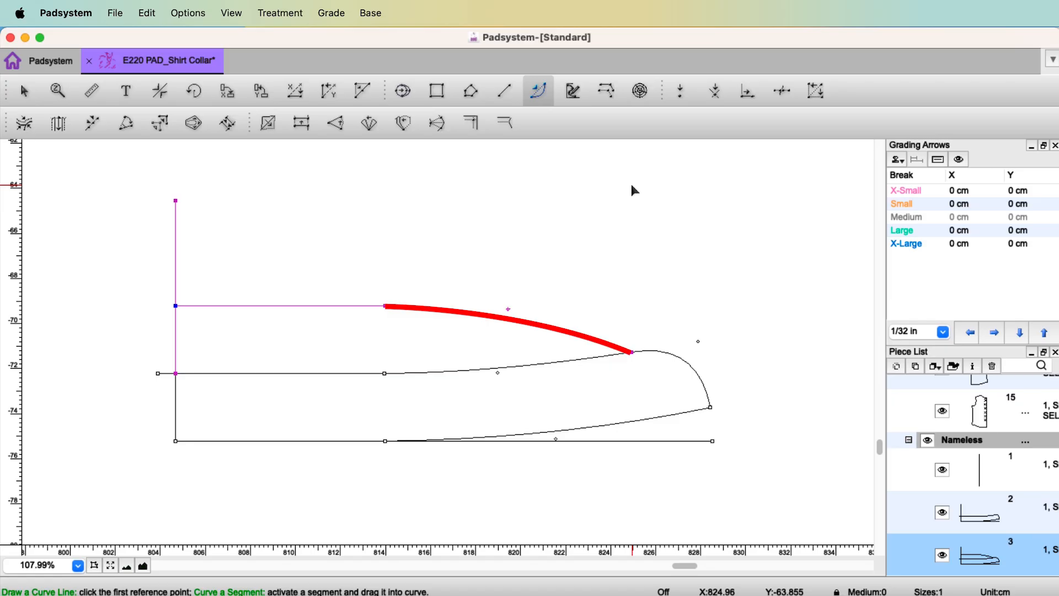
pyautogui.click(24, 90)
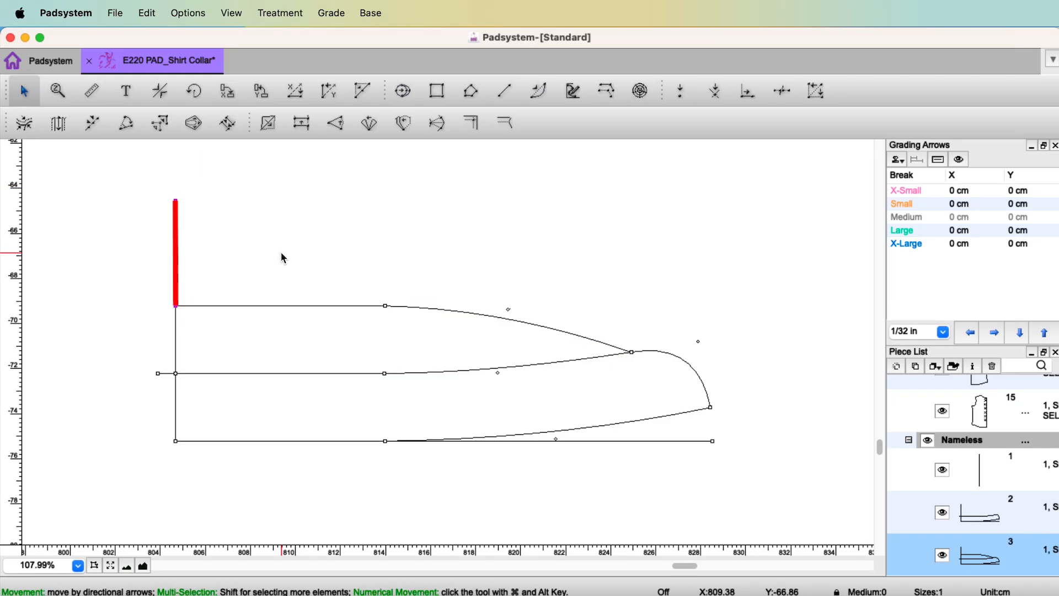
# Change the upper center-back line's length and start the straight top edge at center back
pyautogui.click(92, 123)
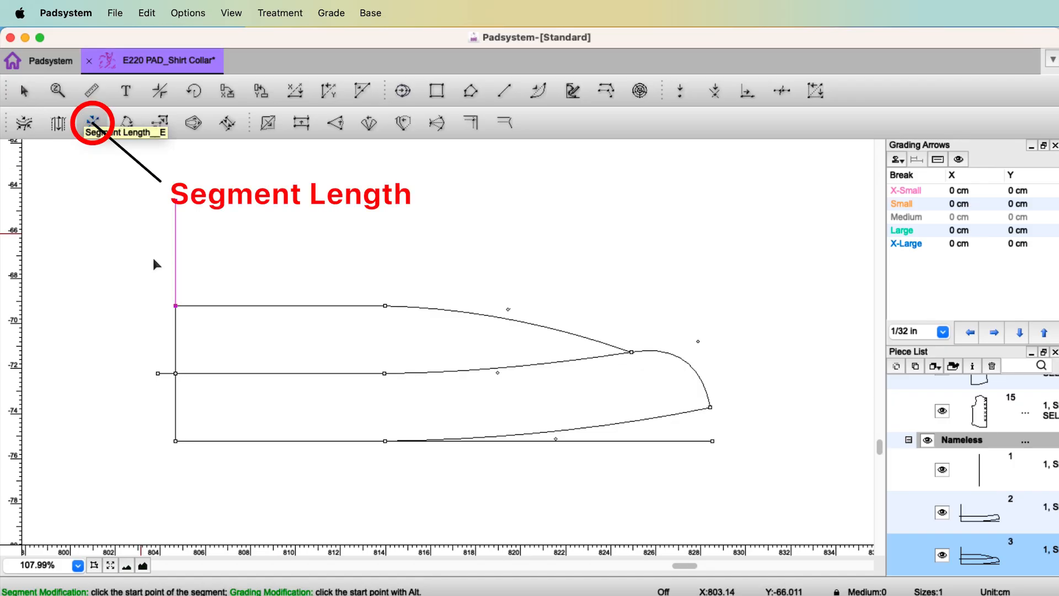
pyautogui.click(174, 306)
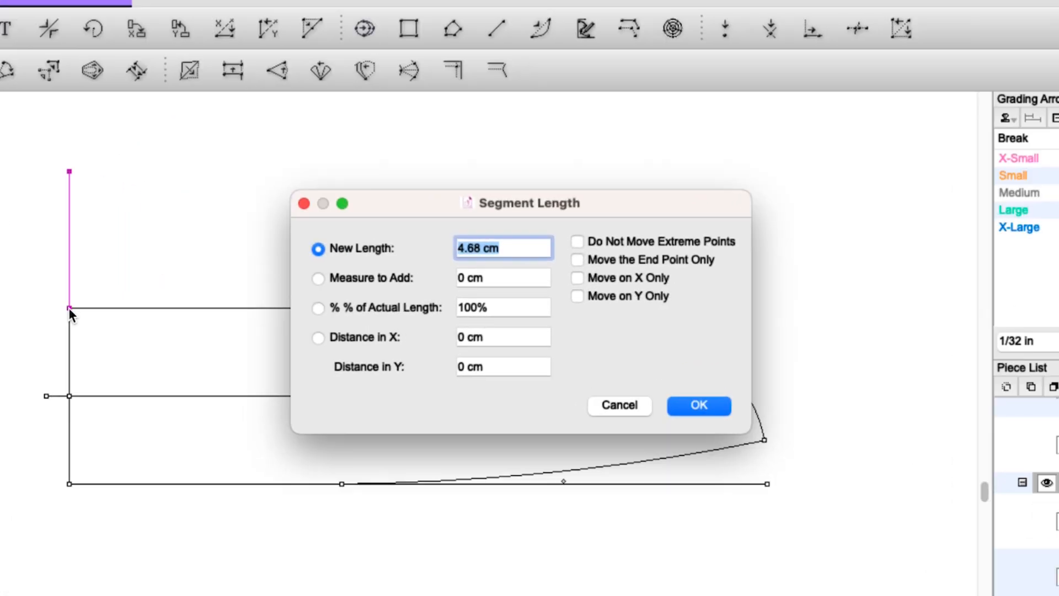
pyautogui.click(502, 248)
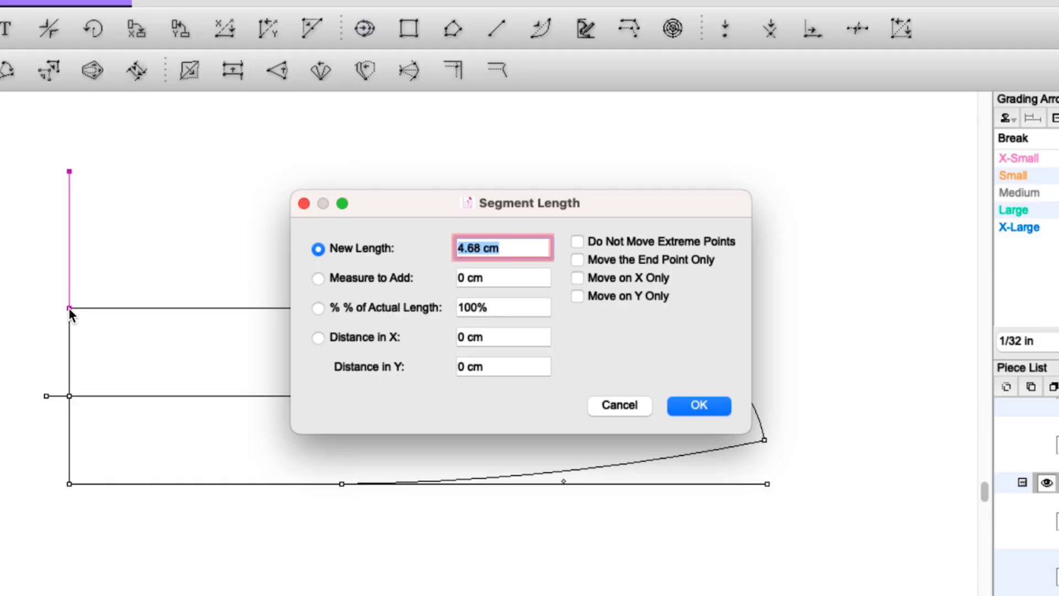
pyautogui.click(698, 405)
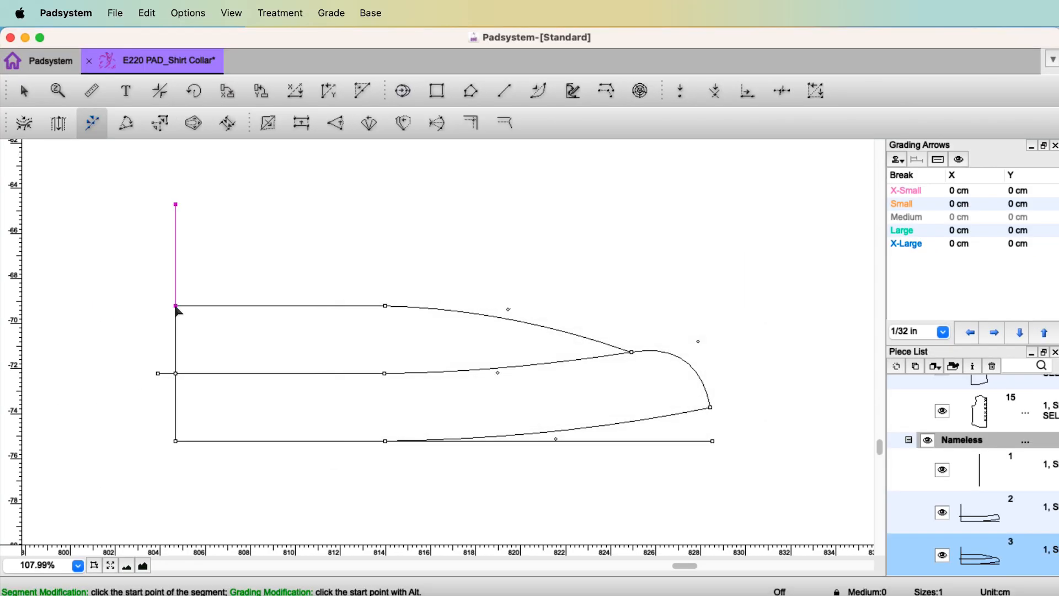
pyautogui.click(503, 90)
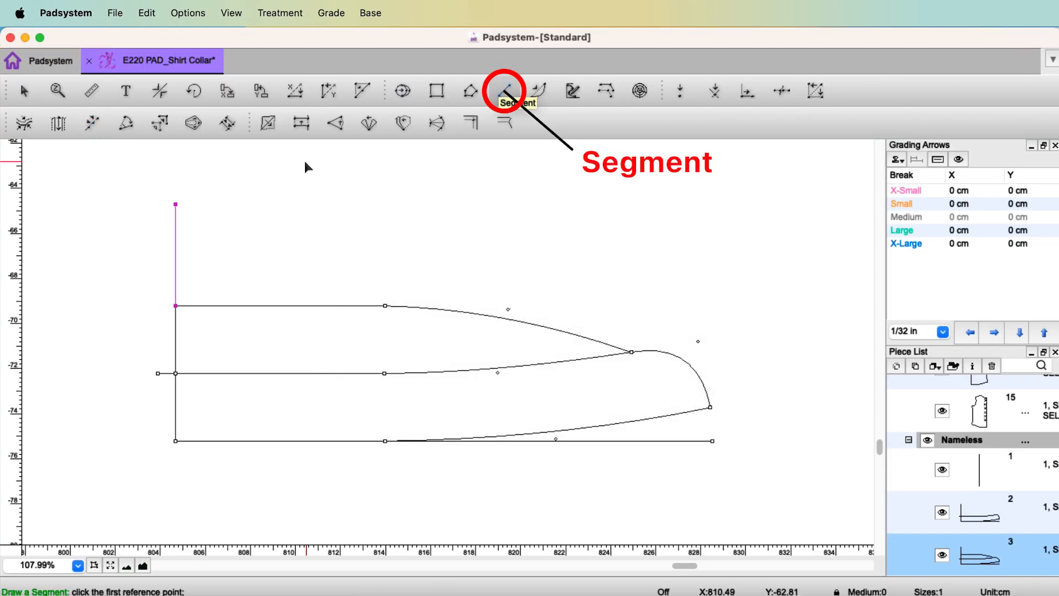
pyautogui.click(502, 90)
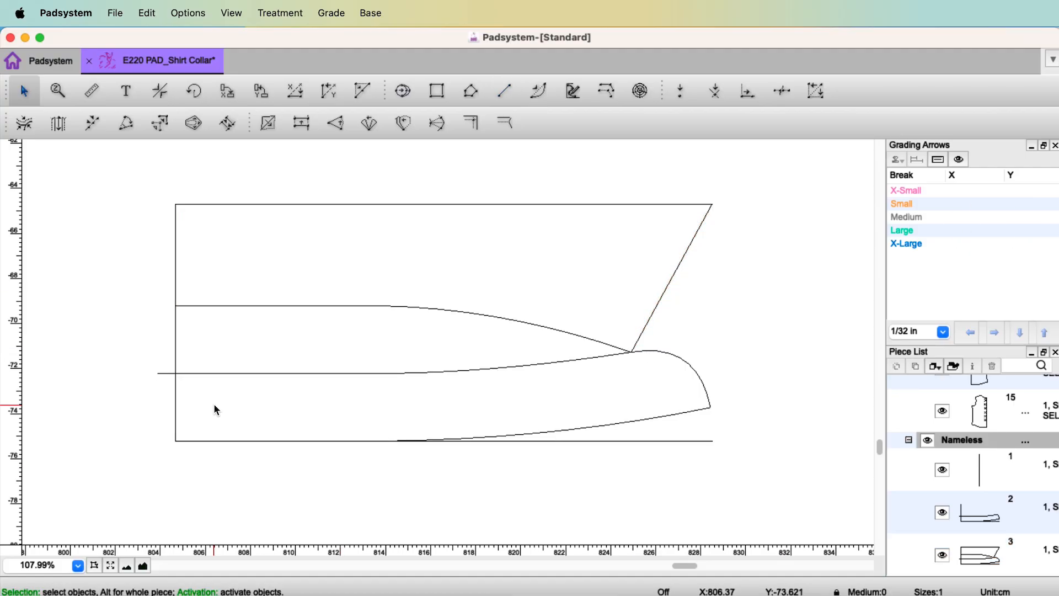
# Select the collar stand outline and set it as a paired piece in SELF fabric
pyautogui.click(176, 405)
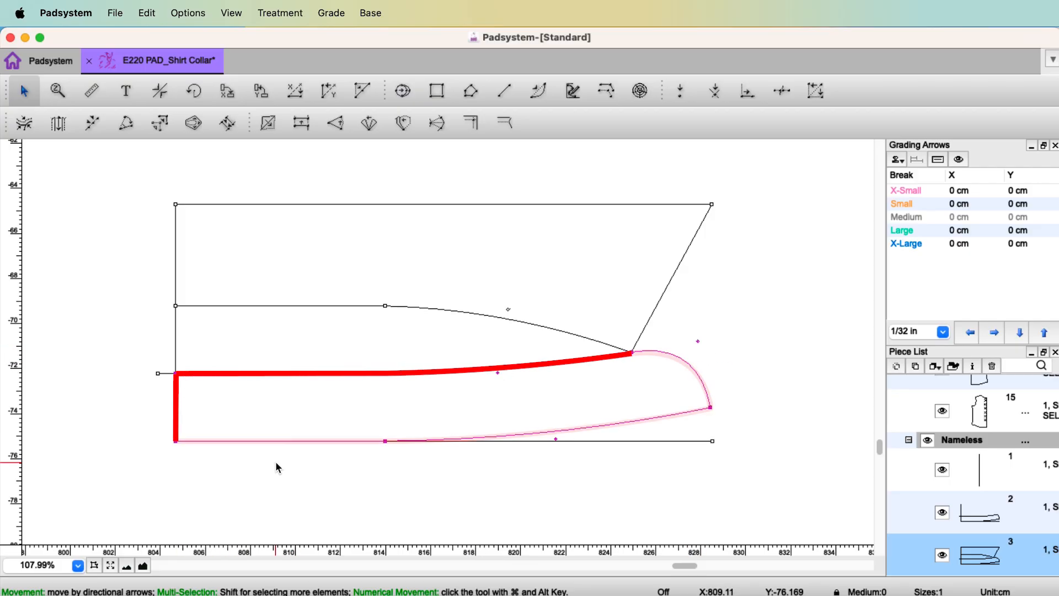
pyautogui.press('ctrl+e')
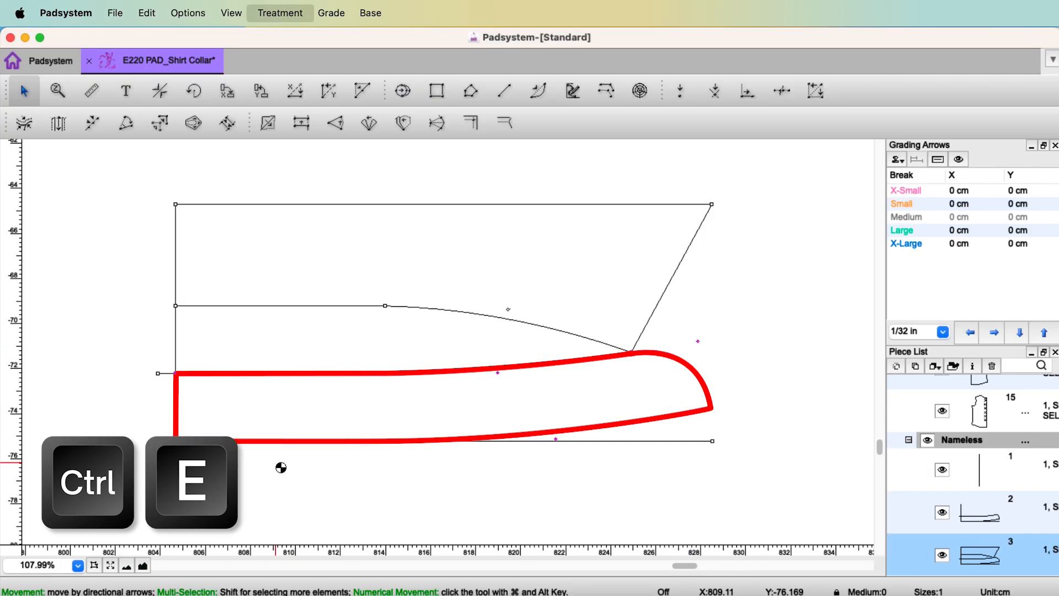
pyautogui.press('ctrl+e')
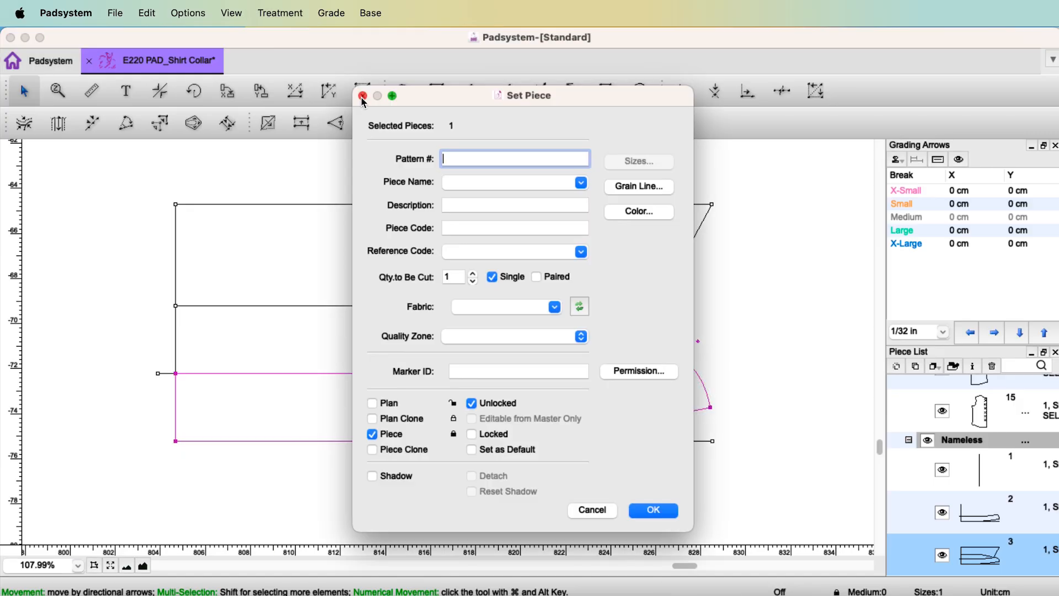
pyautogui.click(280, 13)
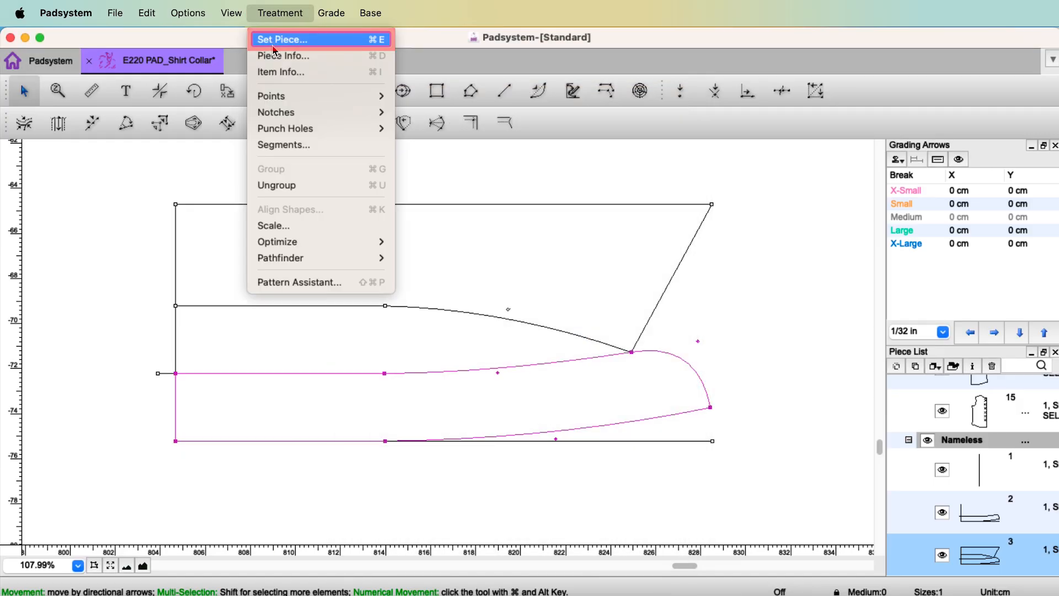
pyautogui.click(282, 39)
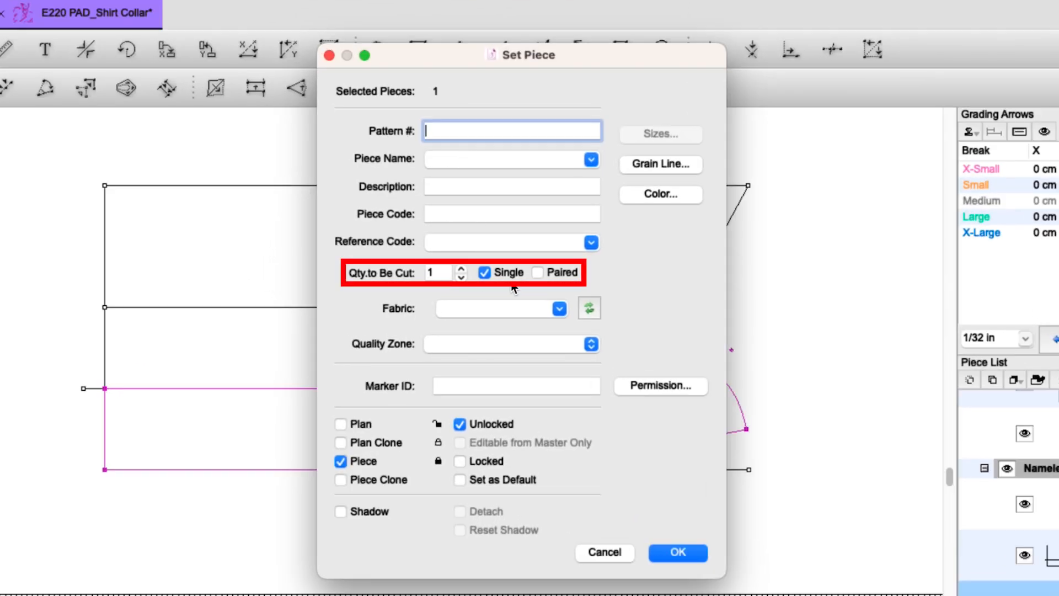
pyautogui.click(559, 308)
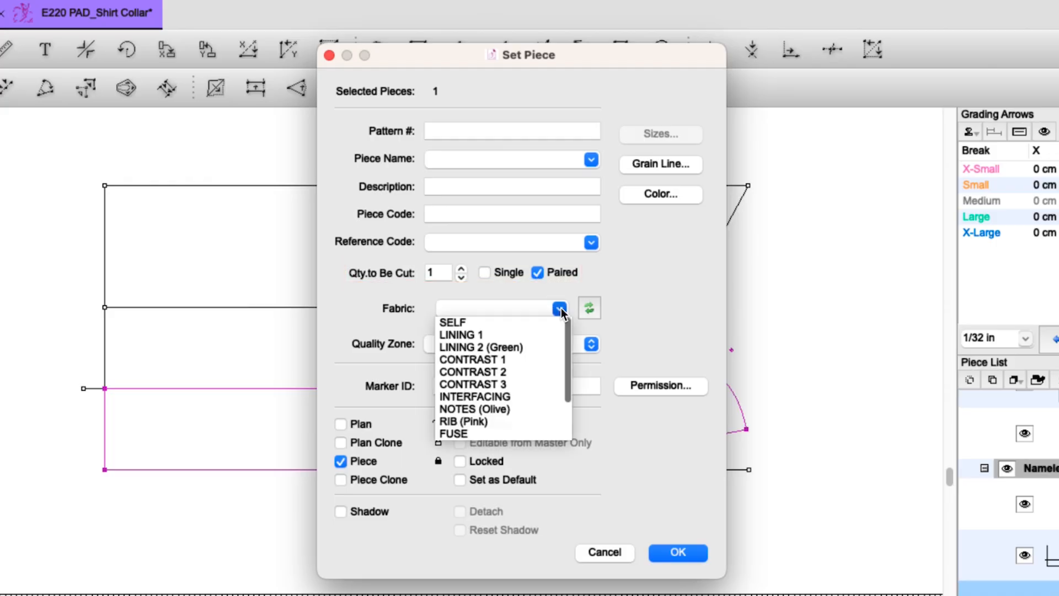
pyautogui.click(452, 322)
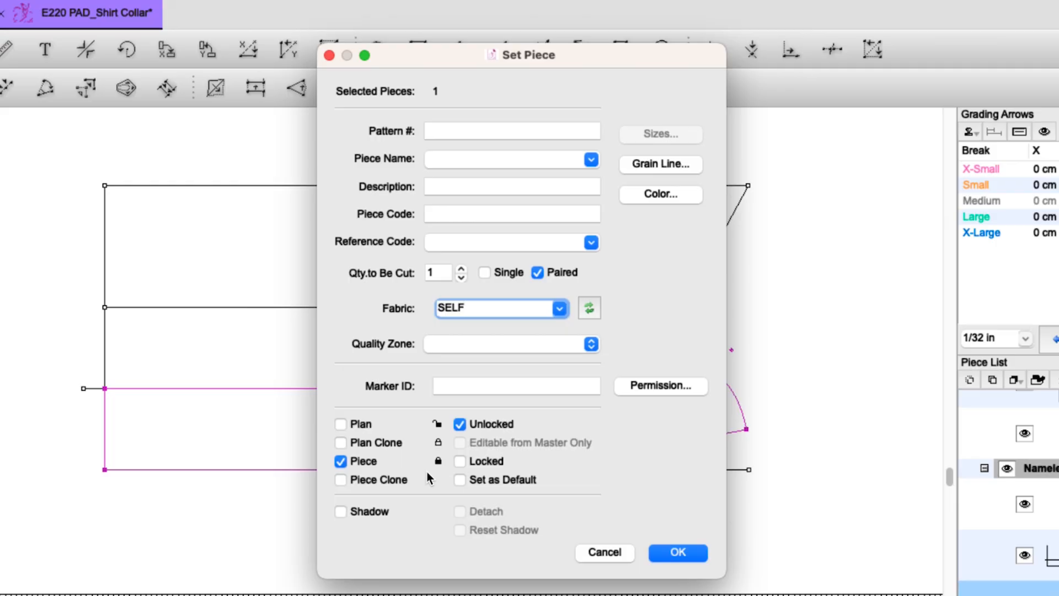
# Create the collar stand piece, then make the collar a paired SELF-fabric piece
pyautogui.click(493, 308)
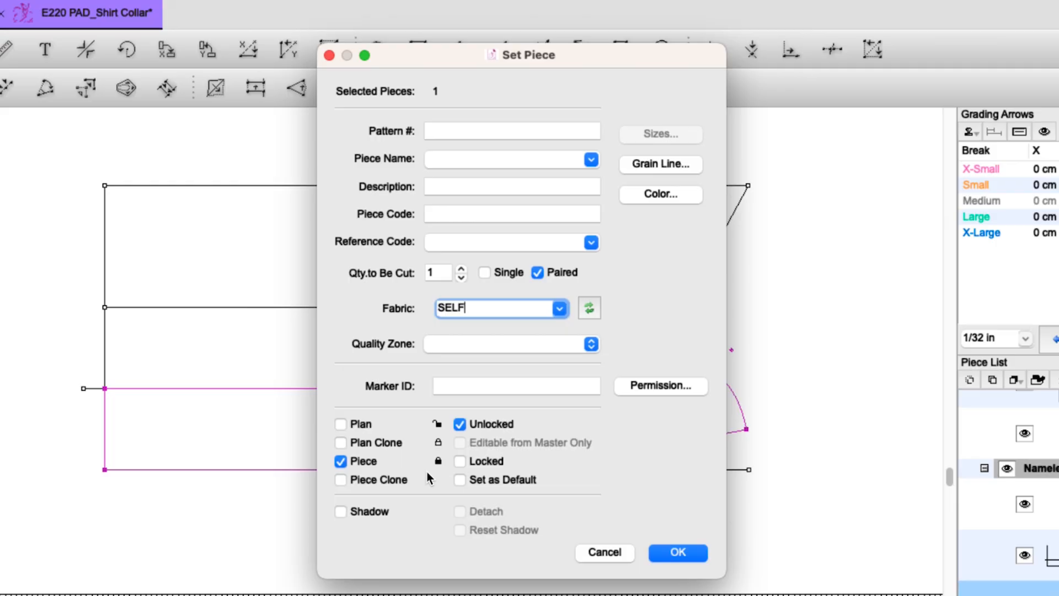
pyautogui.click(340, 424)
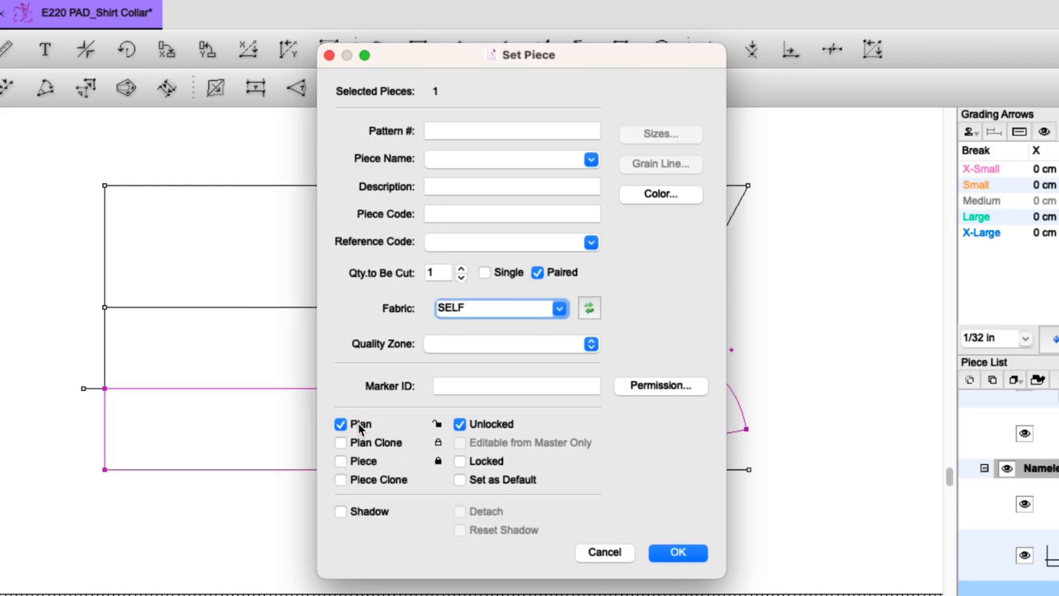
pyautogui.click(677, 553)
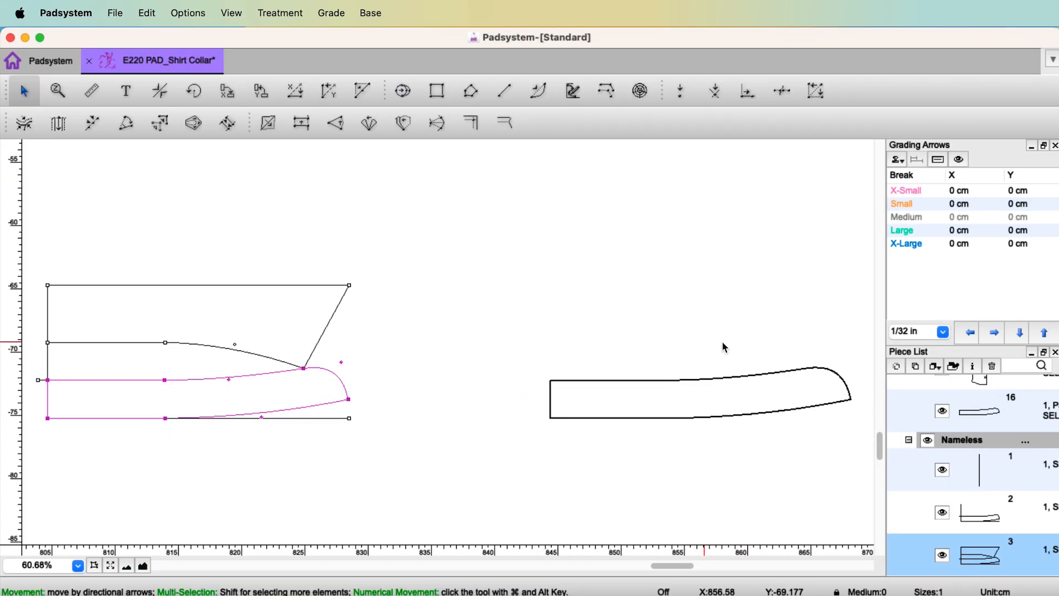
pyautogui.moveTo(715, 461)
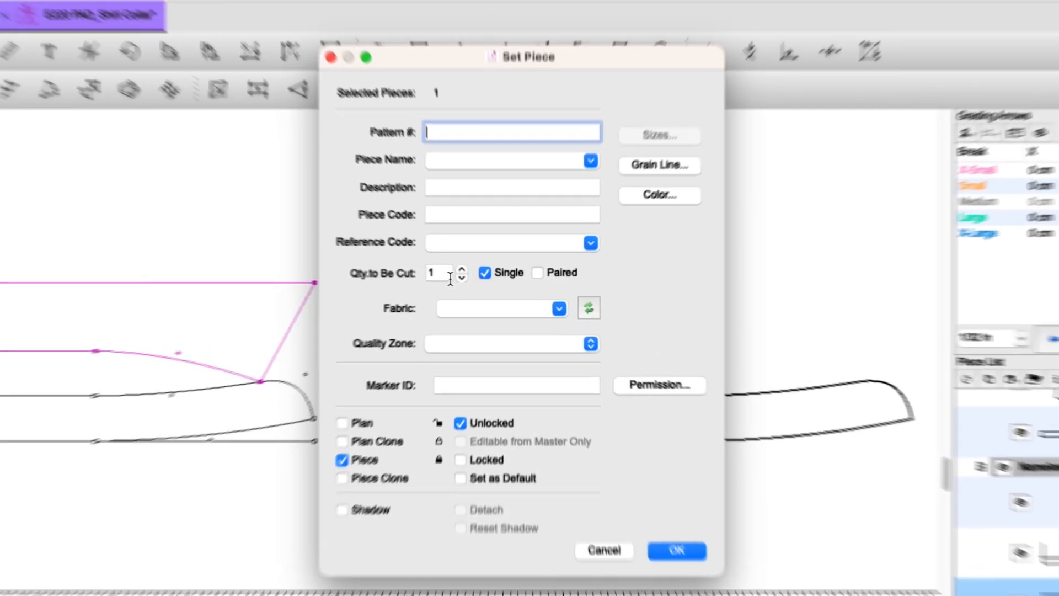
pyautogui.click(558, 309)
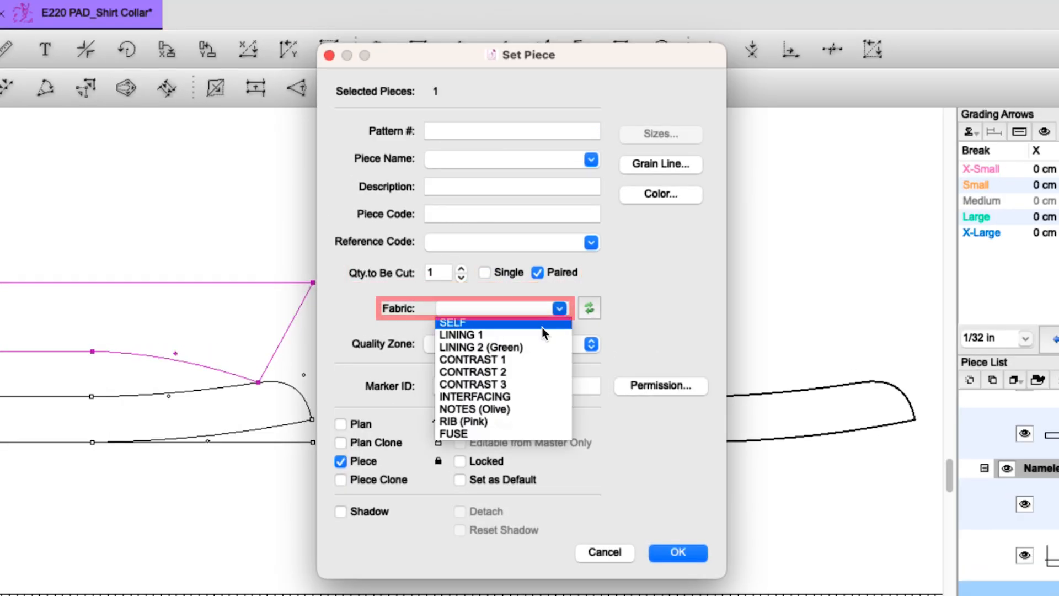
pyautogui.click(678, 553)
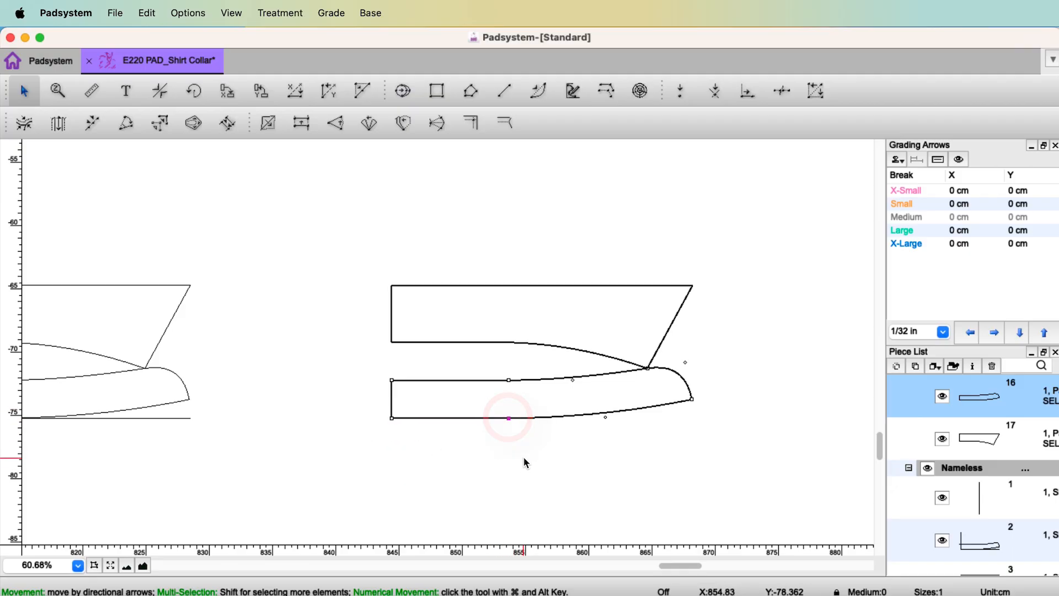
# Add a single notch on the stand's lower edge, double notches at matching points, and a front-junction notch
pyautogui.doubleClick(508, 417)
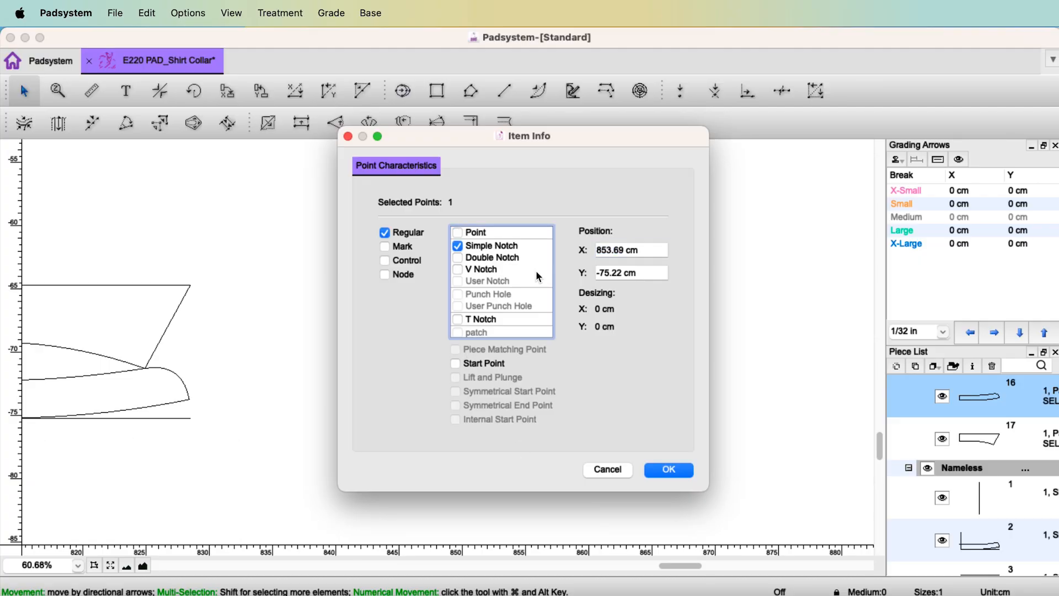
pyautogui.click(667, 469)
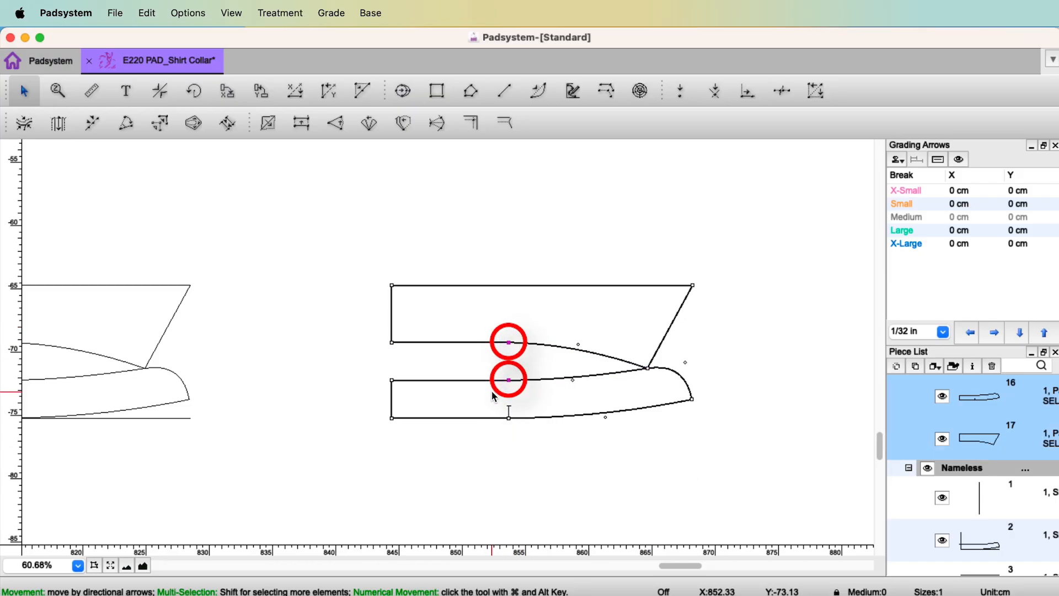
pyautogui.press('ctrl+i')
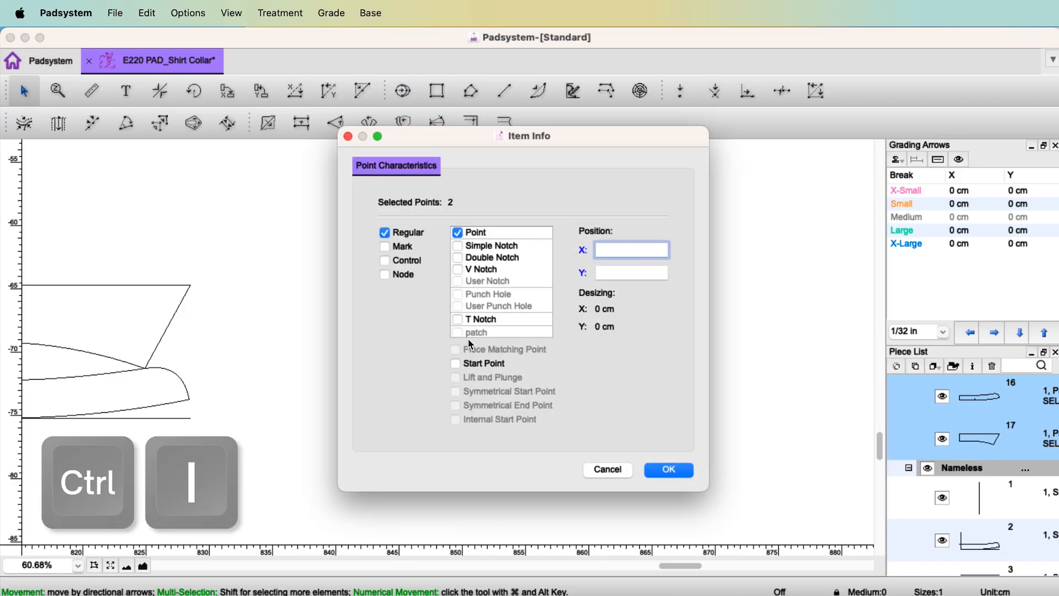
pyautogui.click(458, 257)
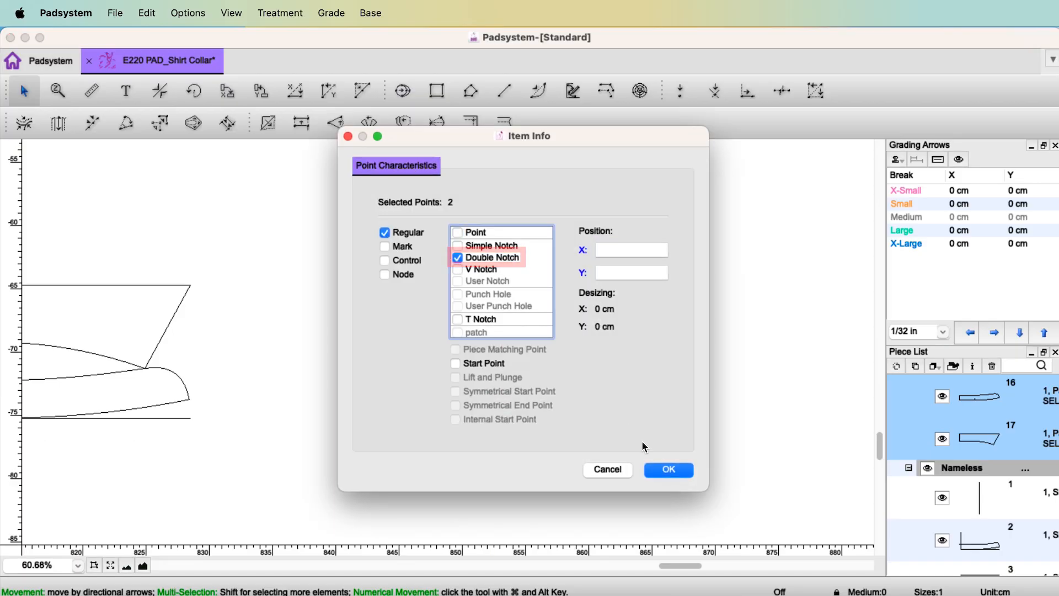
pyautogui.click(667, 470)
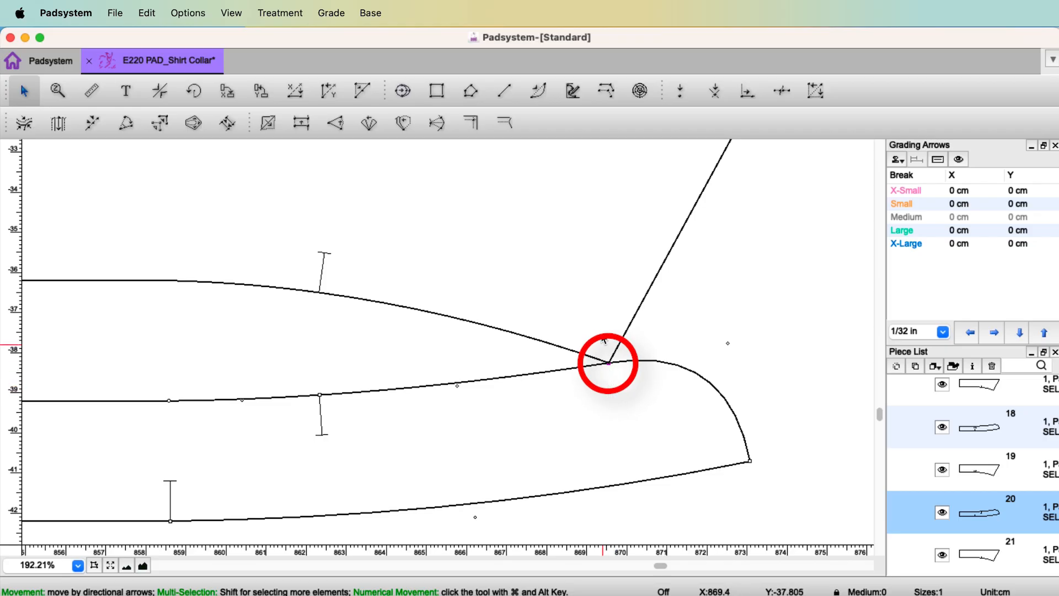
pyautogui.moveTo(611, 368)
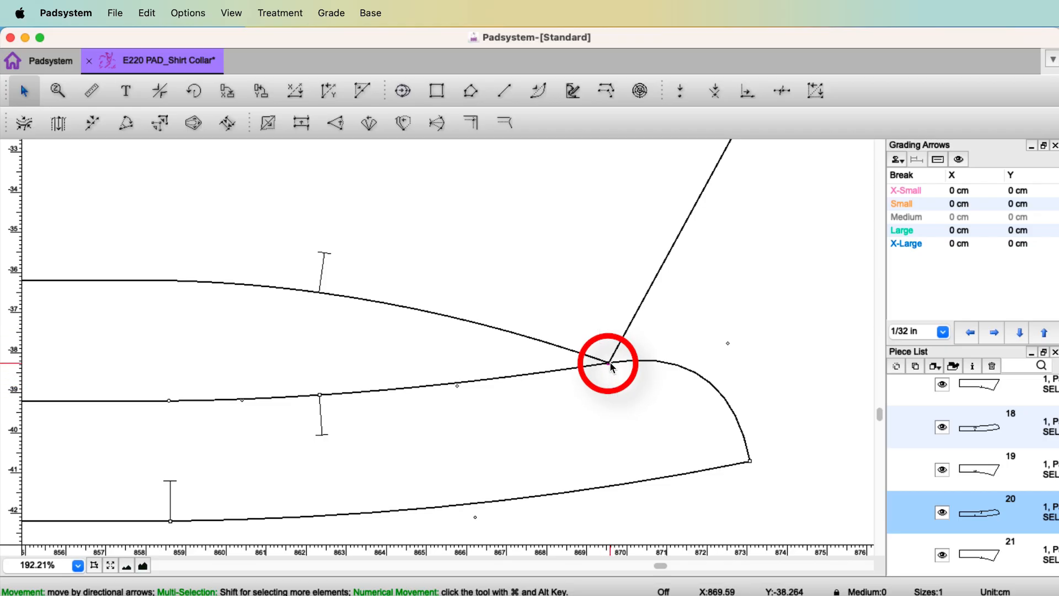
pyautogui.doubleClick(608, 364)
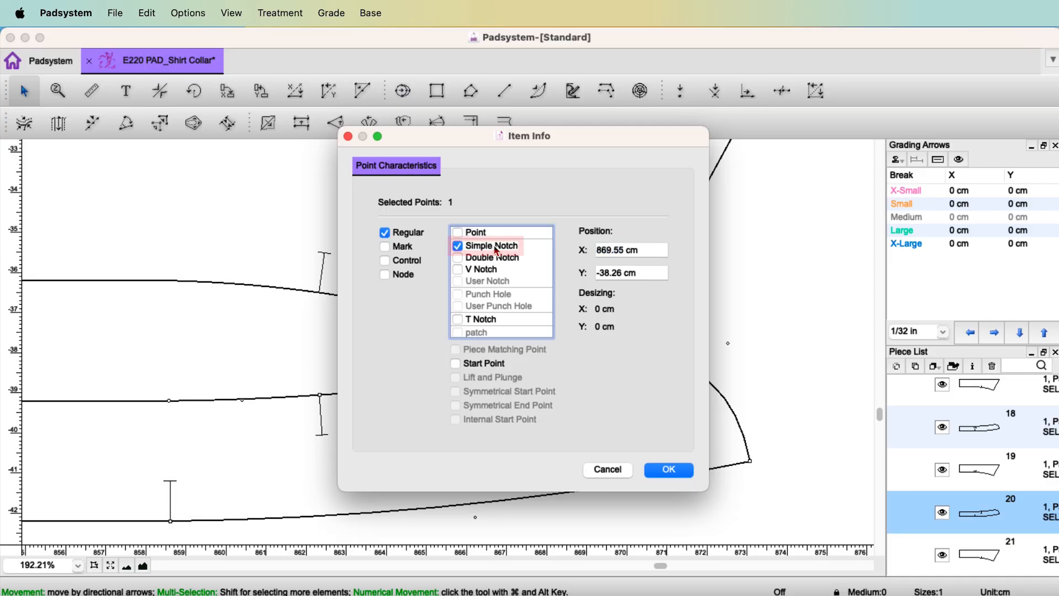
pyautogui.click(668, 469)
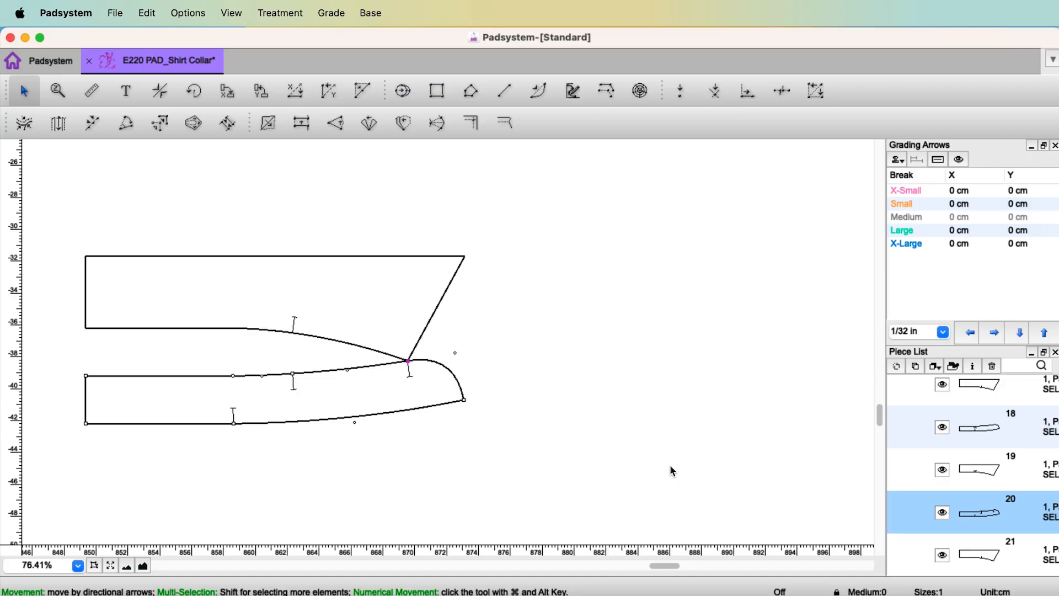
# Set the collar stand and collar as master-only editable clones, then test by dragging a collar corner
pyautogui.click(22, 91)
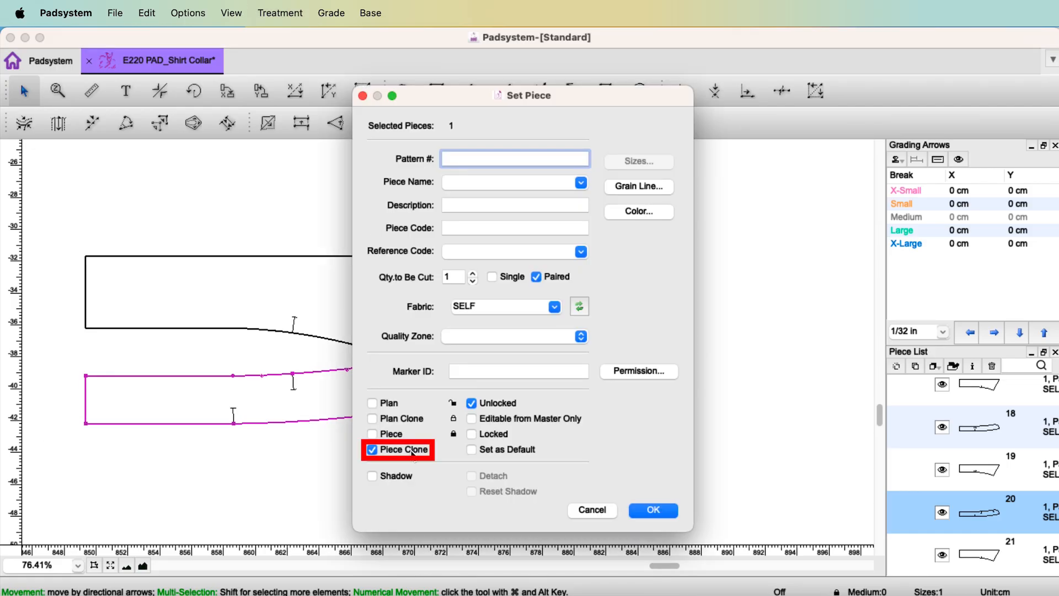
pyautogui.click(470, 418)
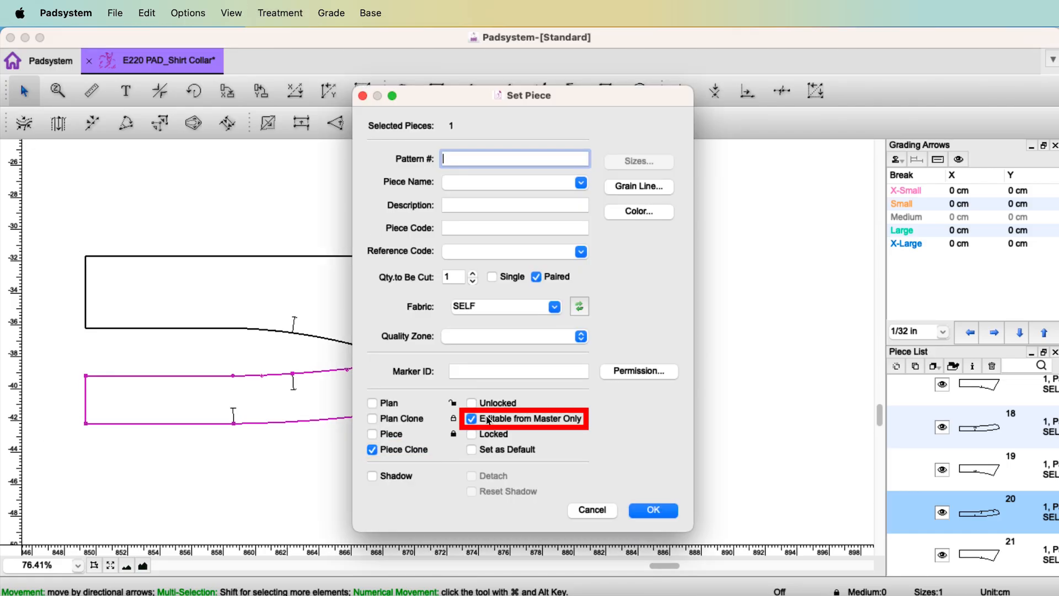
pyautogui.click(651, 510)
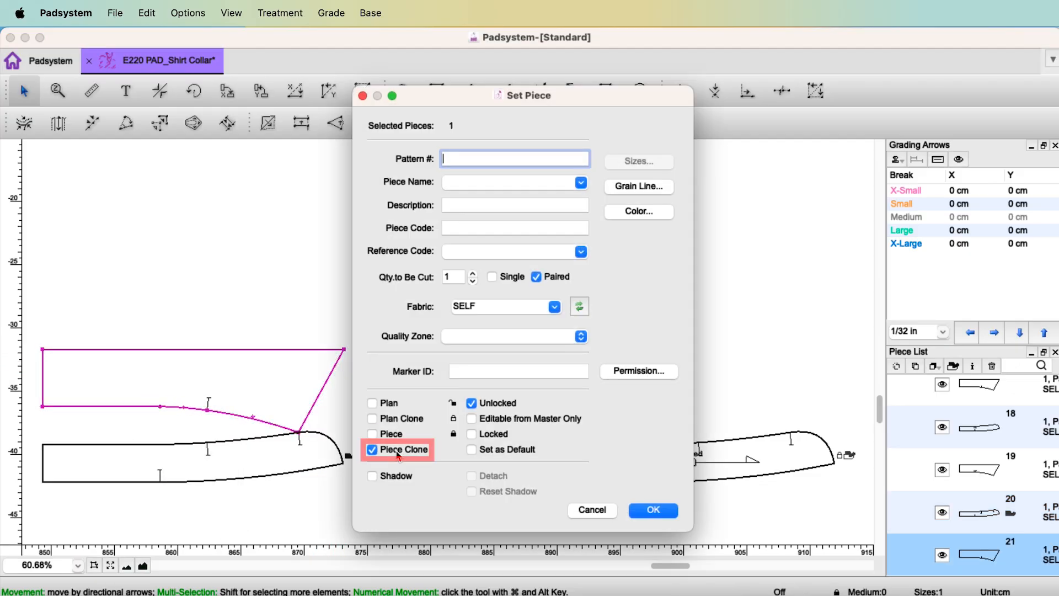
pyautogui.click(471, 418)
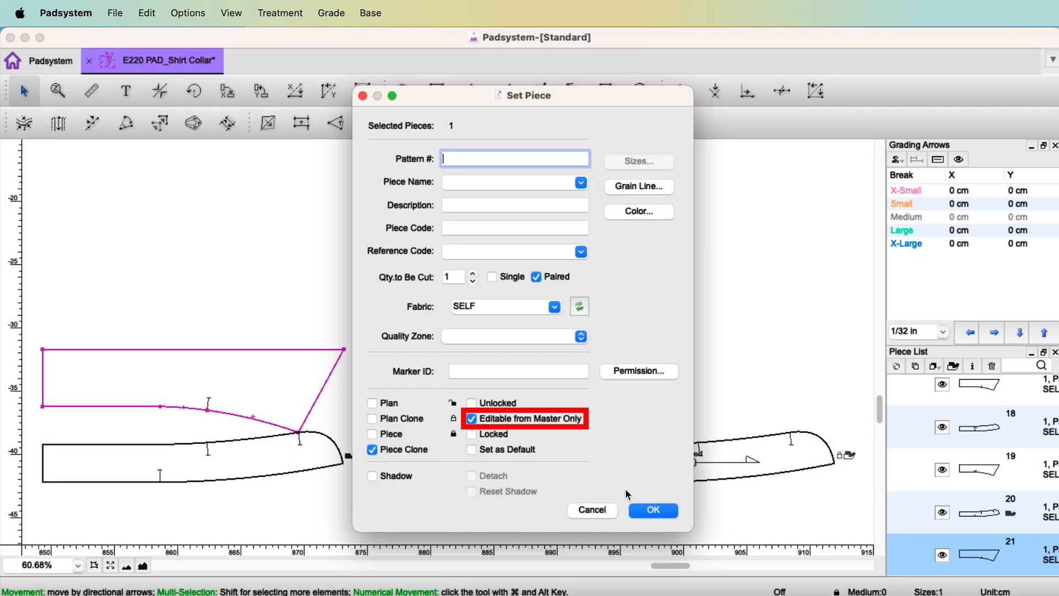
pyautogui.click(652, 510)
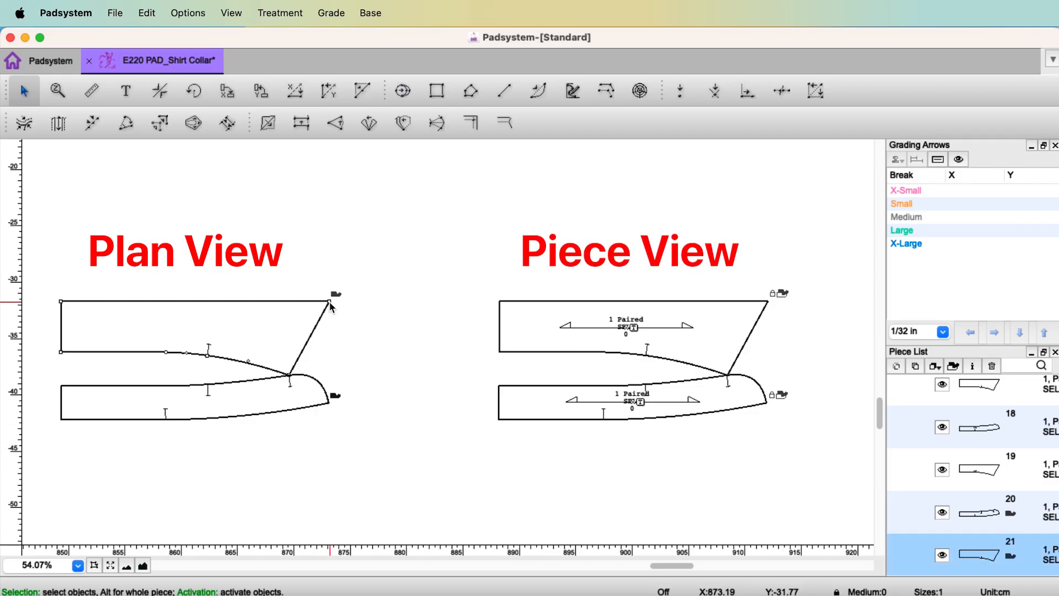
pyautogui.click(330, 301)
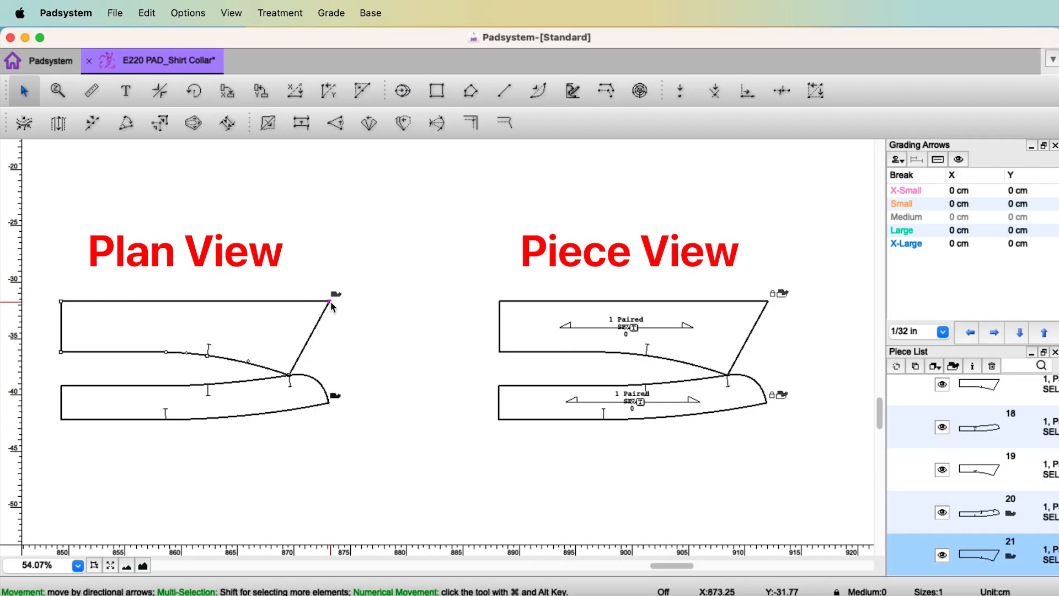
pyautogui.moveTo(330, 302); pyautogui.dragTo(354, 268)
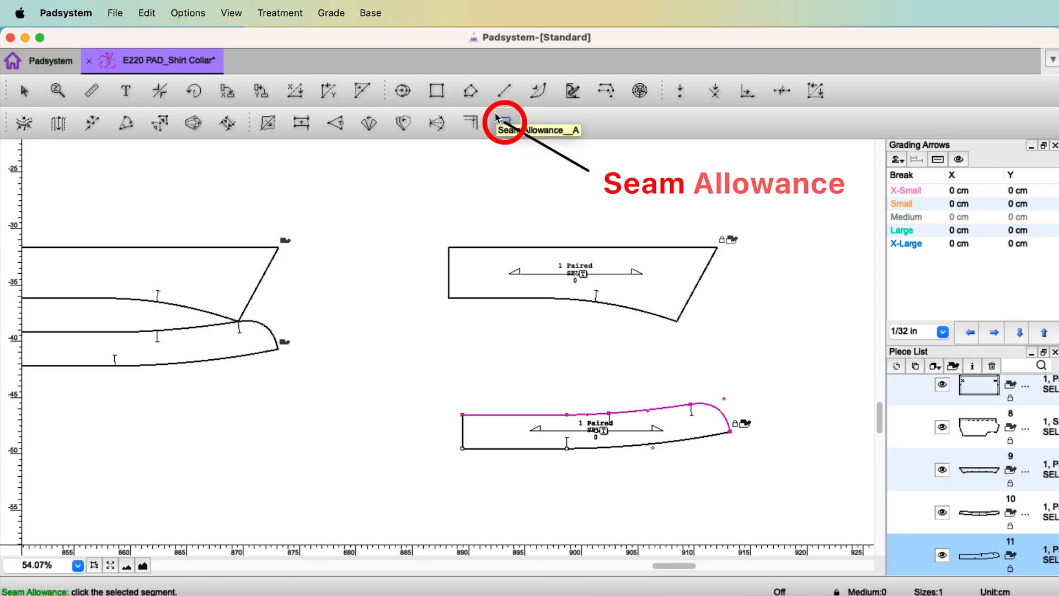
# Add 1 cm allowances with end notches to the collar stand's top and lower edges
pyautogui.click(509, 472)
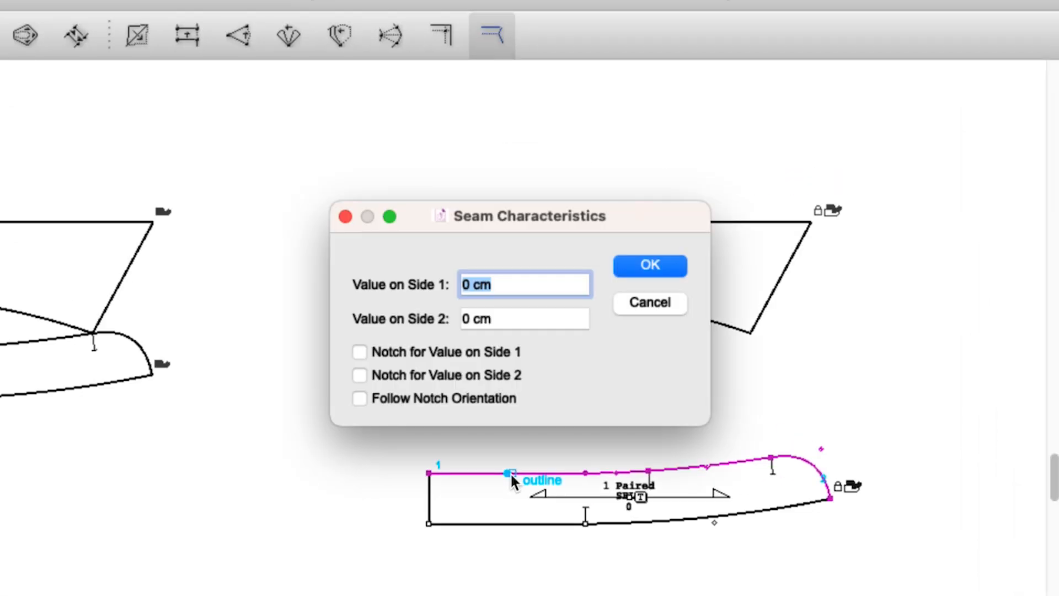
pyautogui.write('1')
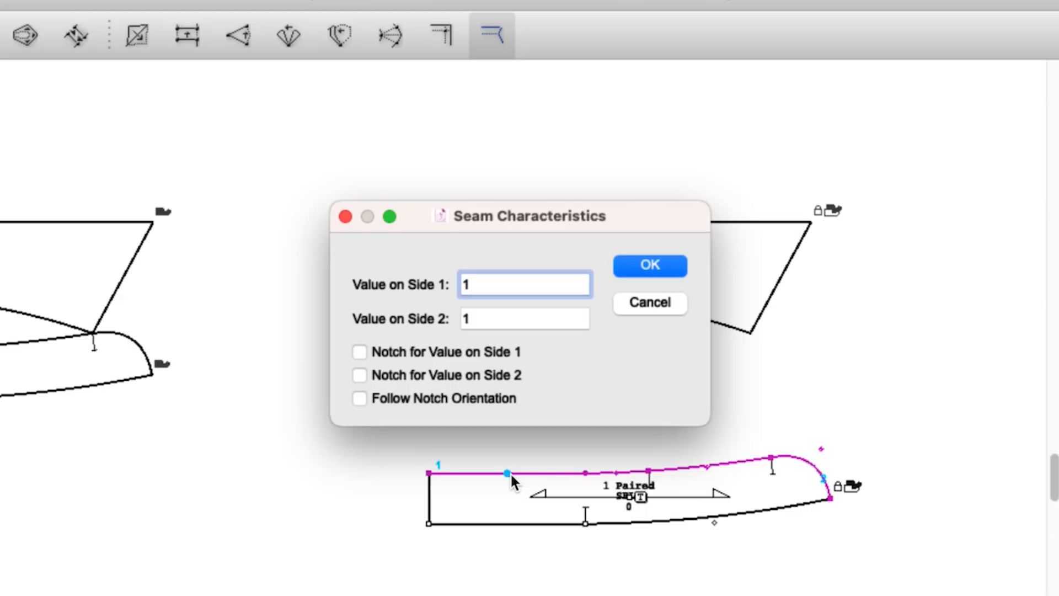
pyautogui.moveTo(830, 508)
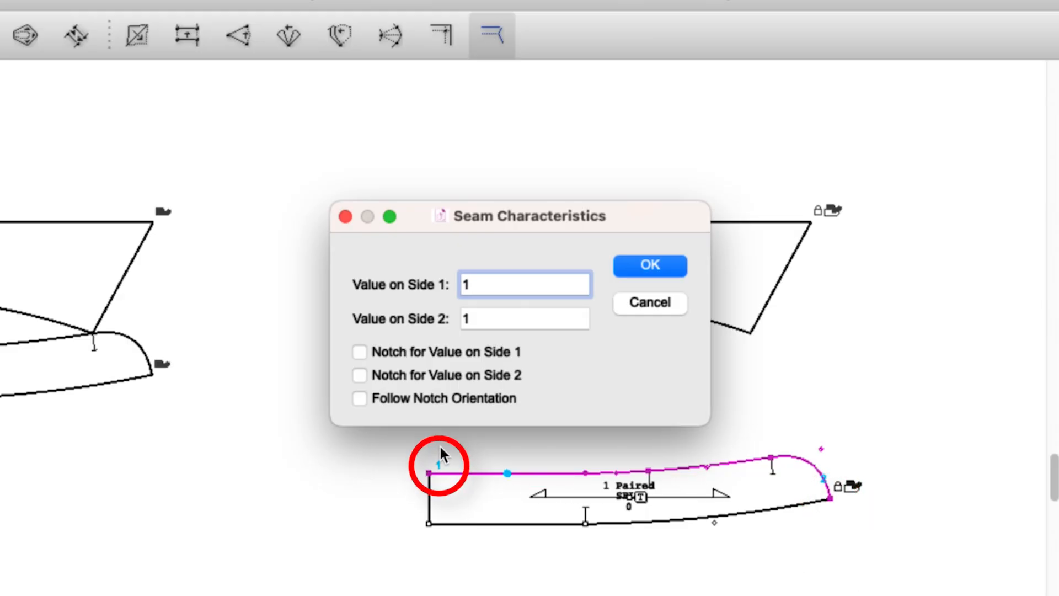
pyautogui.moveTo(831, 477)
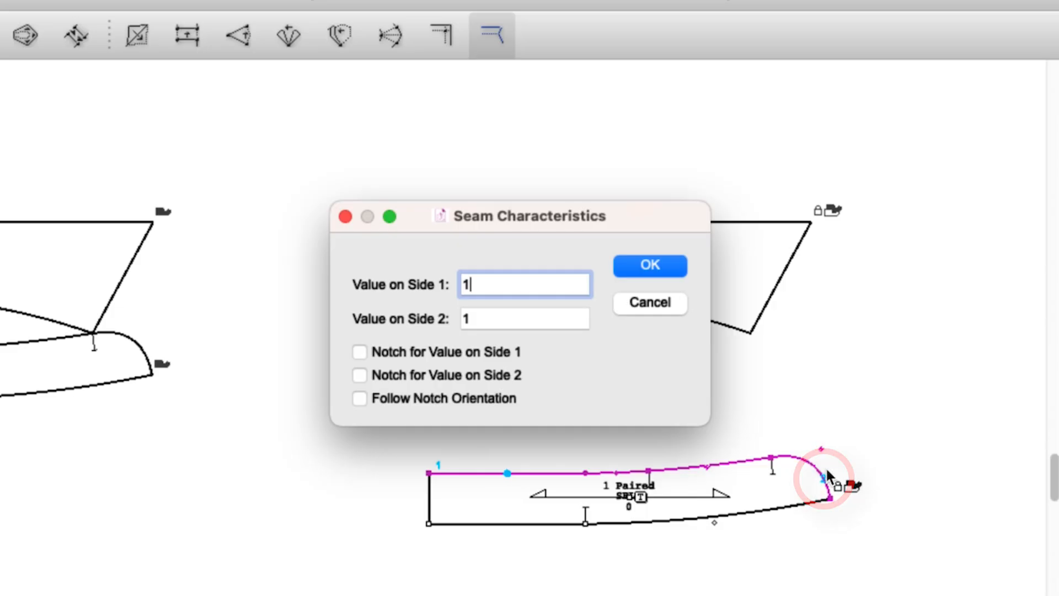
pyautogui.click(359, 375)
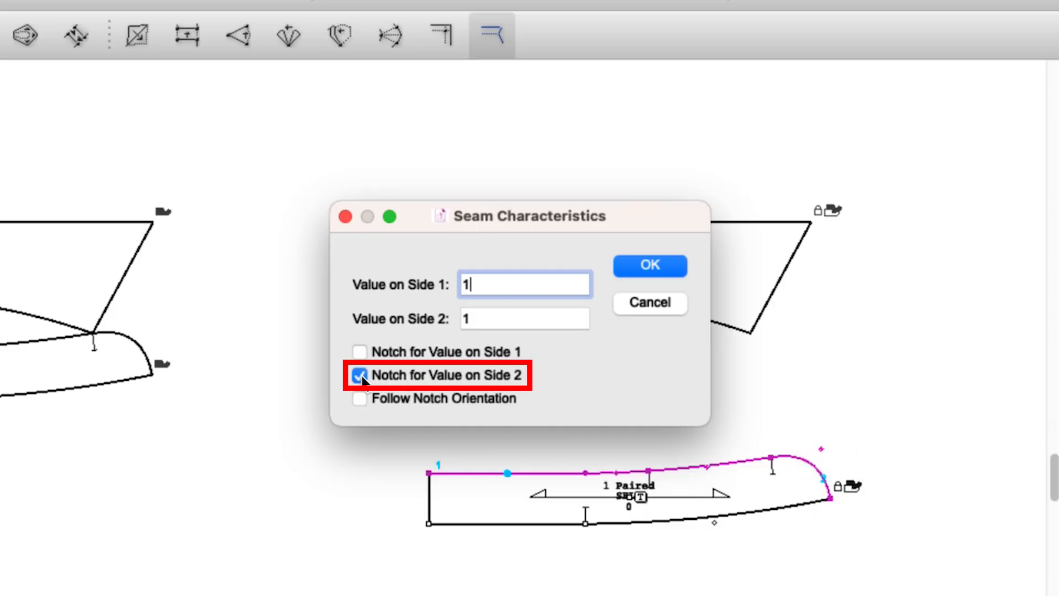
pyautogui.click(649, 265)
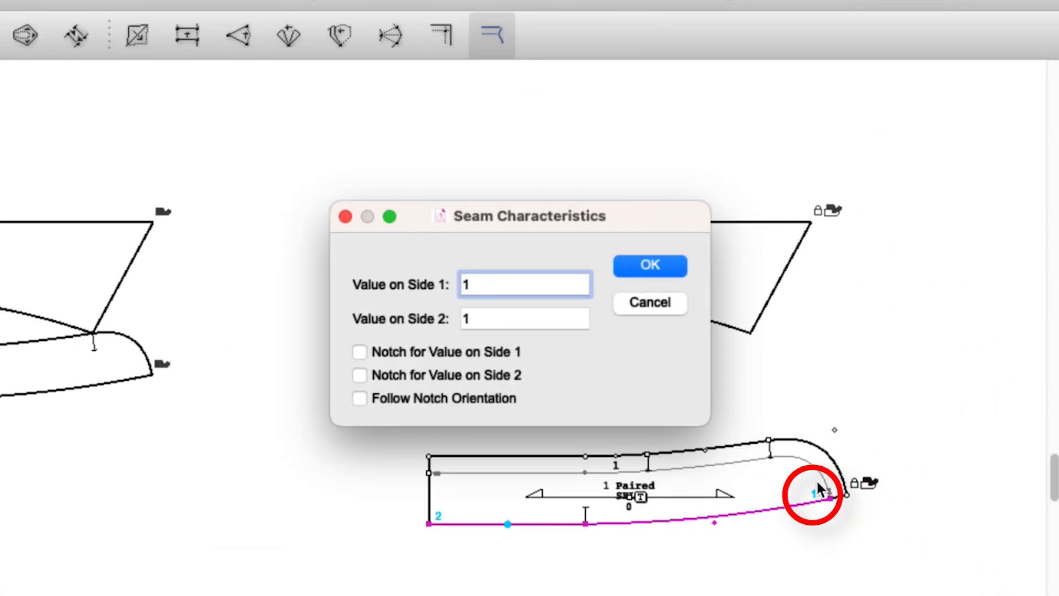
pyautogui.click(359, 352)
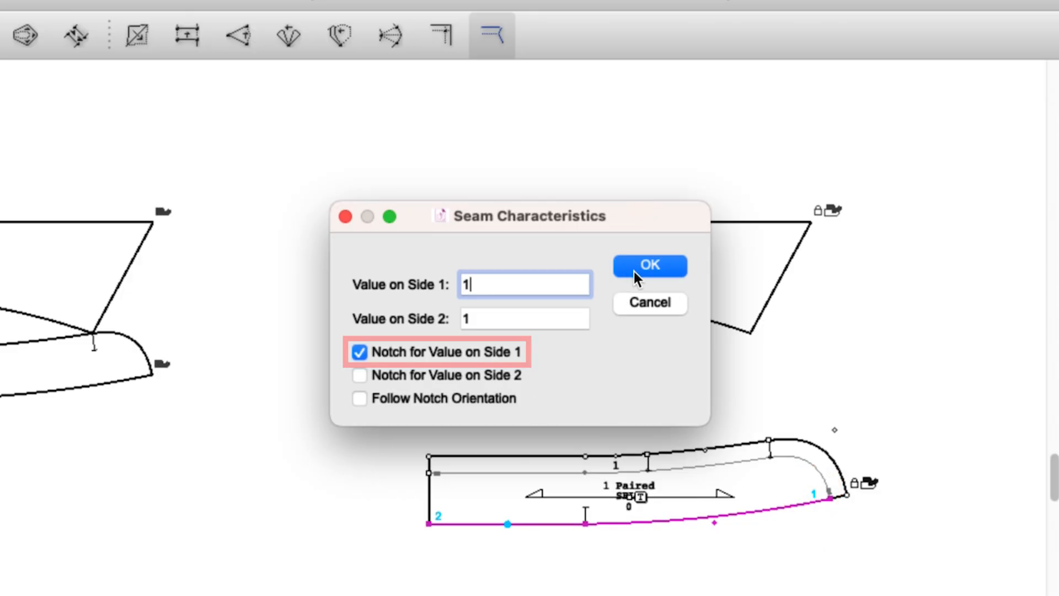
pyautogui.click(647, 265)
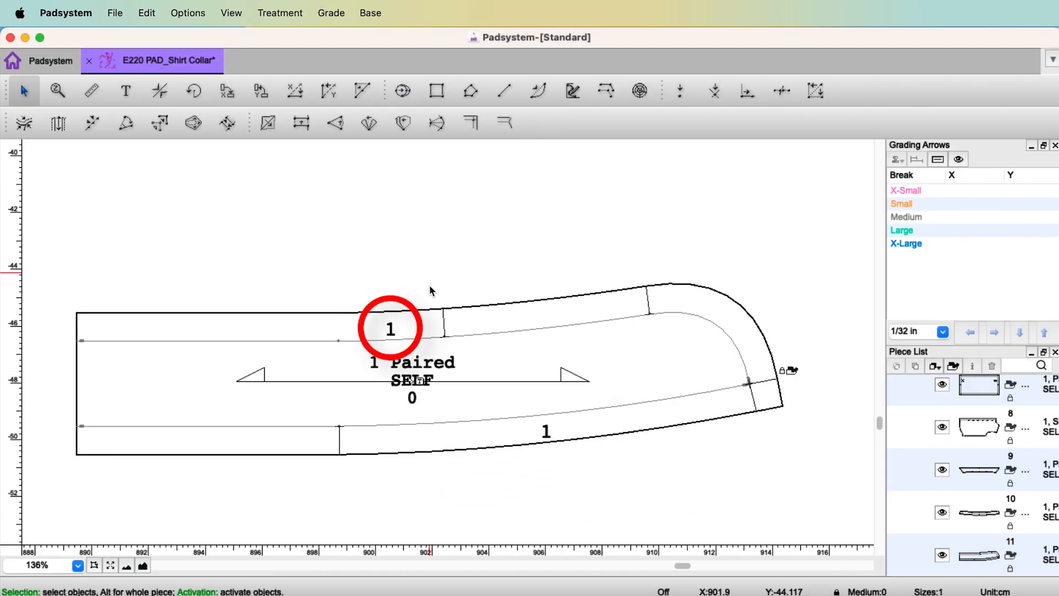
pyautogui.moveTo(379, 310)
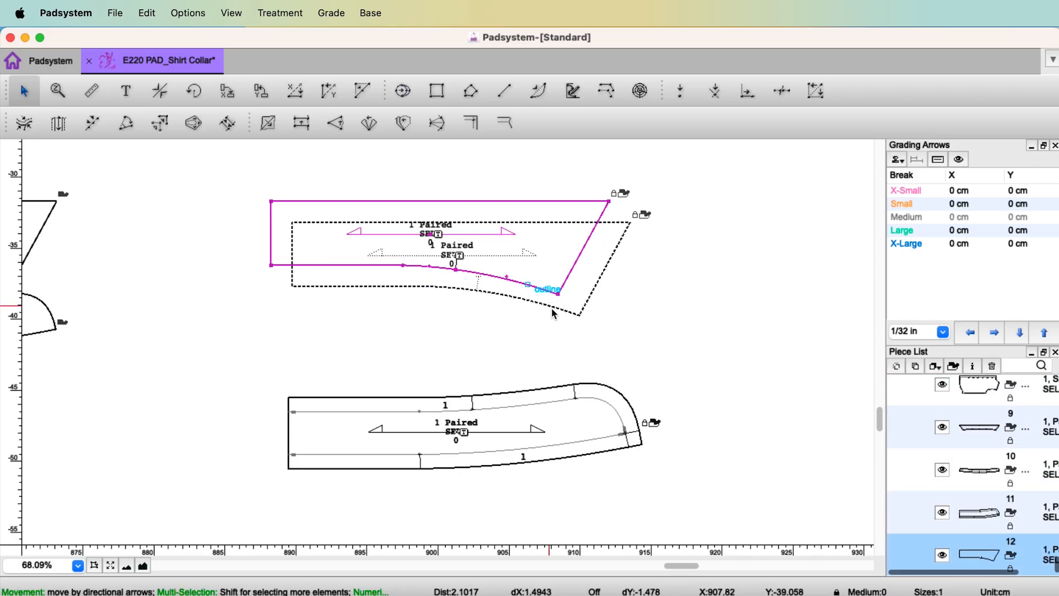
# Apply a 1 cm allowance on both sides of the collar's neck, slanted and top edges
pyautogui.click(24, 91)
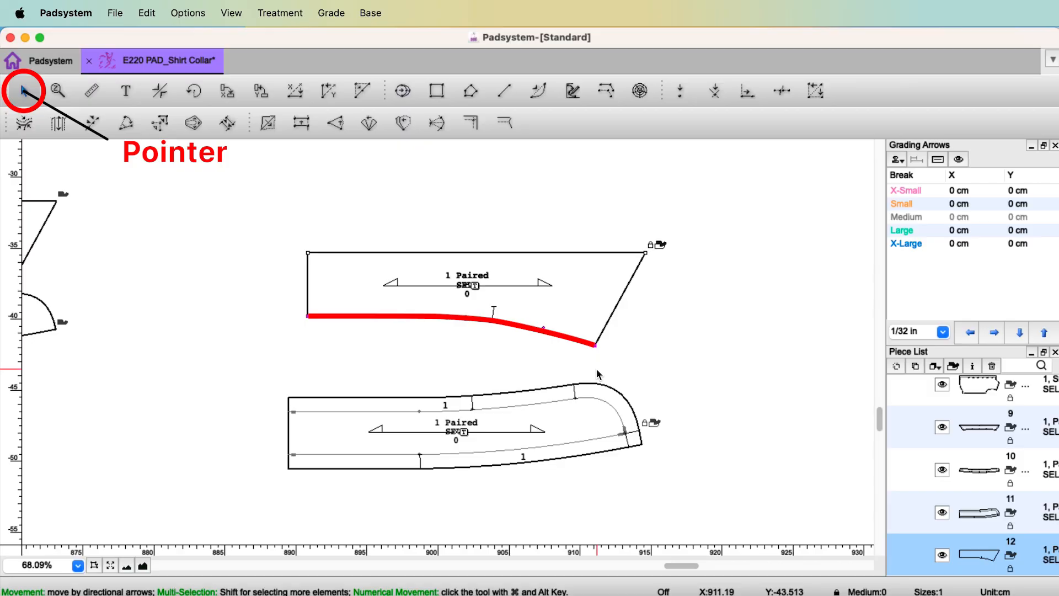
pyautogui.click(503, 122)
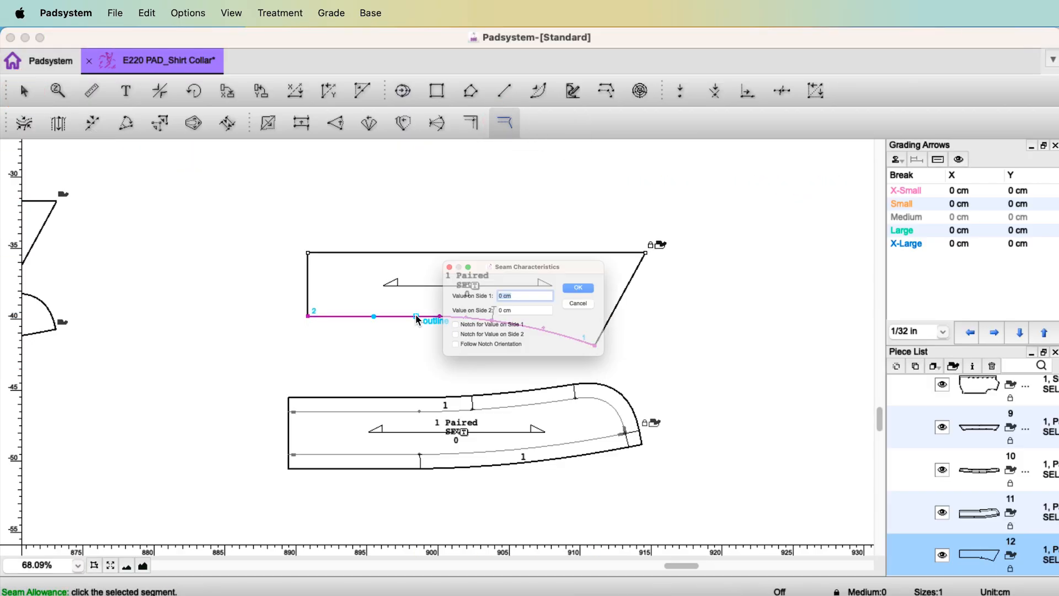
pyautogui.write('1')
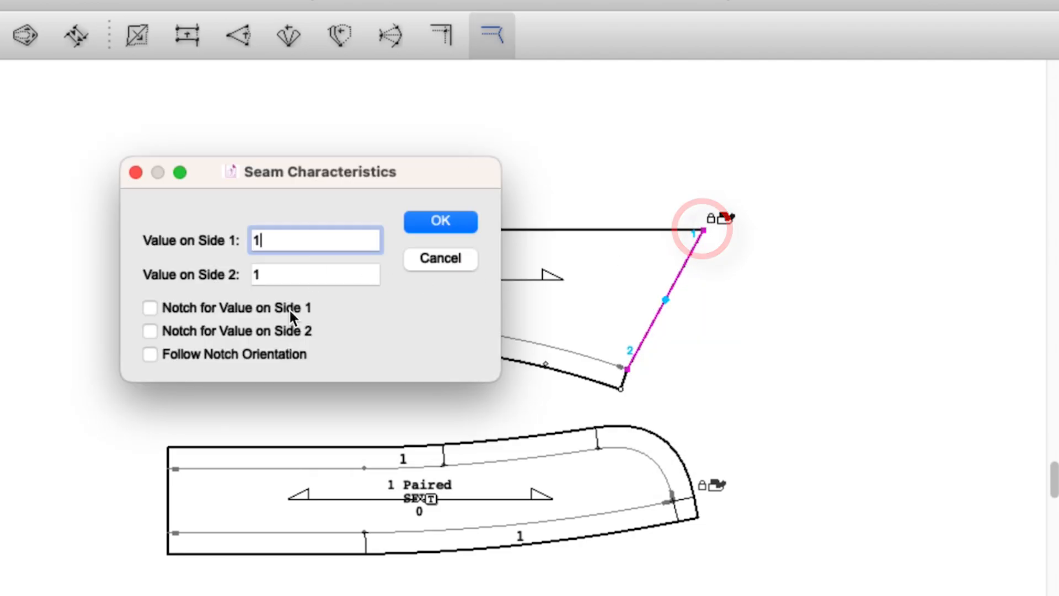
pyautogui.click(439, 220)
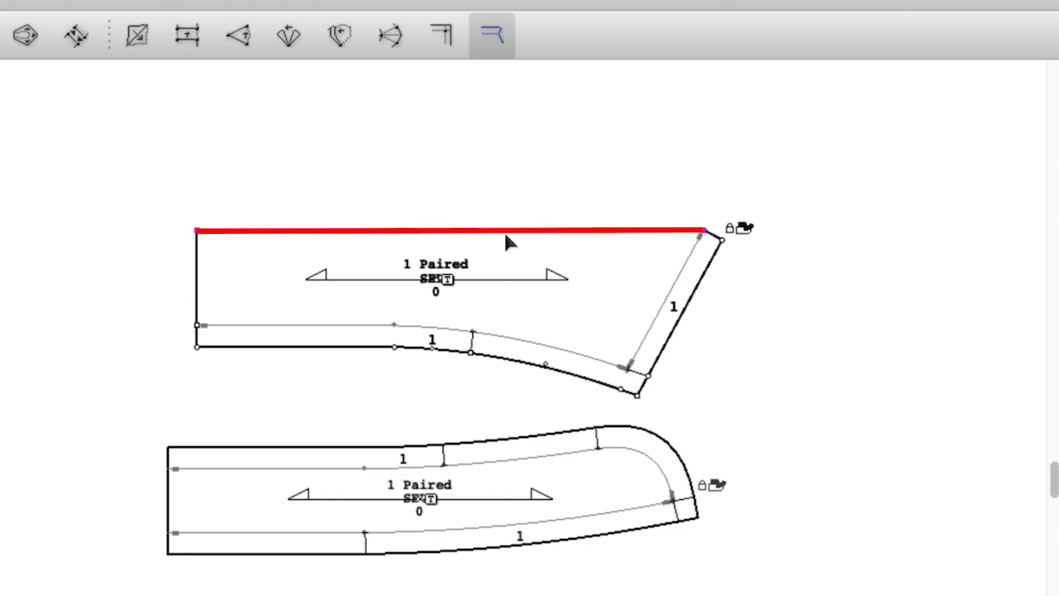
pyautogui.doubleClick(446, 231)
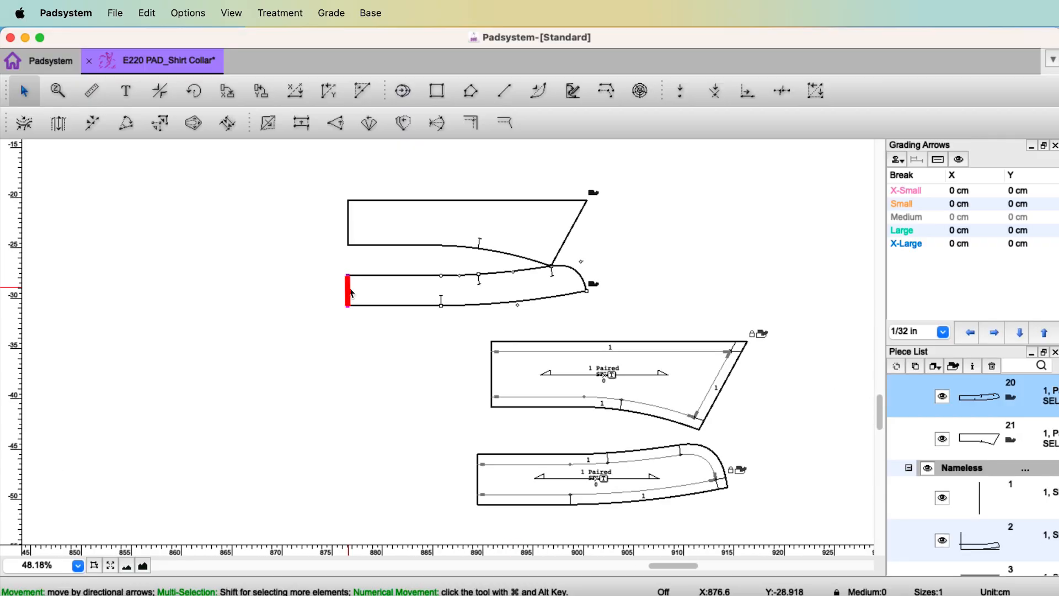
# Mirror the collar stand across its center-back edge into a full symmetrical piece
pyautogui.click(266, 122)
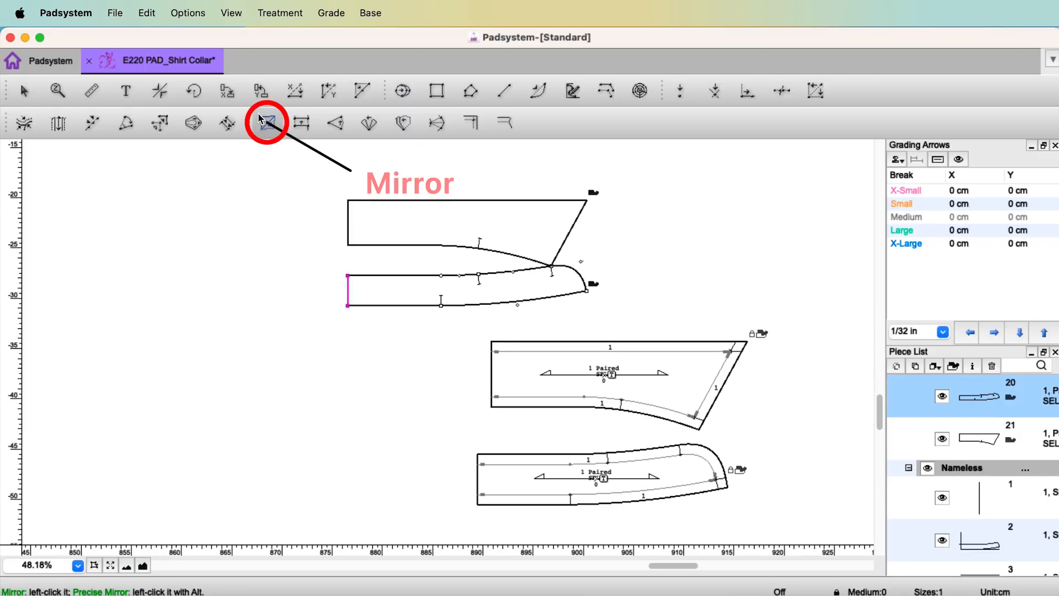
pyautogui.click(265, 122)
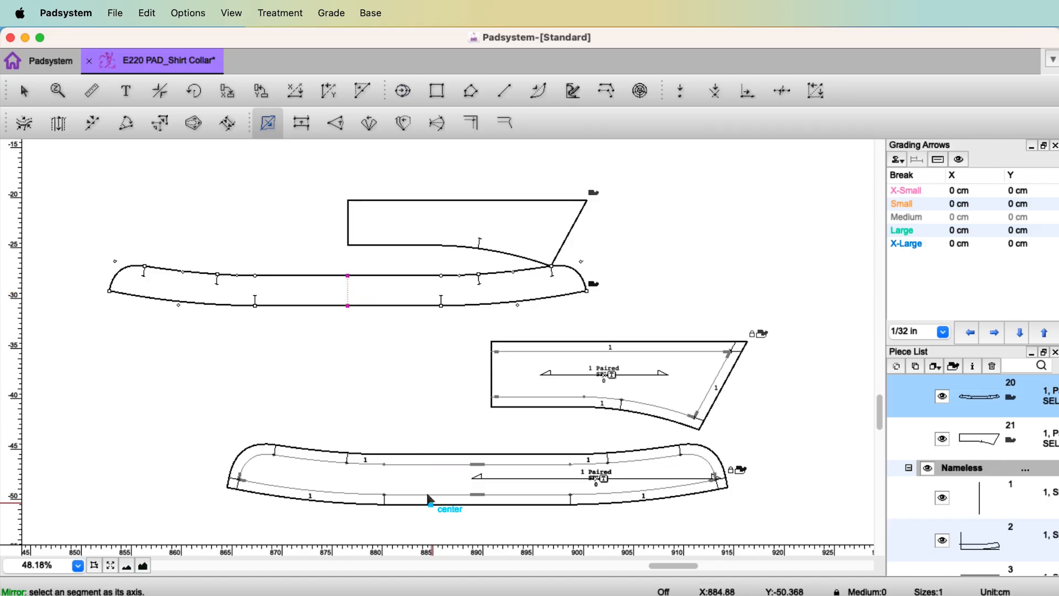
pyautogui.moveTo(473, 513)
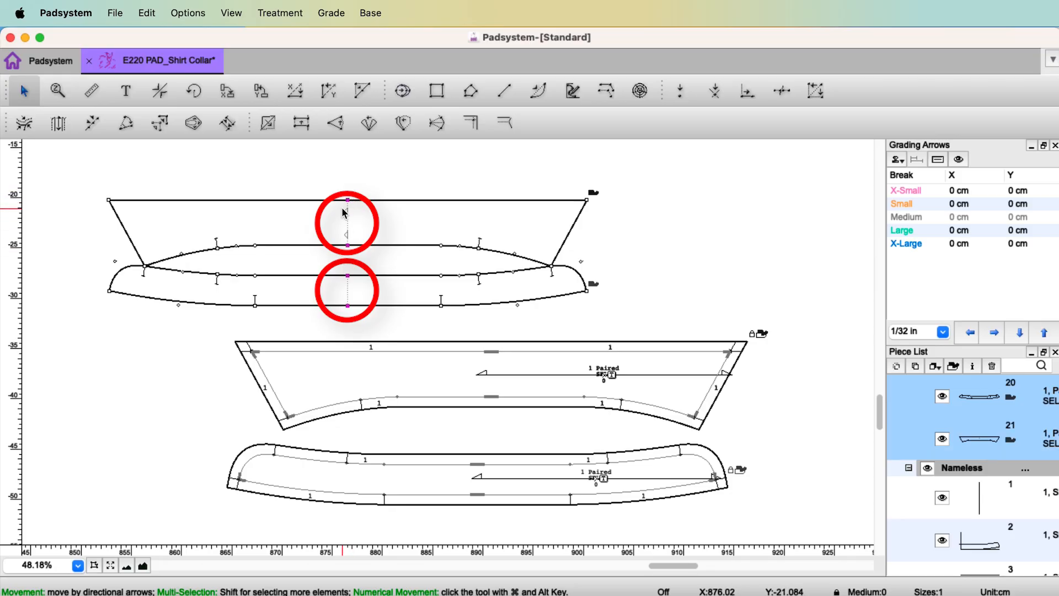
# Apply Treatment > Notches > Simple Notch to the selected center-back points
pyautogui.click(279, 13)
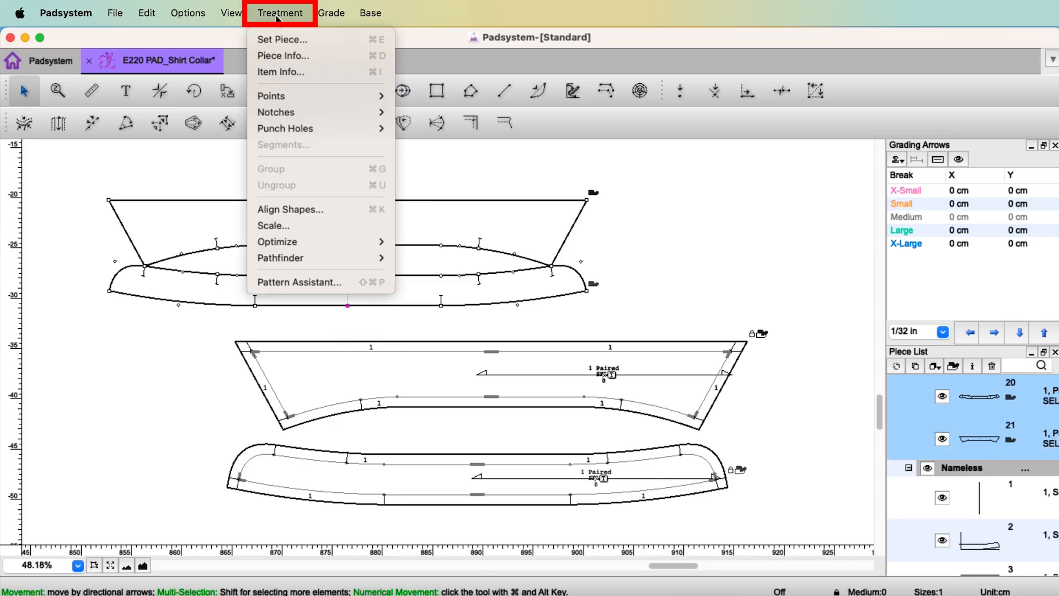
pyautogui.moveTo(276, 112)
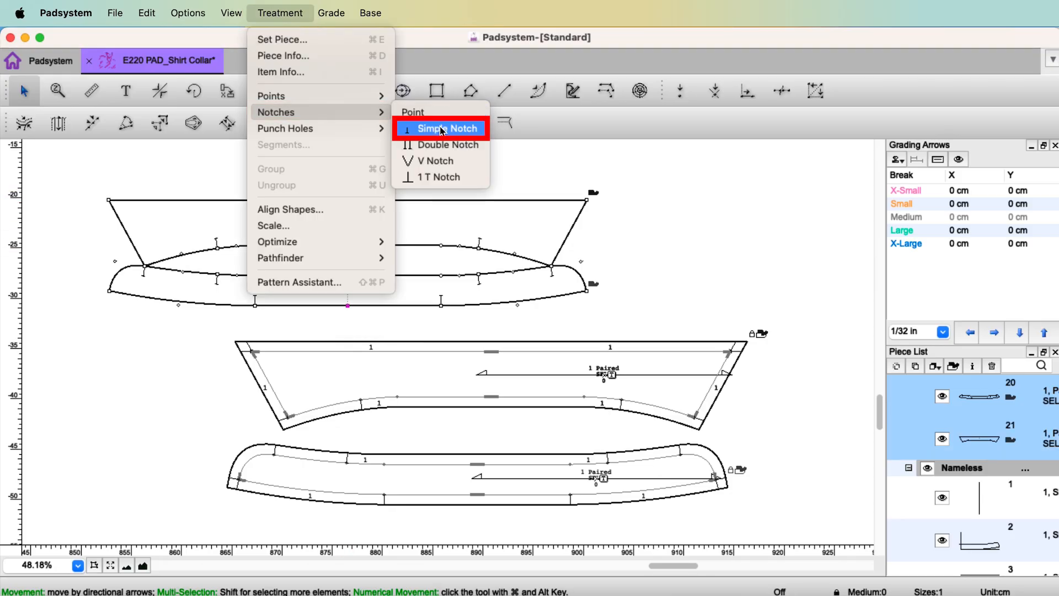
pyautogui.click(448, 128)
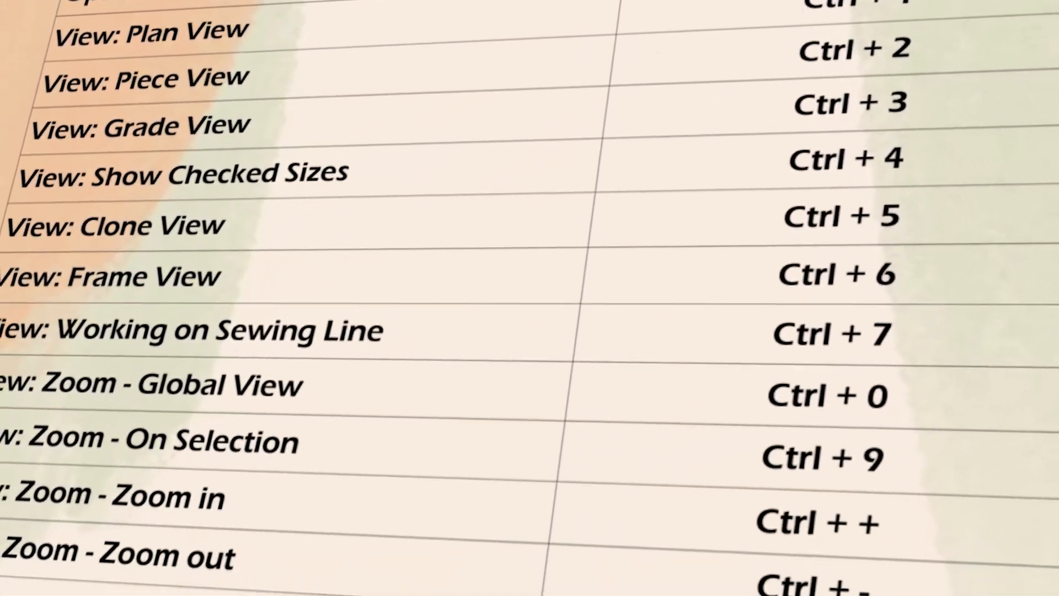
pyautogui.scroll(-3)
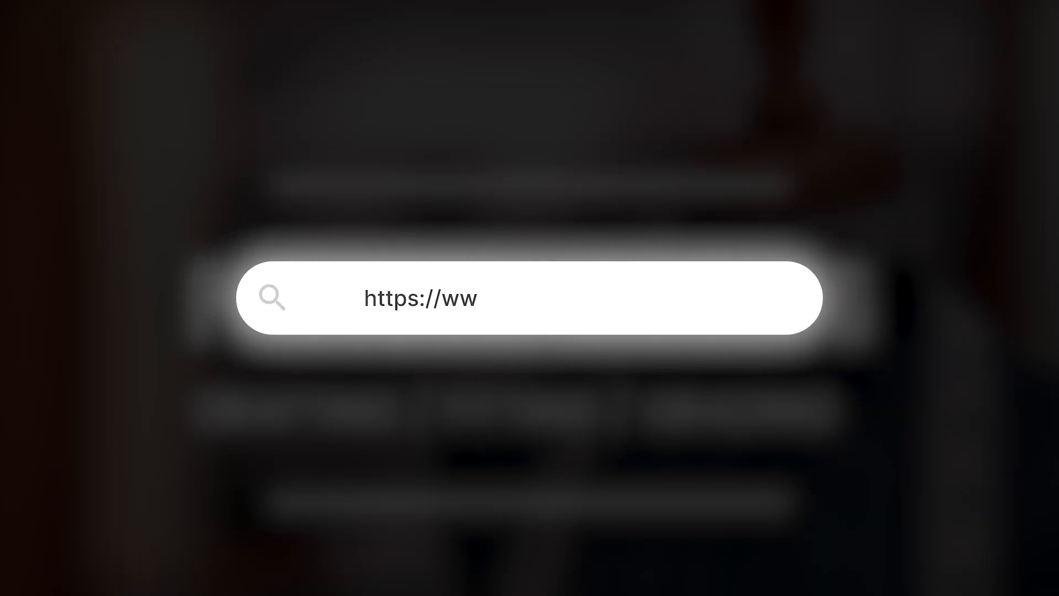
pyautogui.write('w.patternstudio101.com/')
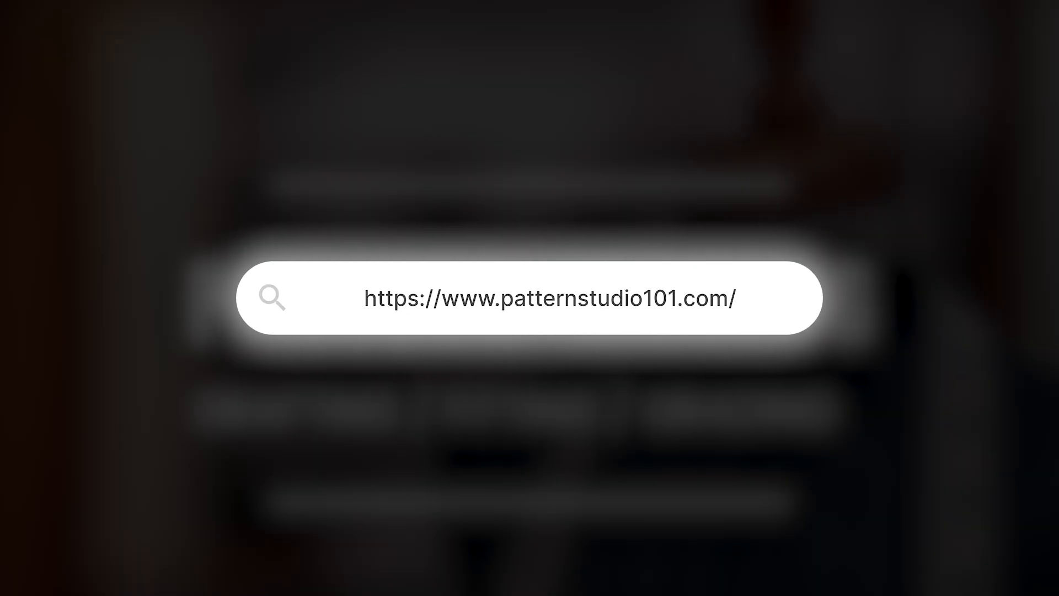